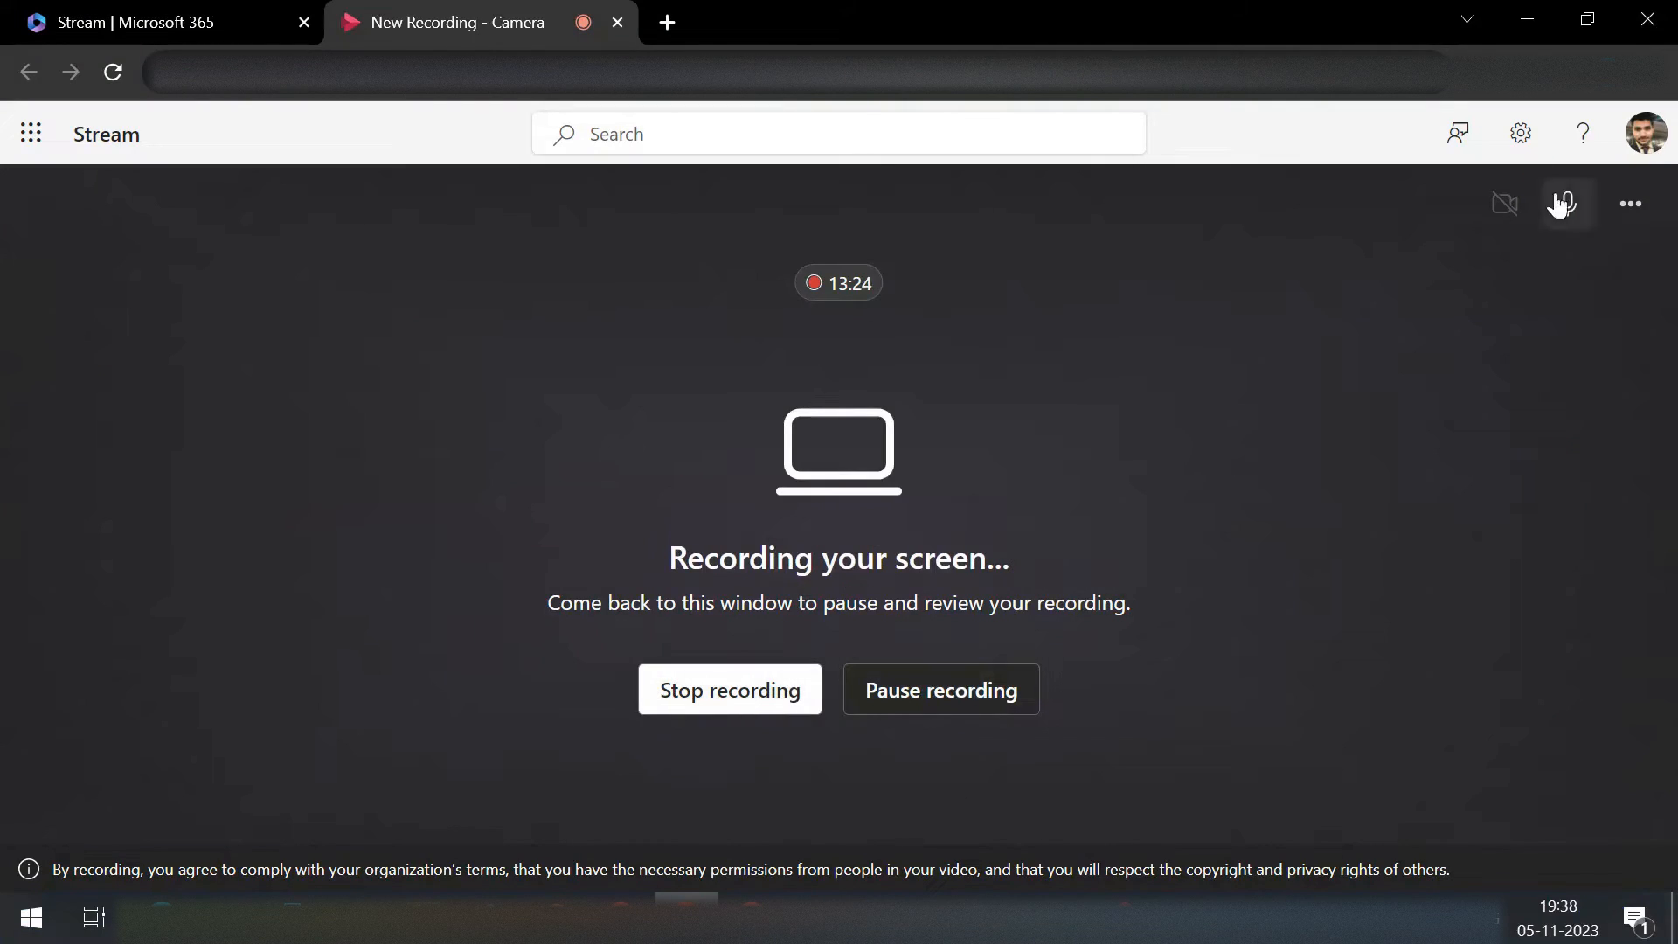
Step: Return to the FindTableID flow editor from the Stream recording window
click(1563, 203)
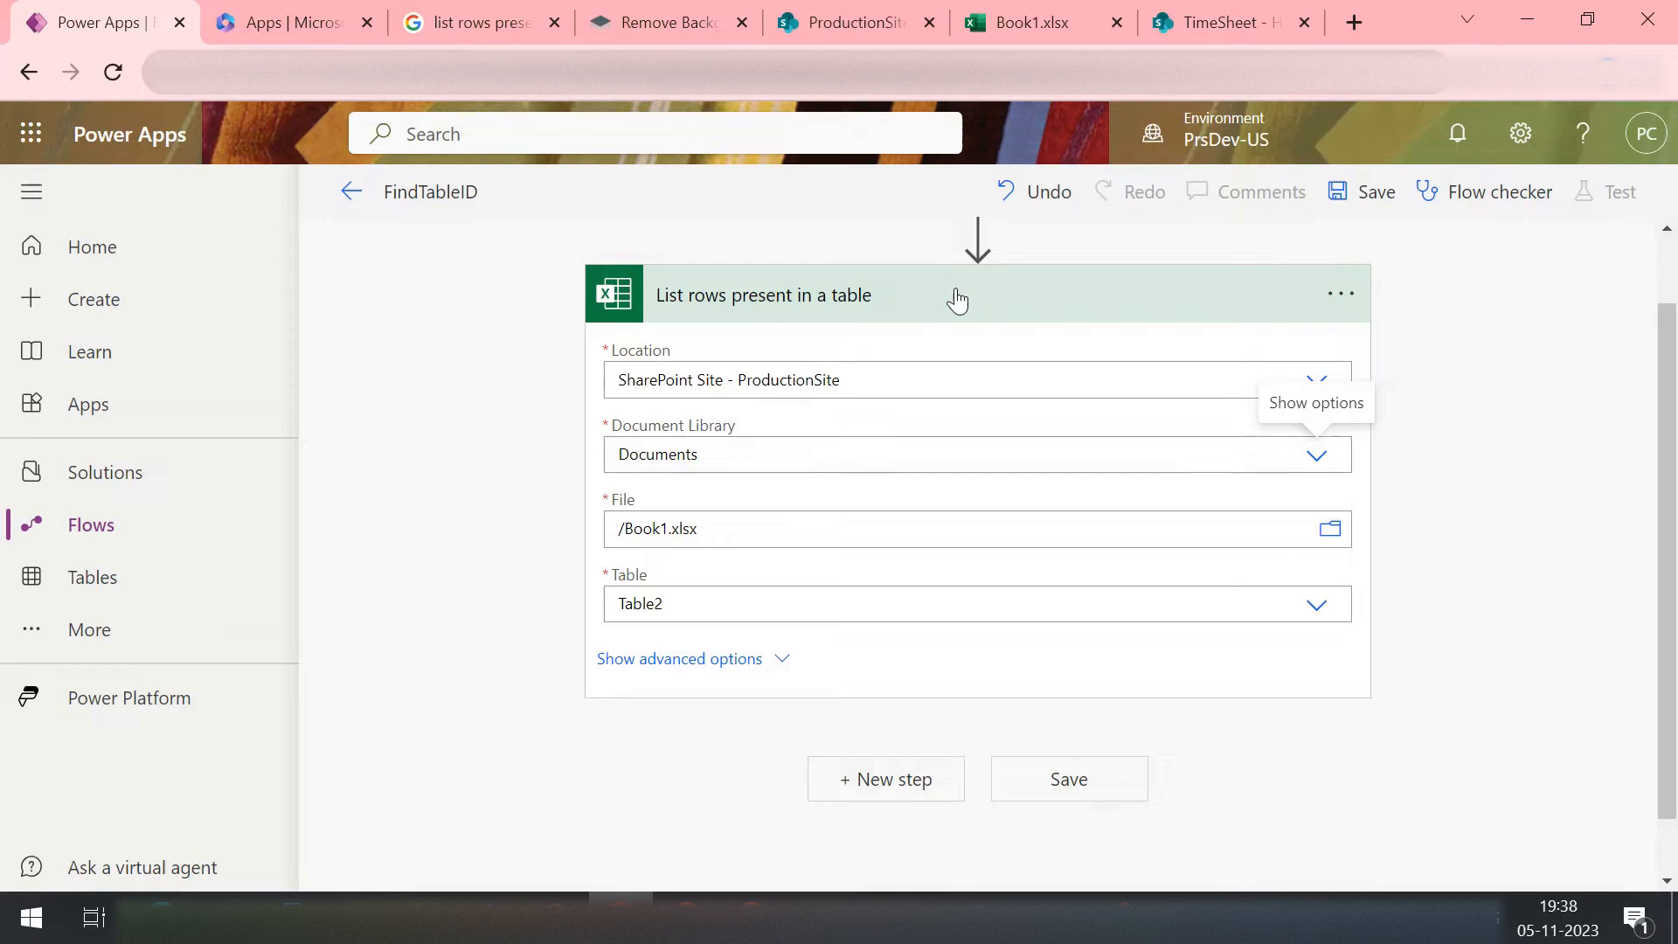
mouse_move(989, 191)
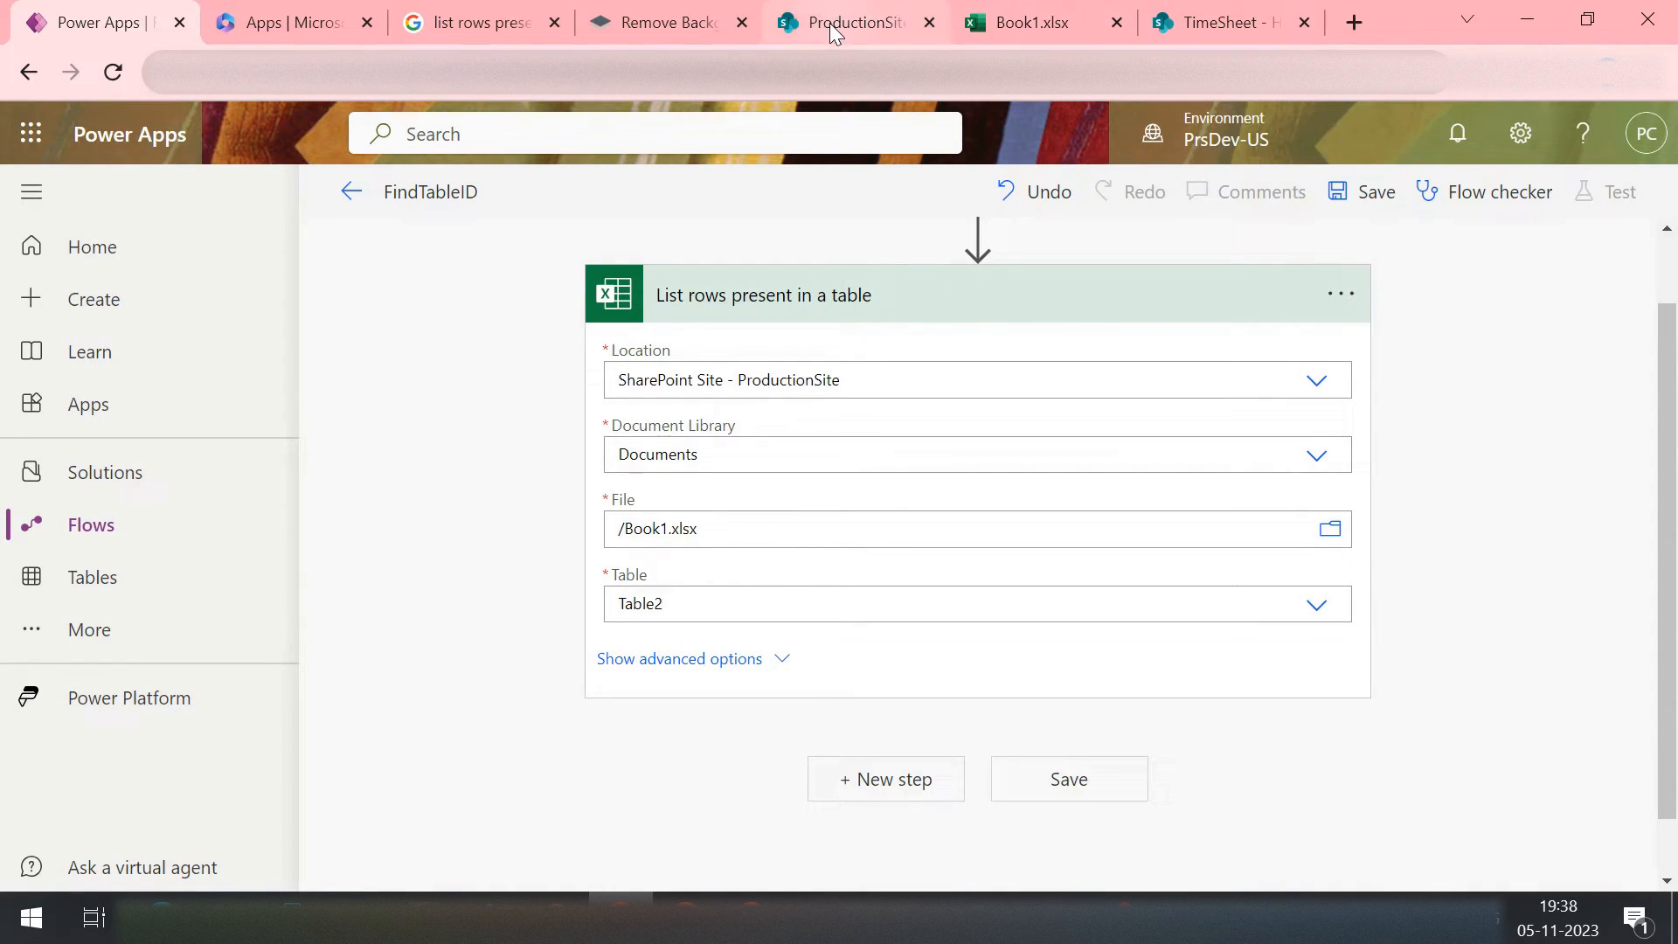
Step: Open Book1.xlsx from the ProductionSite site's All Documents list in Excel Online
click(851, 21)
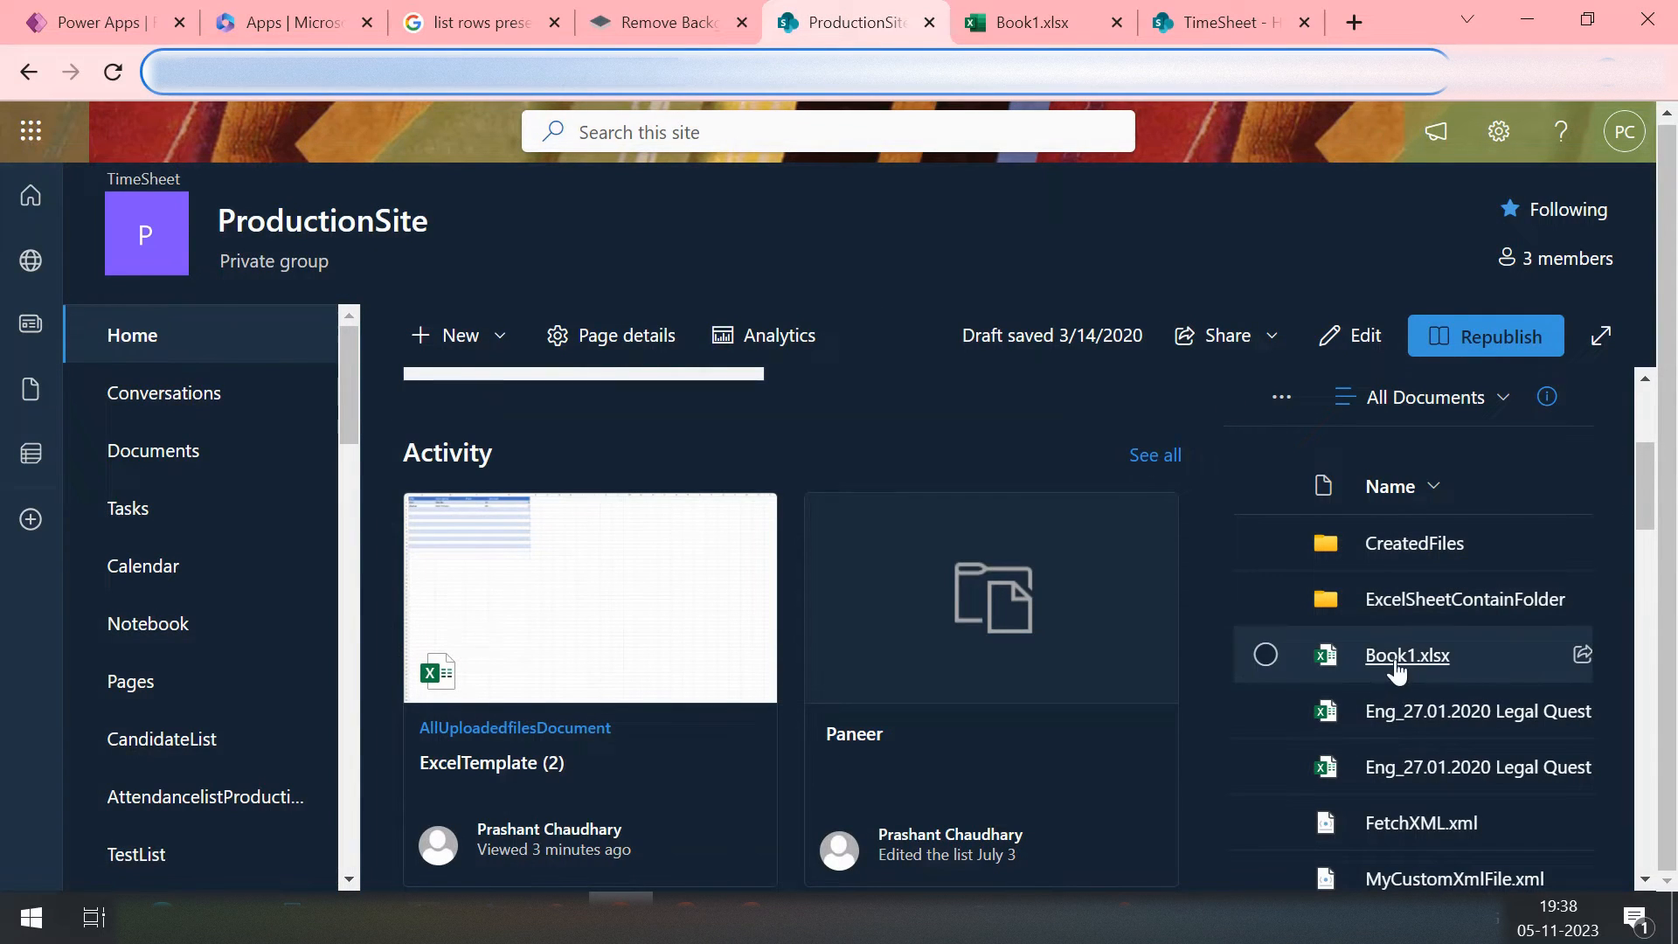
click(1026, 21)
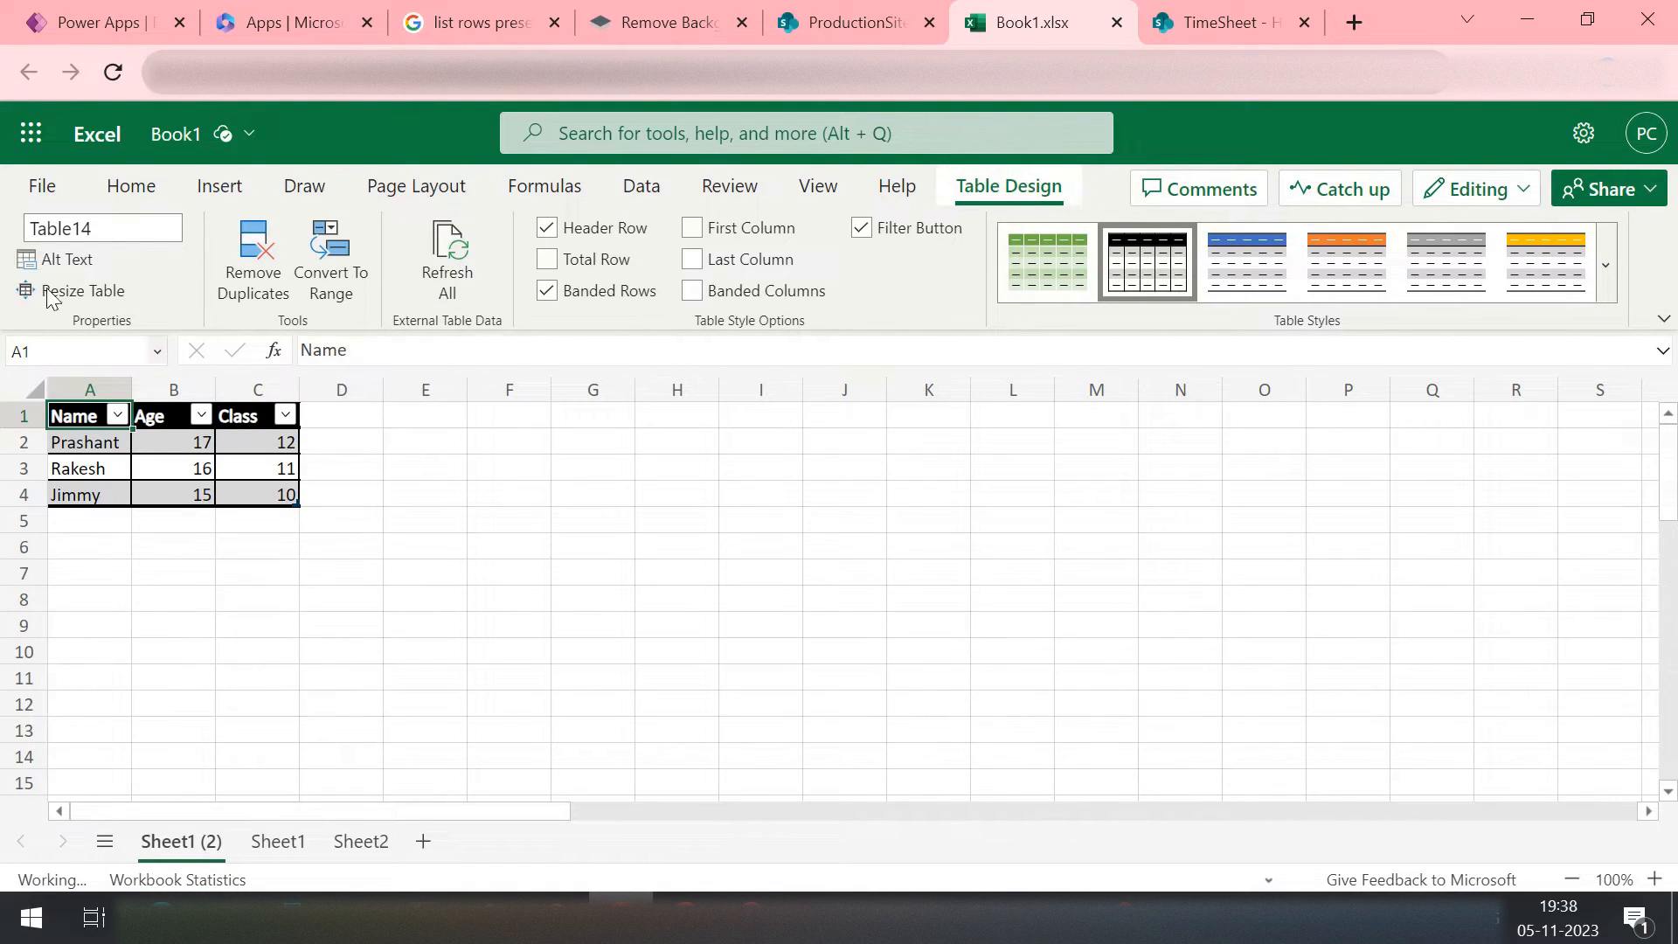
Step: Show Sheet1's Brand/Model/Make Year car table and confirm its name Table1
click(278, 841)
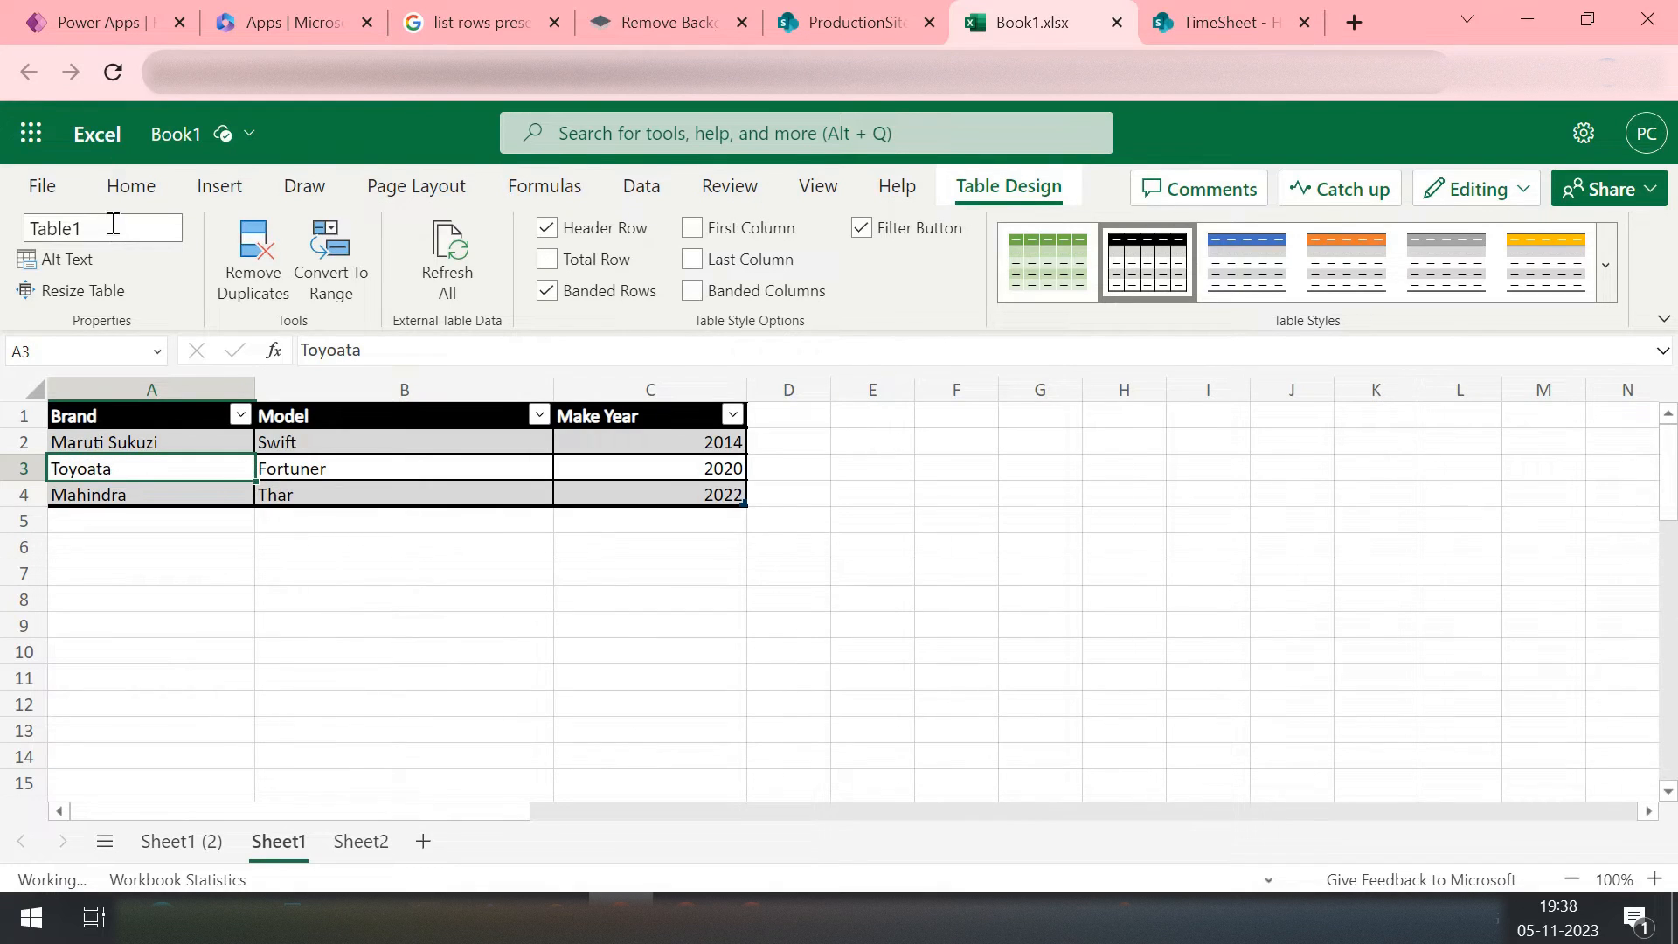
click(648, 388)
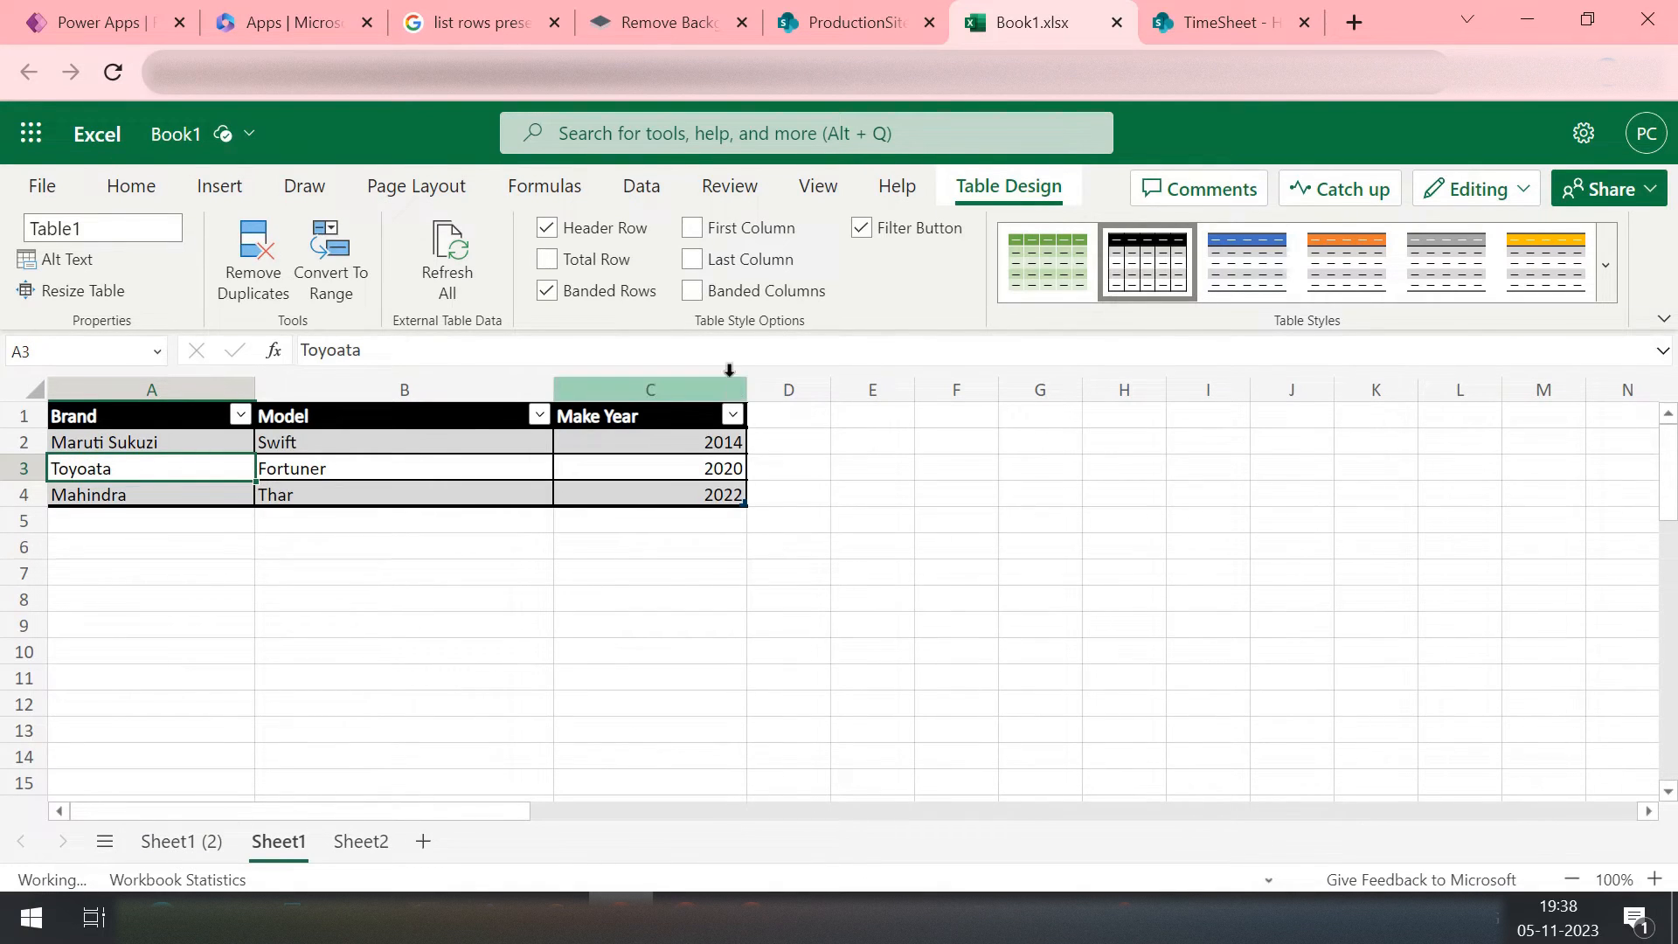
mouse_move(846, 21)
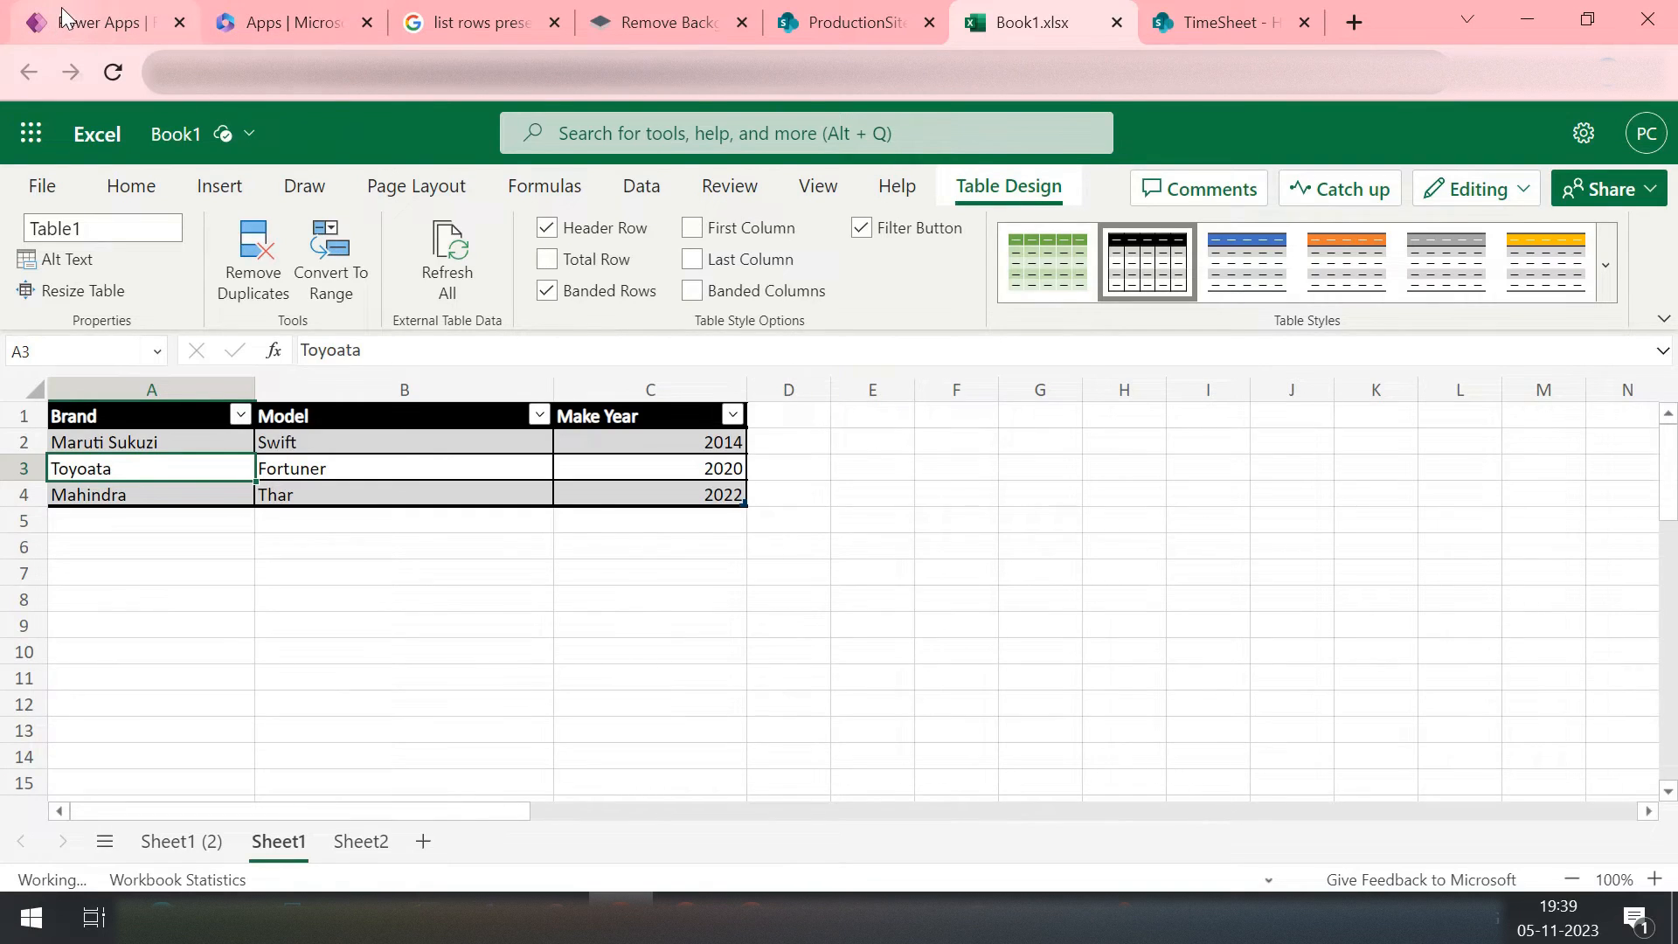
click(96, 21)
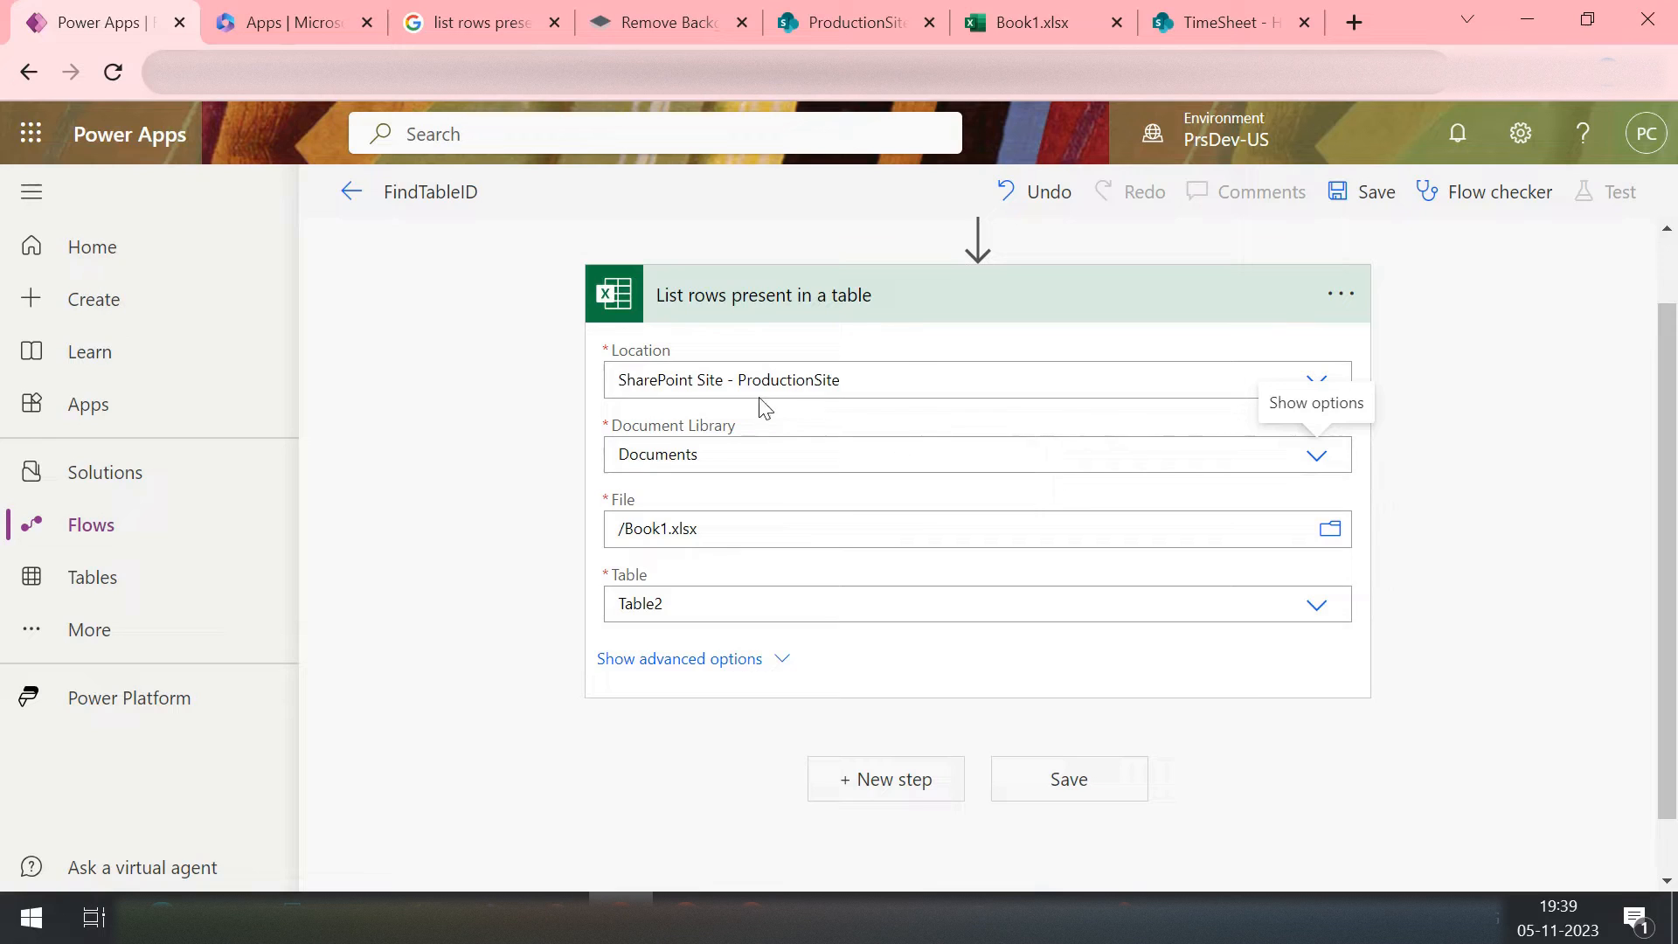
mouse_move(1245, 462)
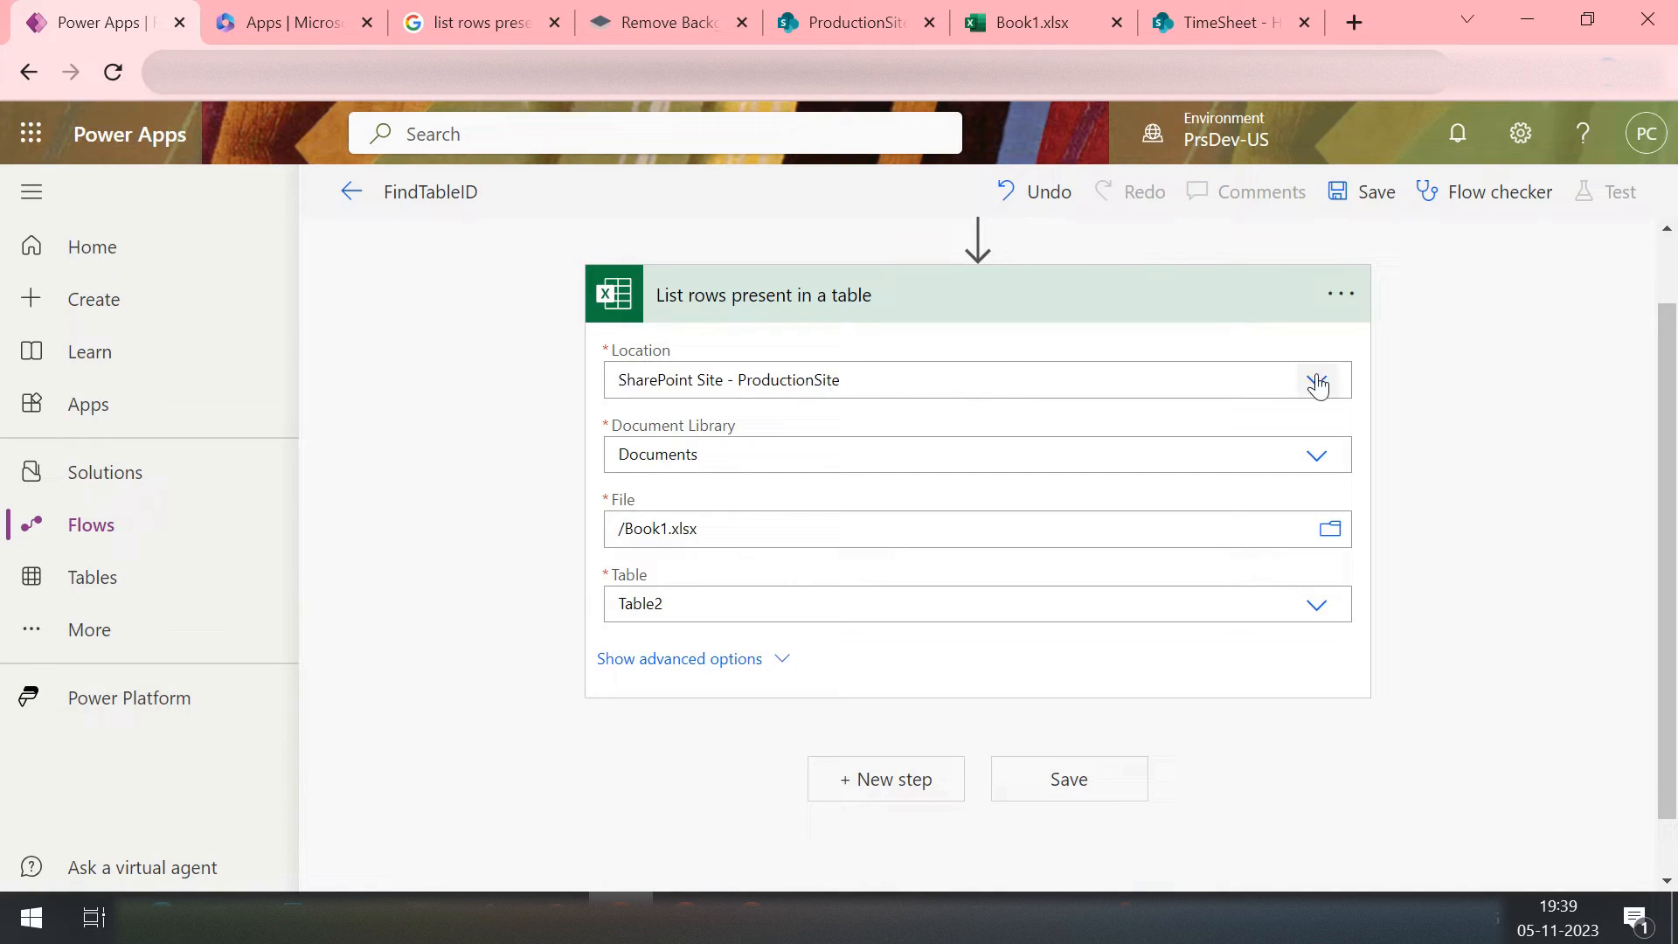
Step: Try garbage text in the step's Location and browse the file picker without choosing
click(1318, 379)
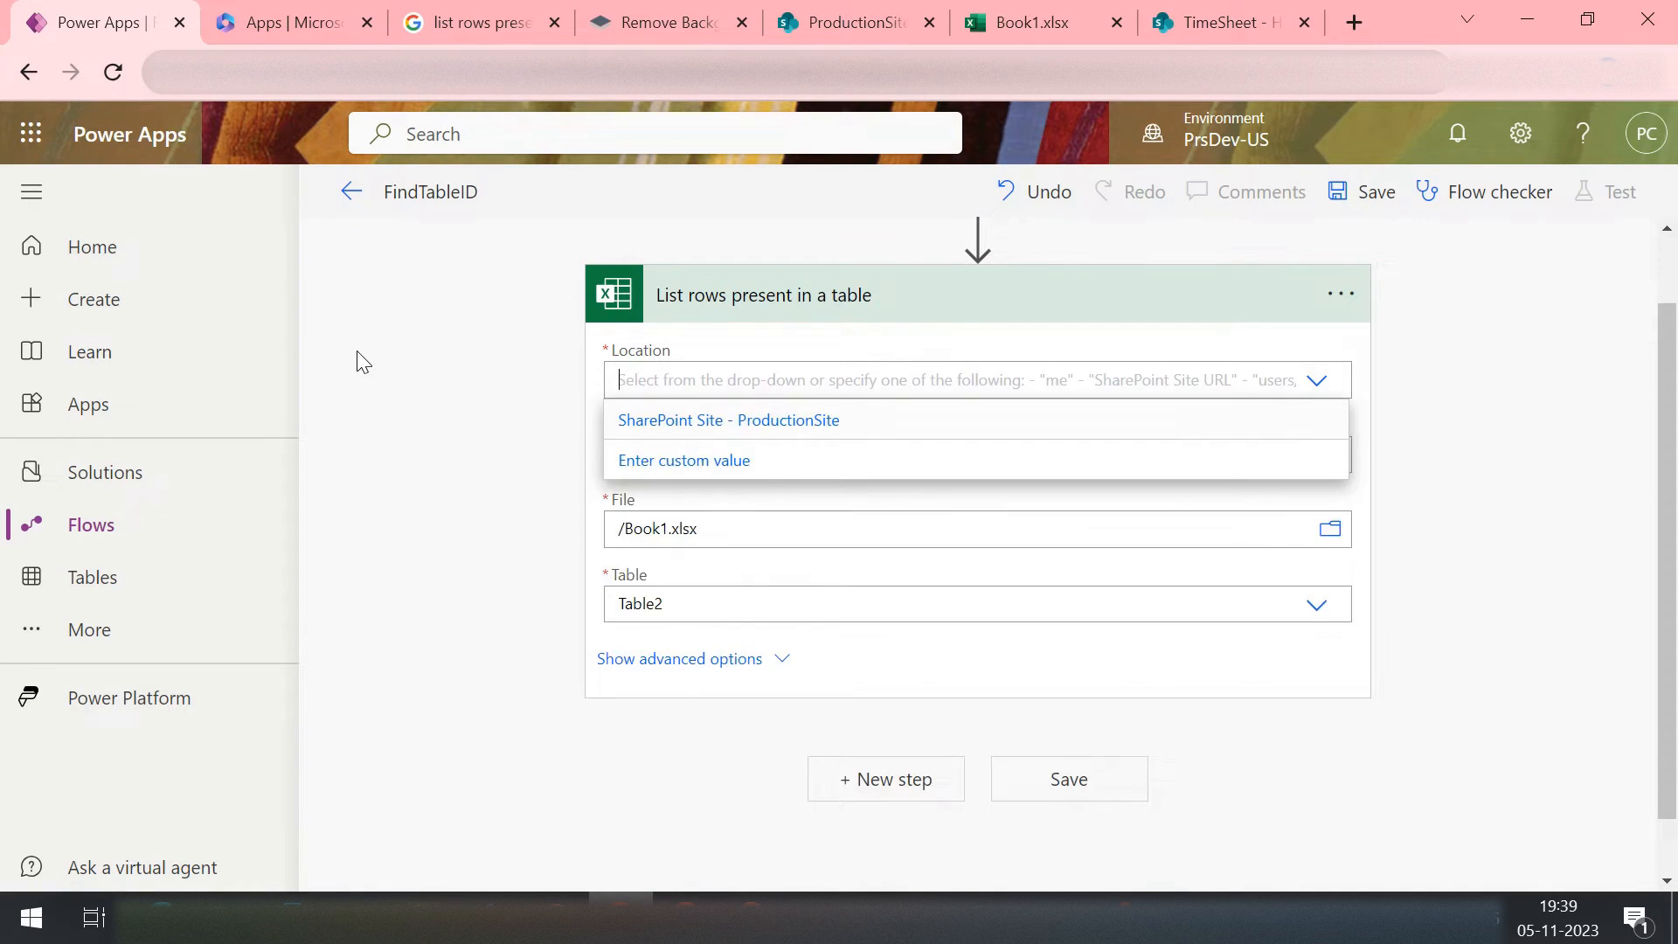
text(usgfiusdghkjfsdjf)
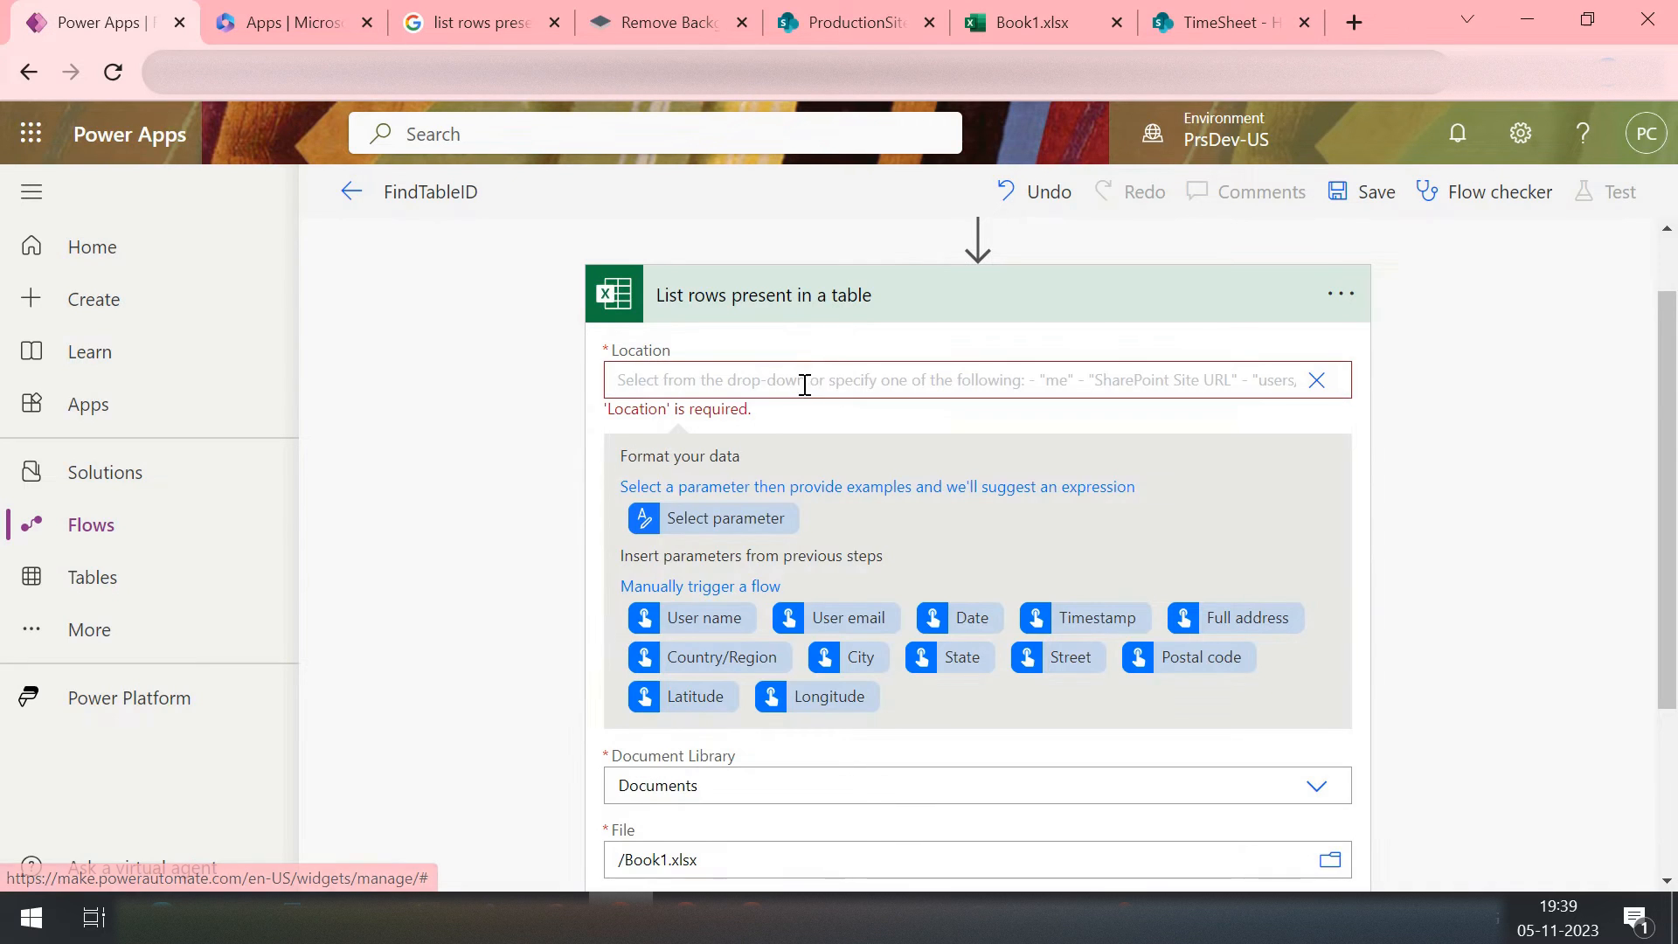
text(jsdfjb,)
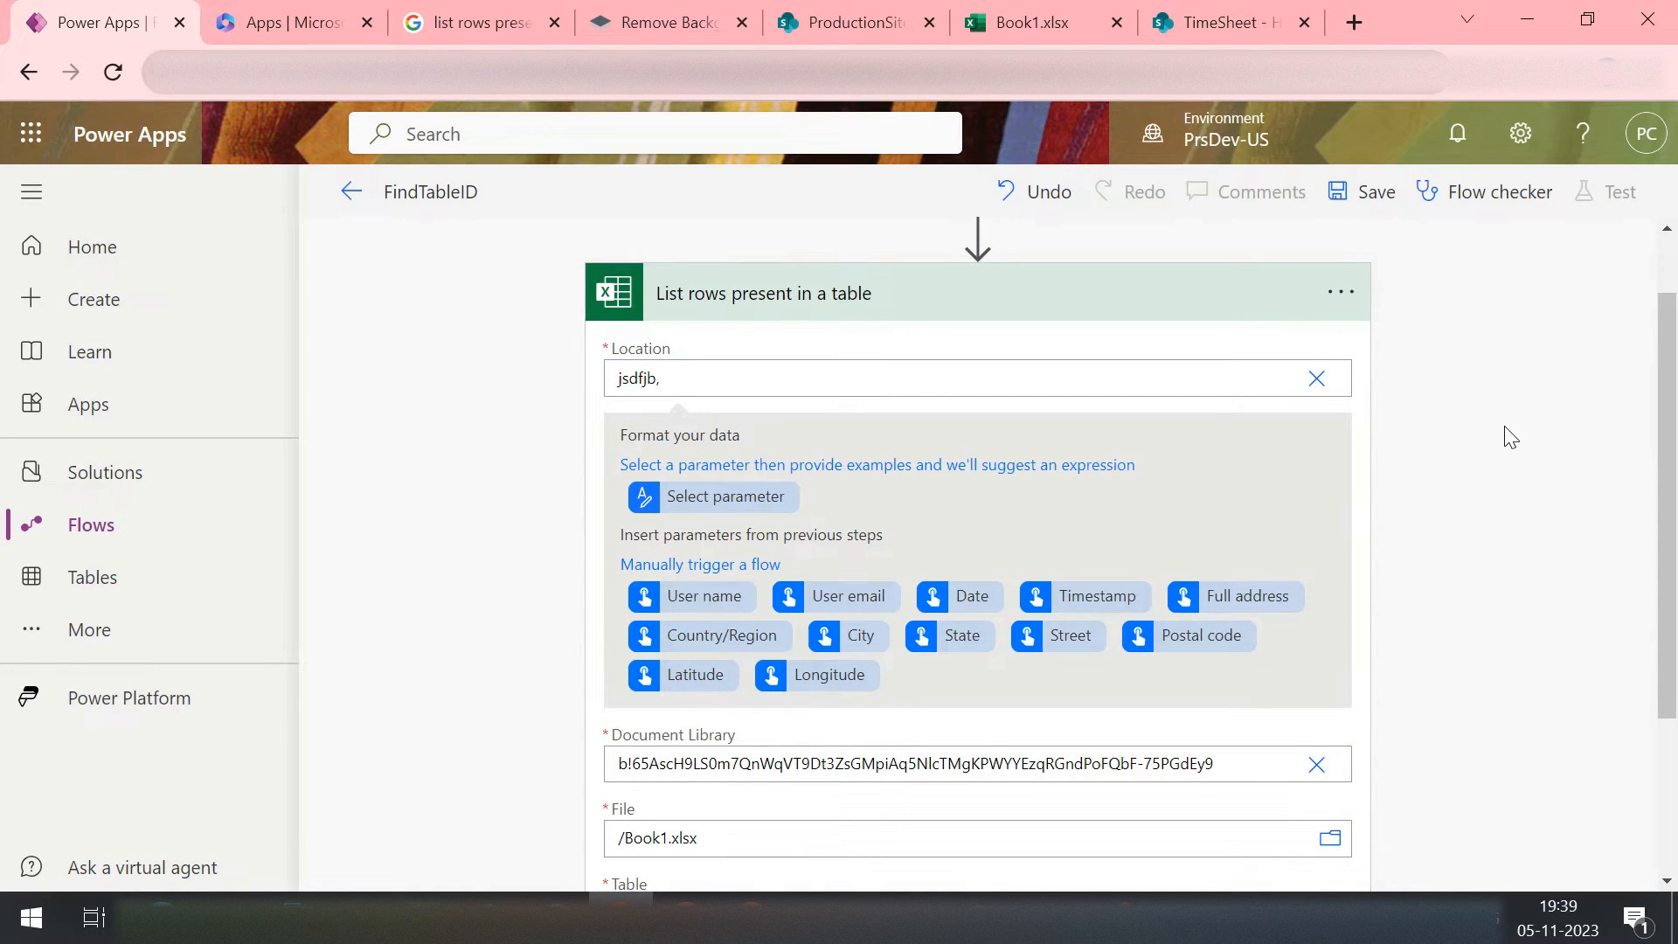
scroll(down, 3)
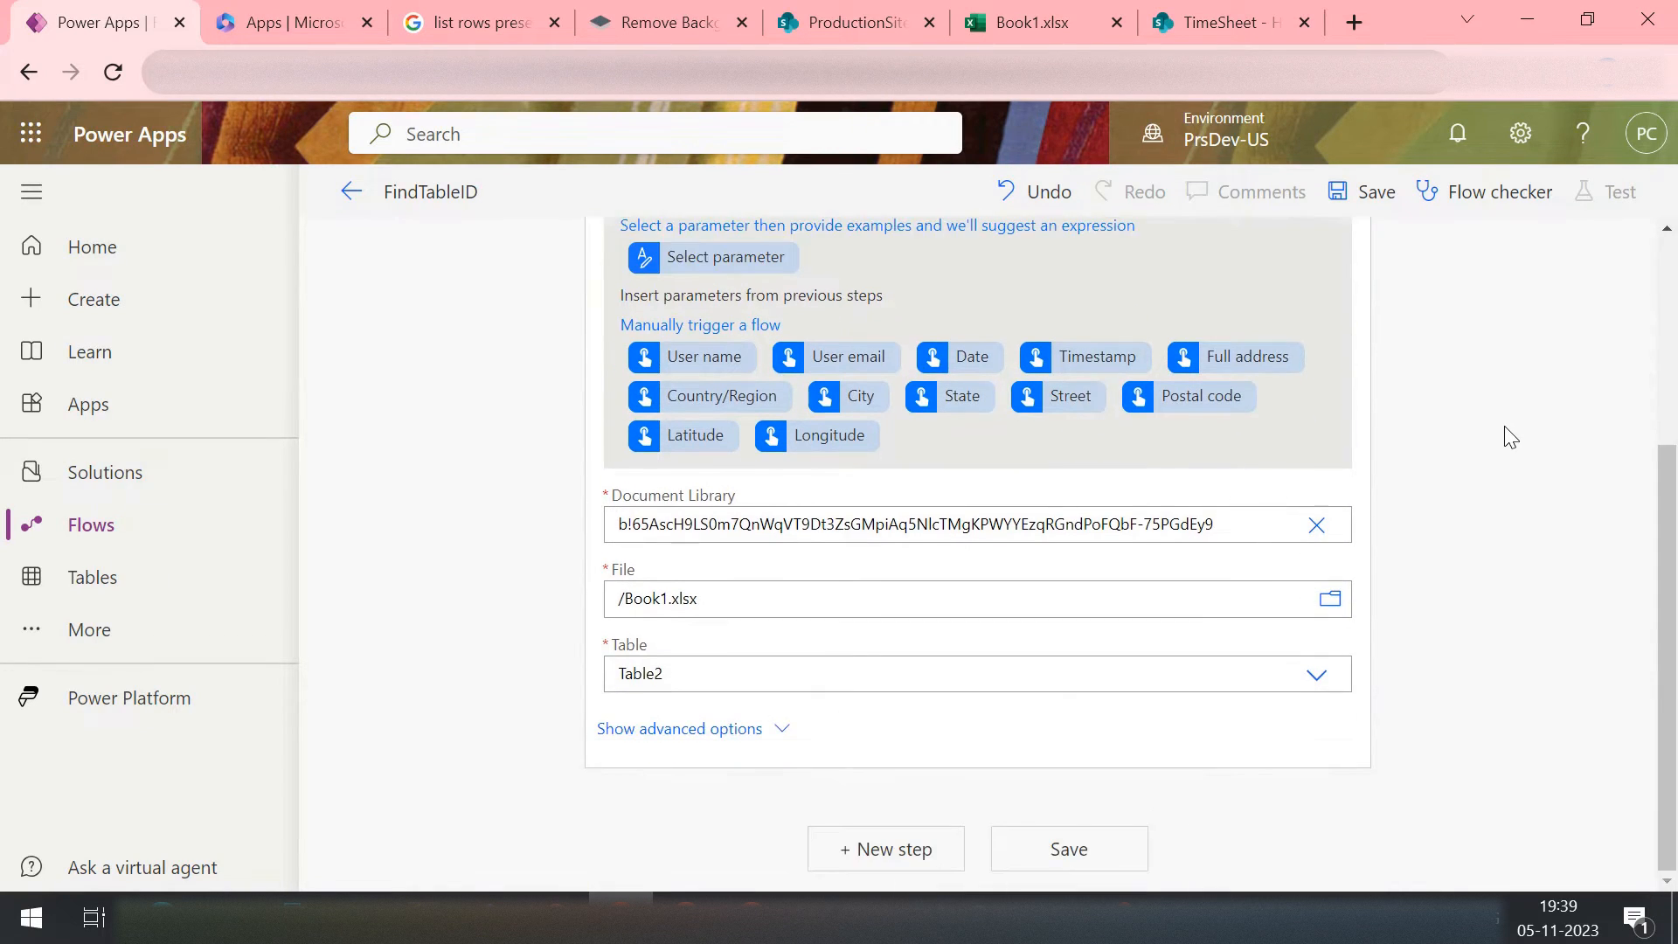
scroll(up, 3)
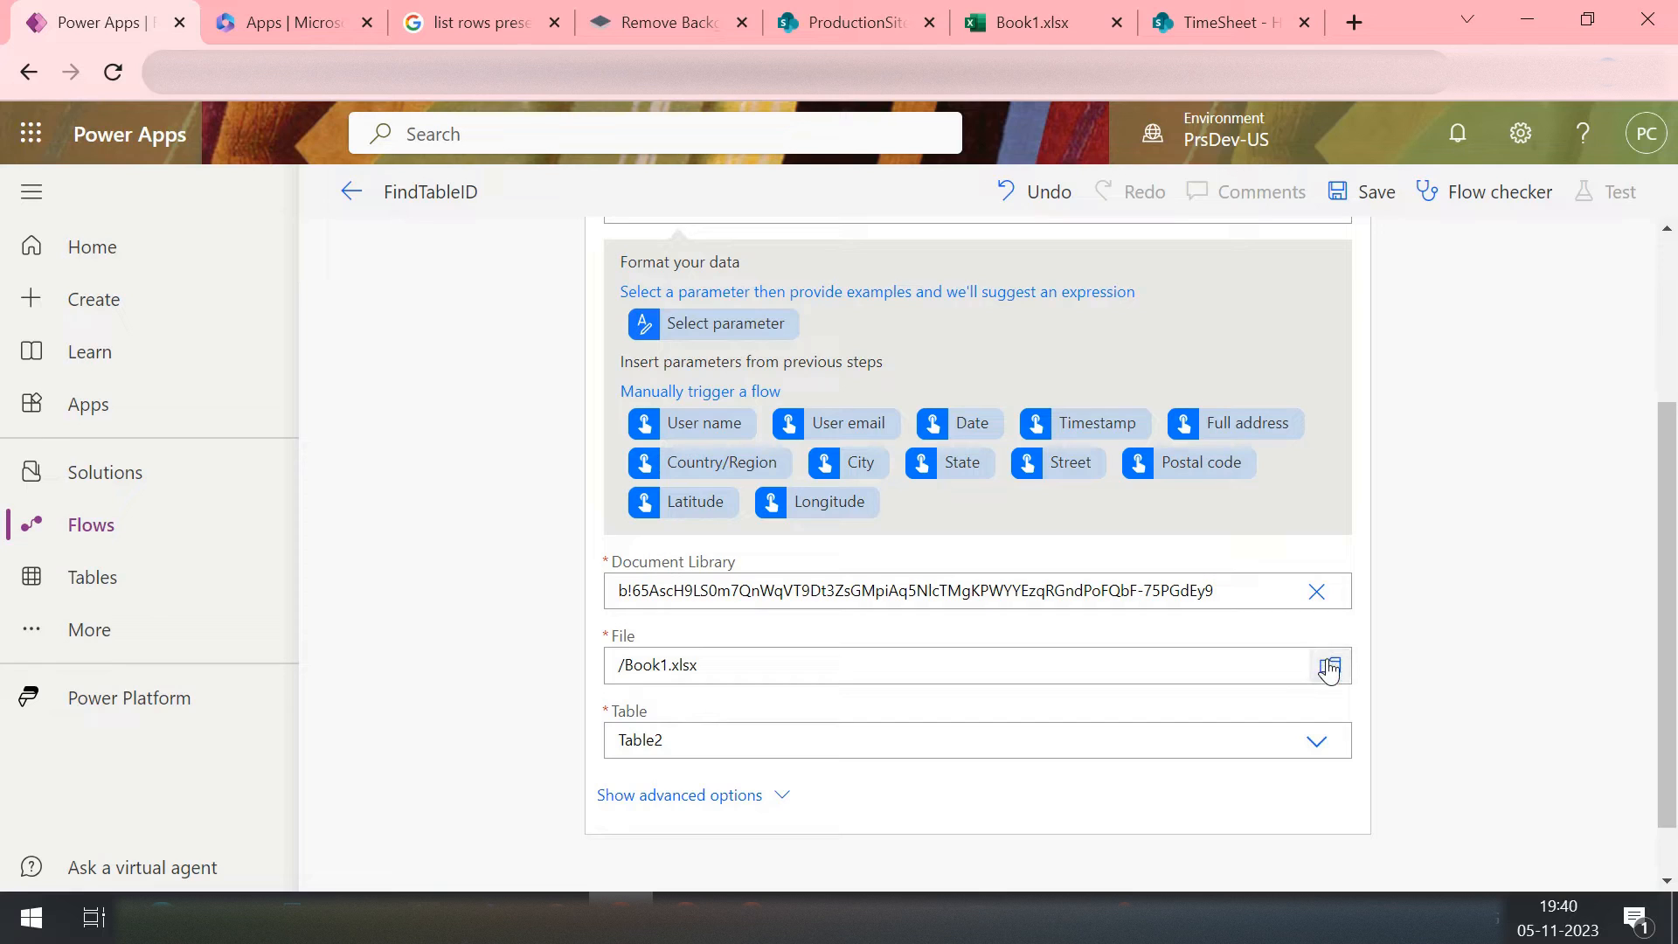
click(1332, 665)
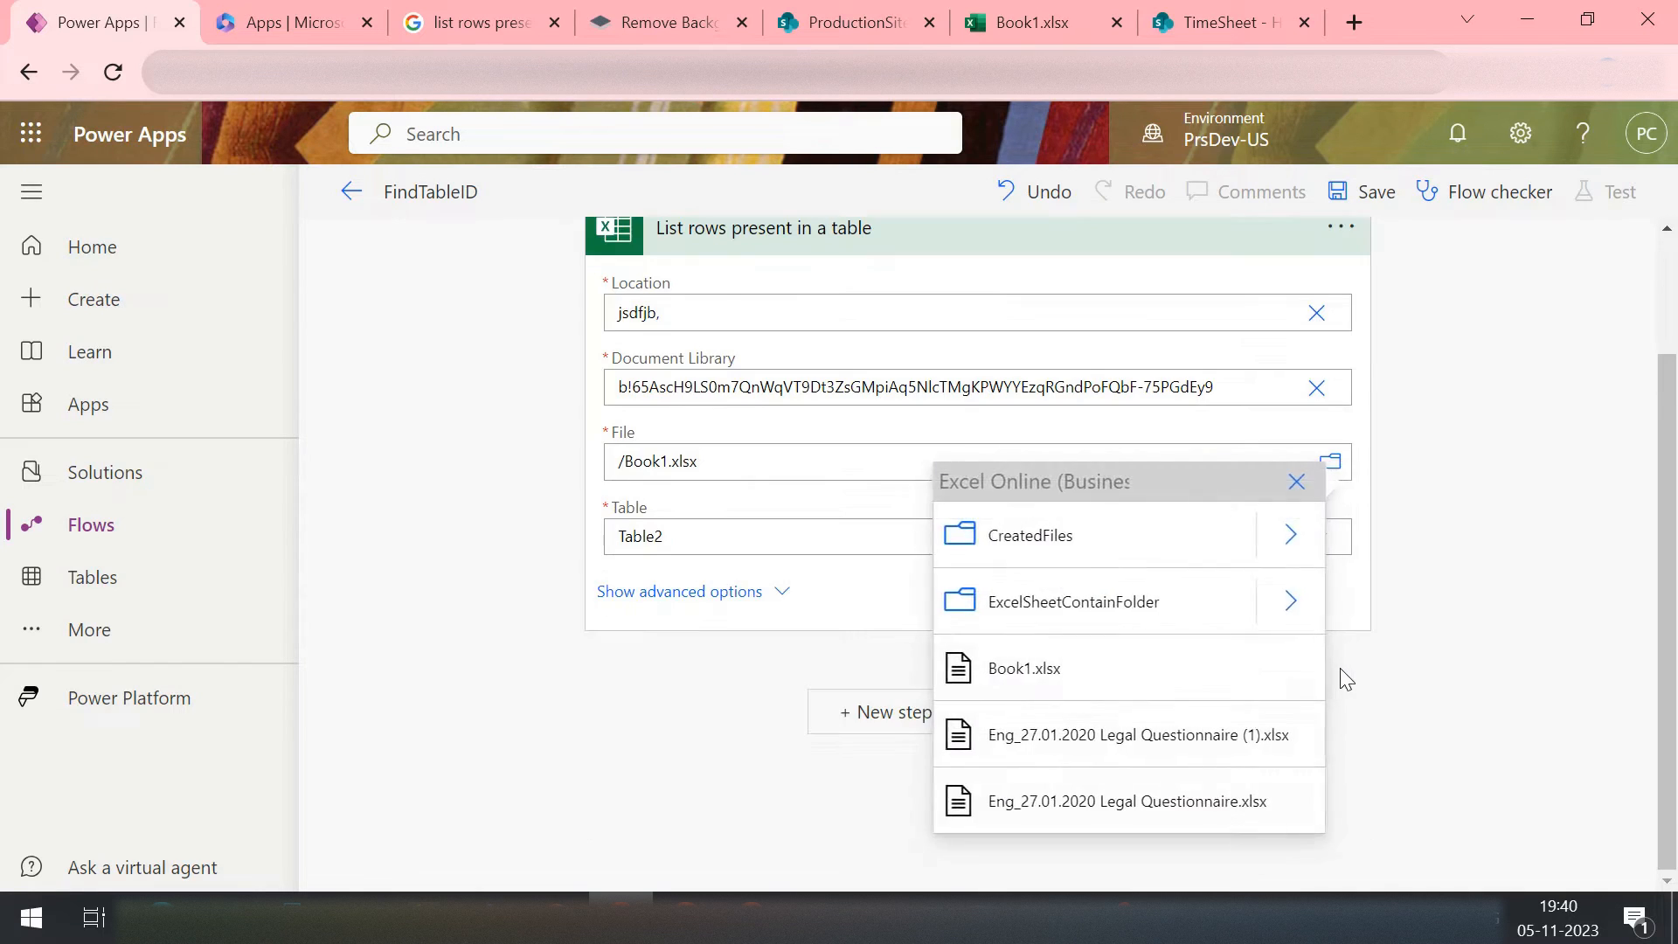
click(1295, 483)
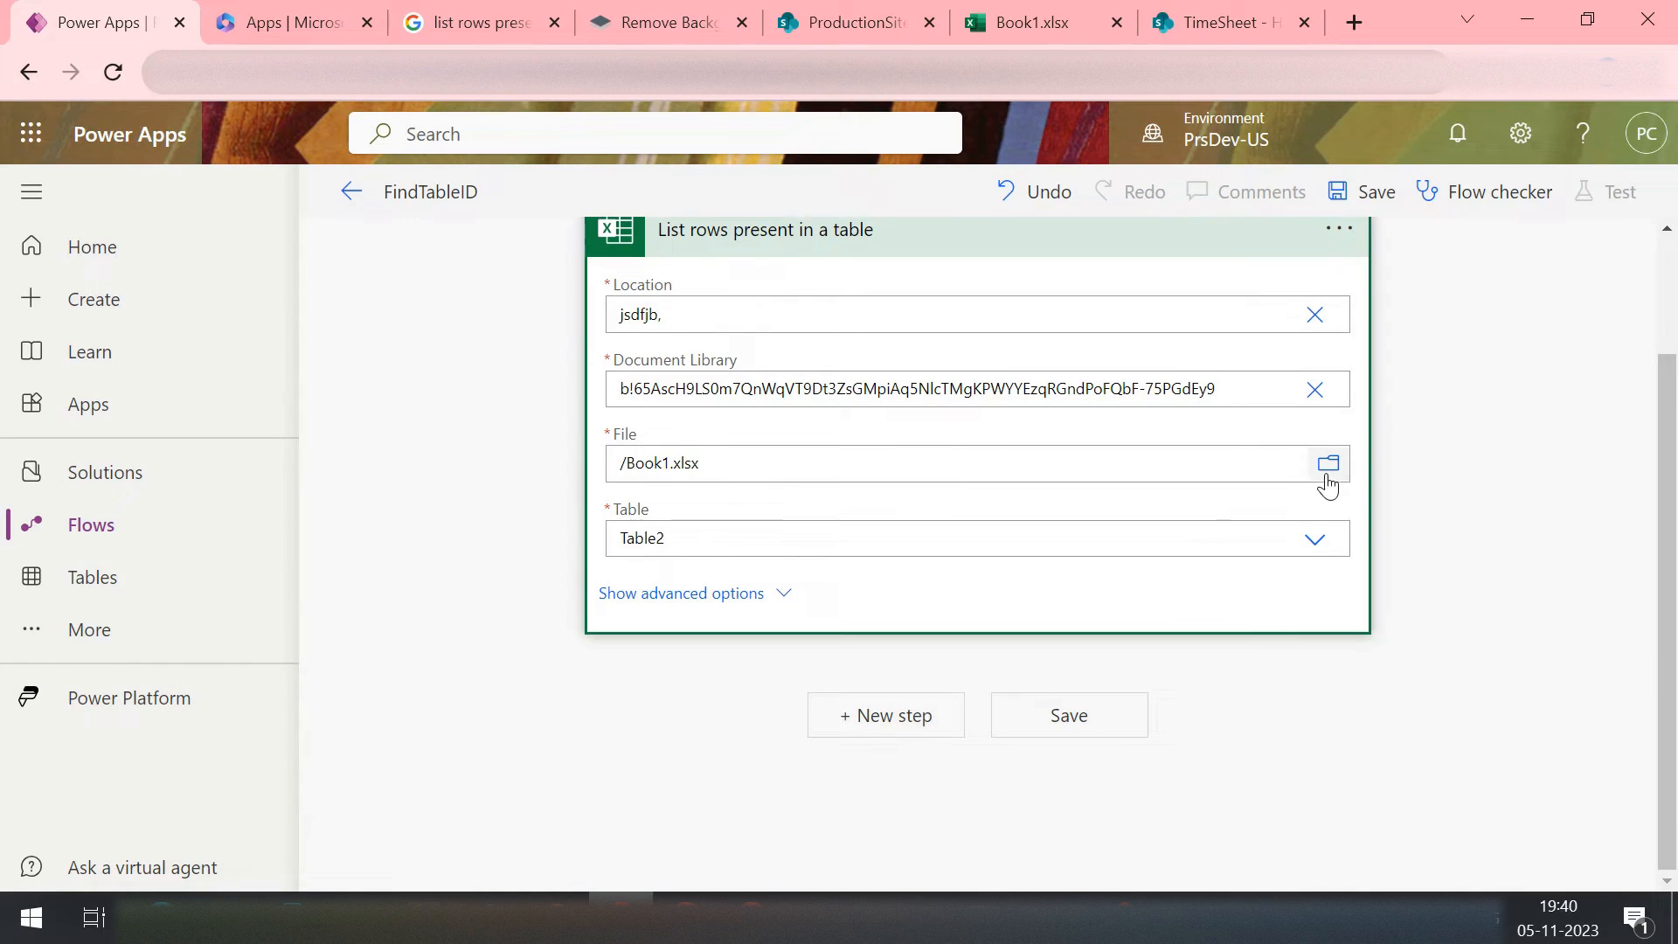
click(1328, 461)
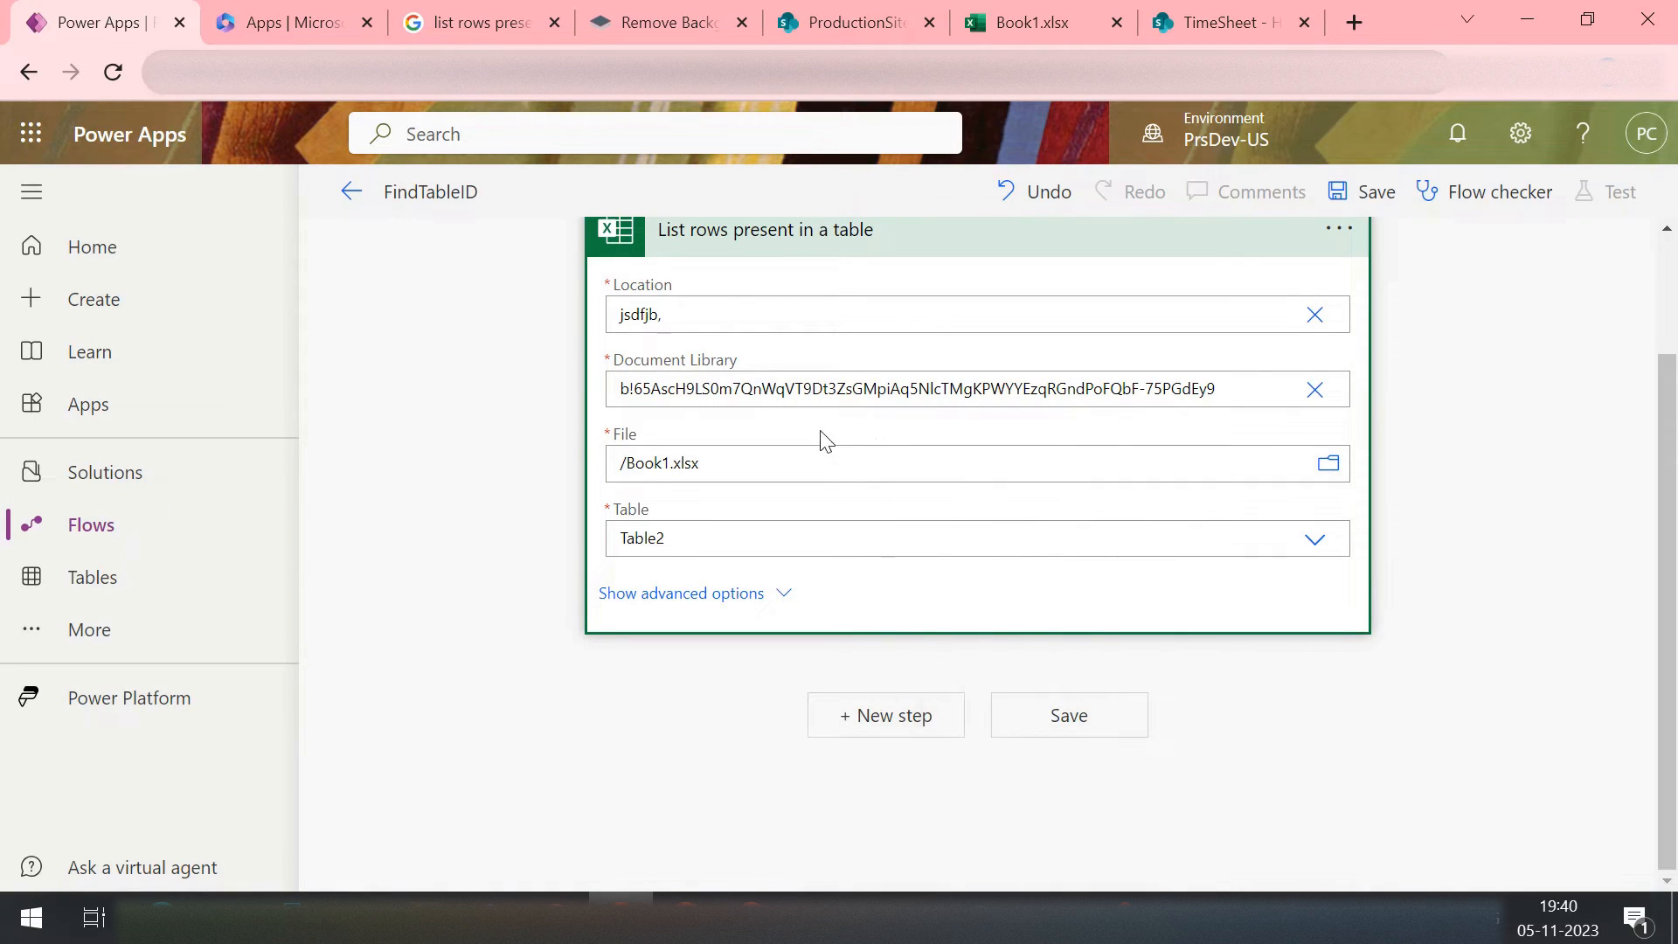
Step: Set the location to Group - CoeTesting with Documents library and a GUID table ID
click(1315, 313)
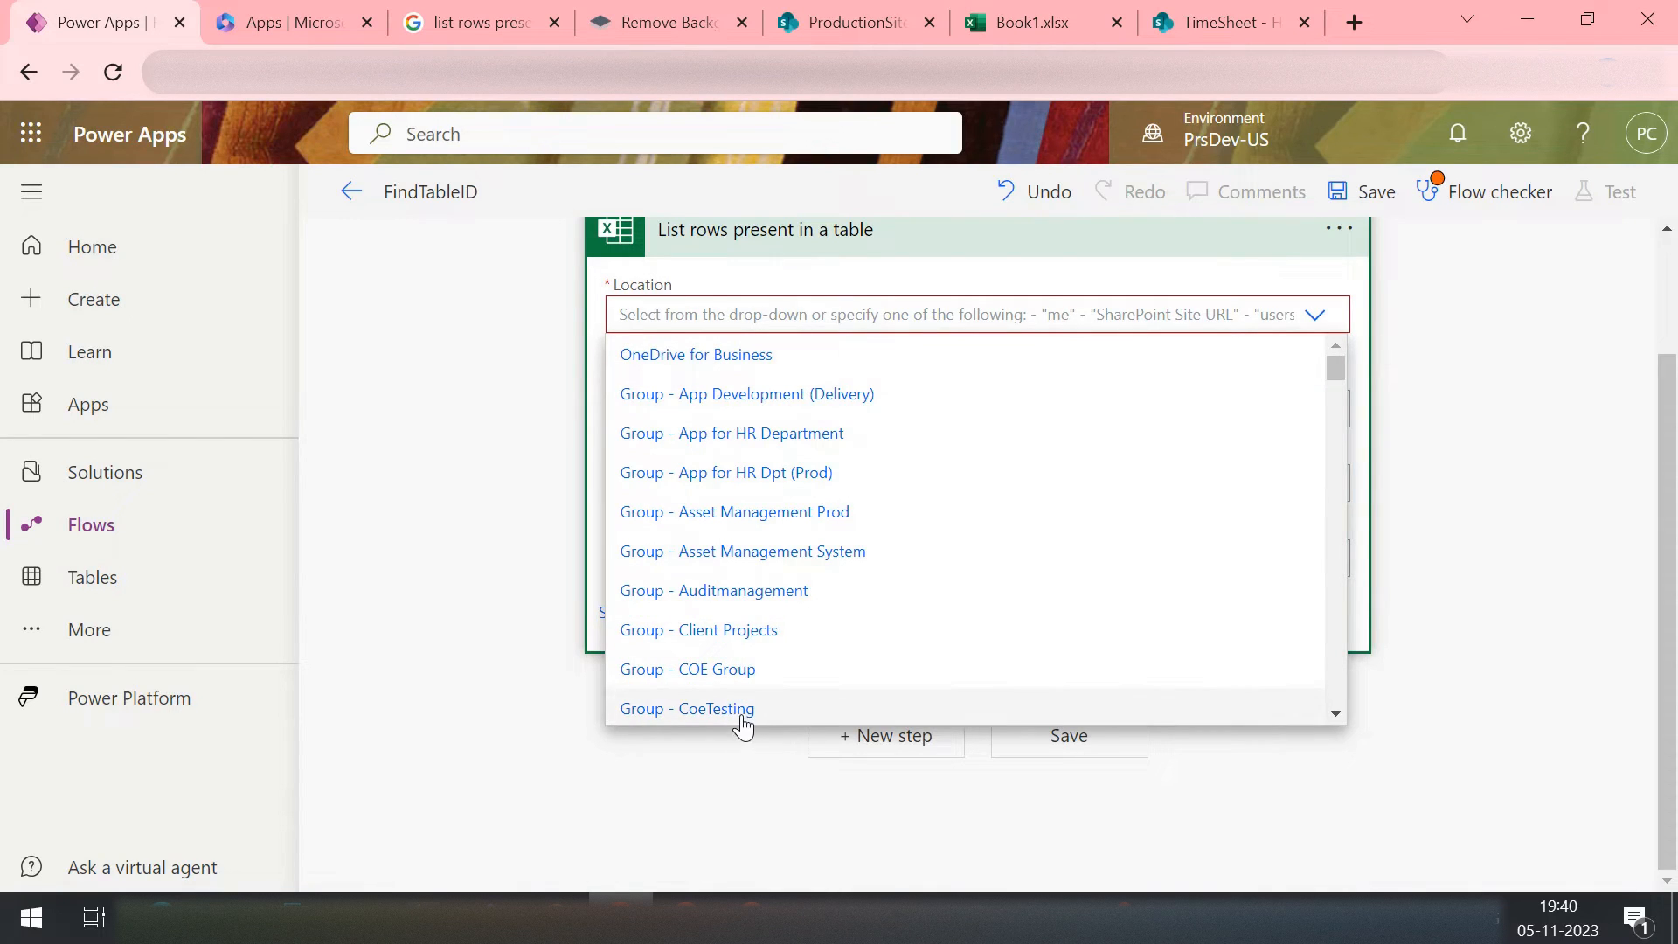
click(687, 708)
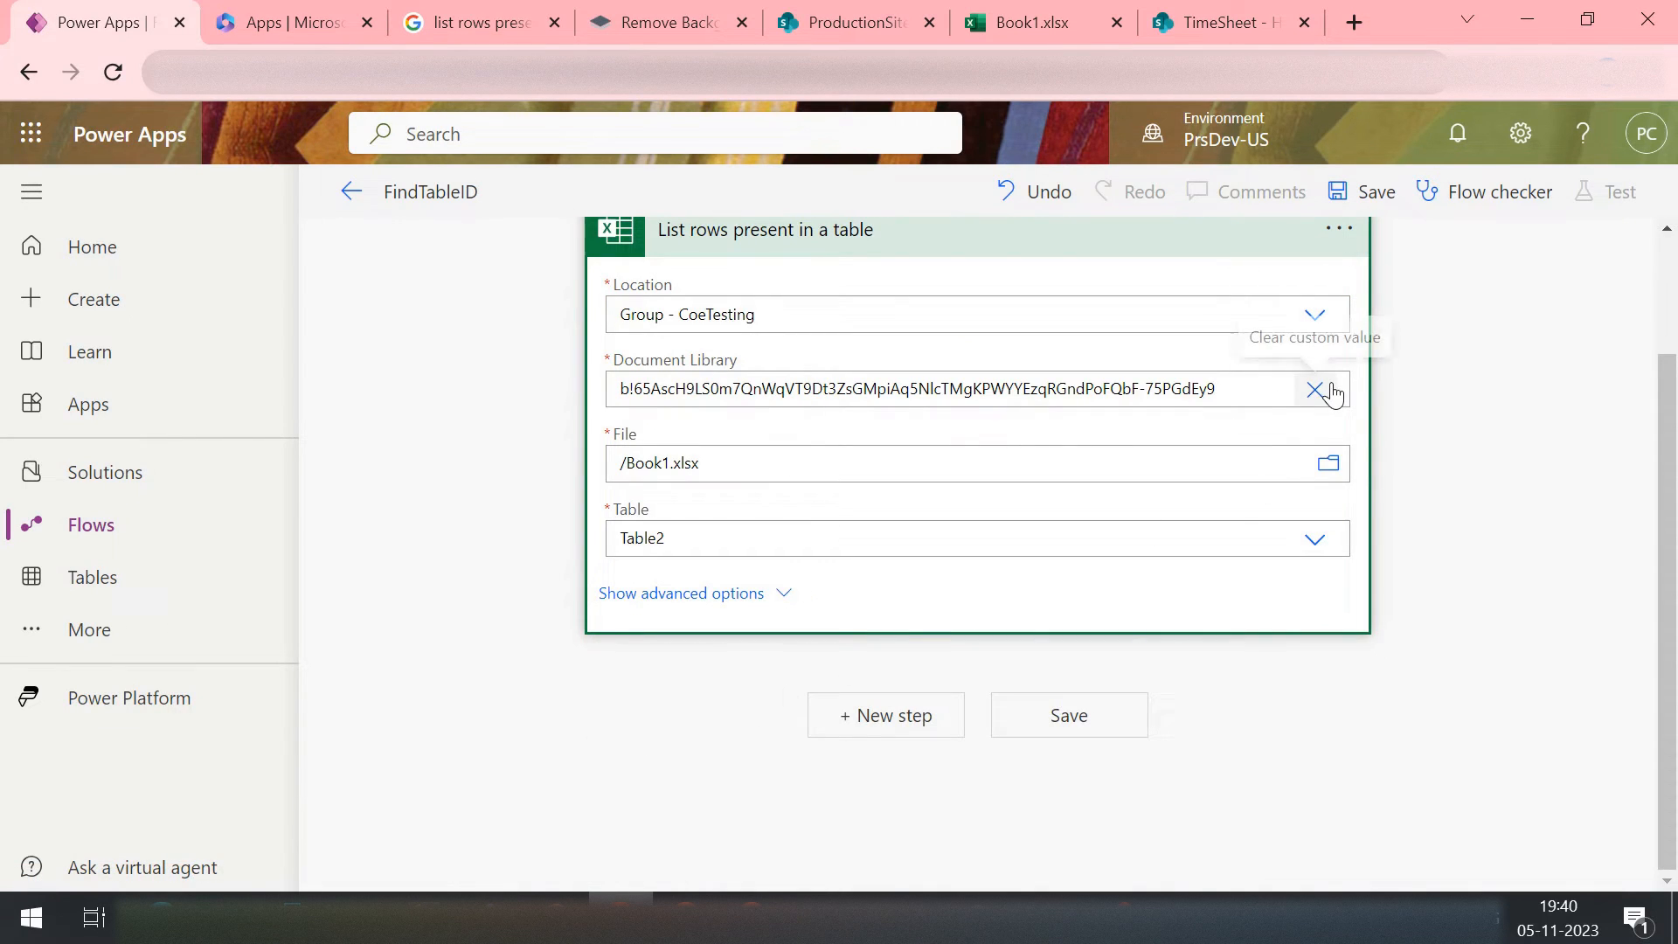
click(1314, 388)
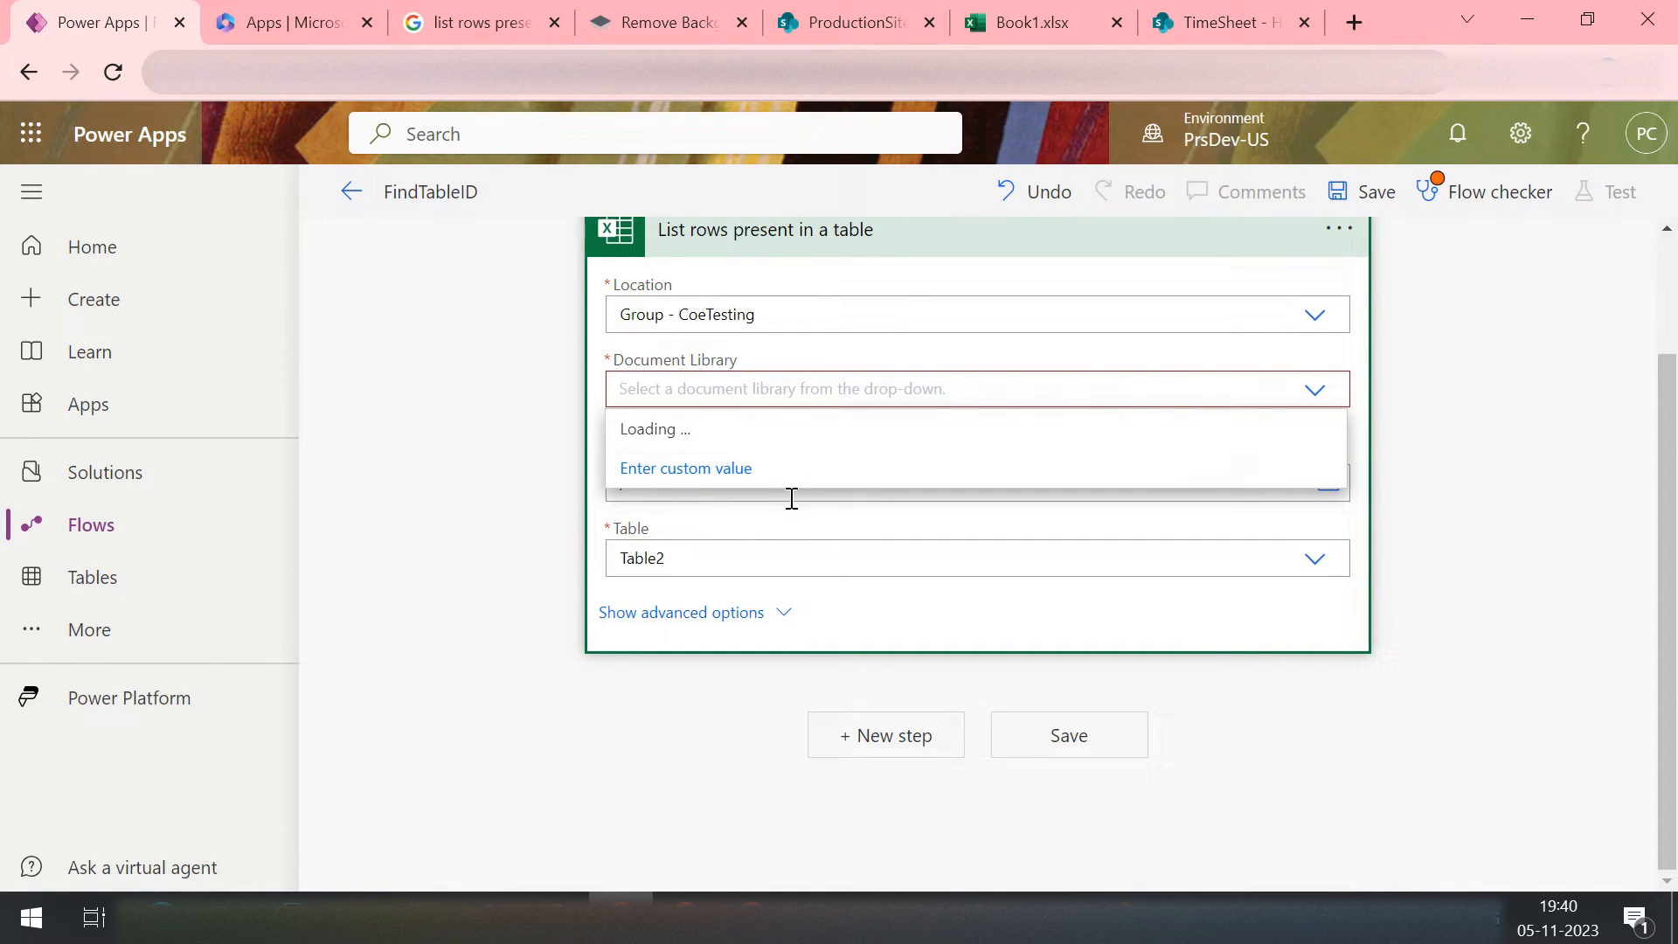
click(750, 429)
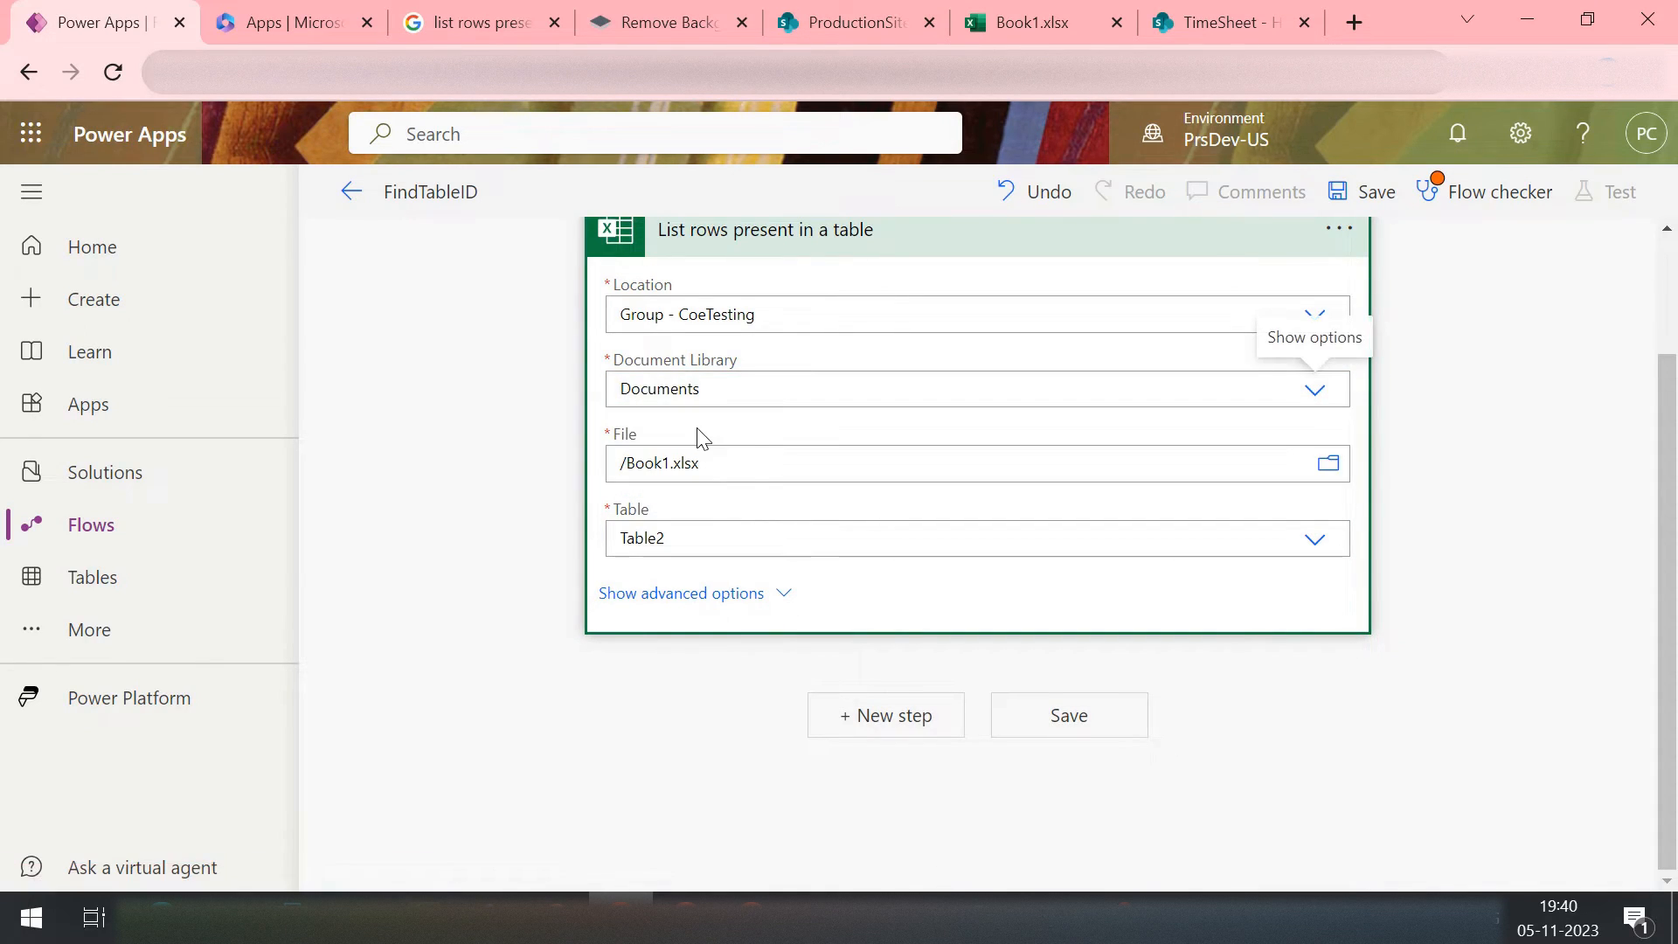
mouse_move(1314, 518)
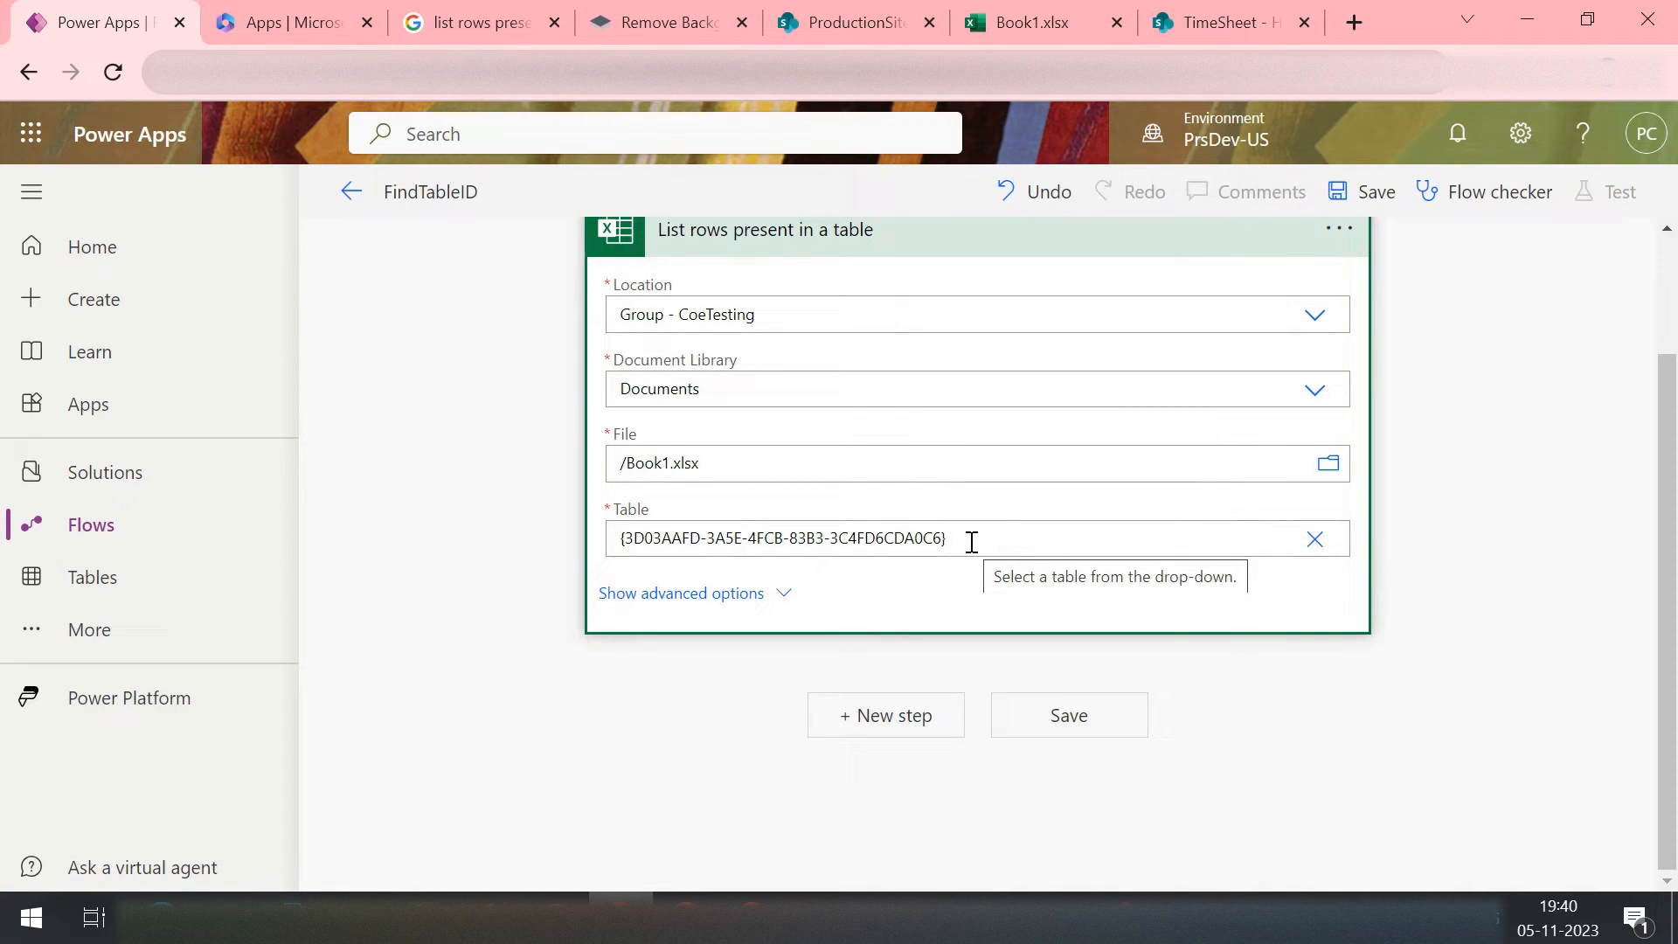
click(781, 537)
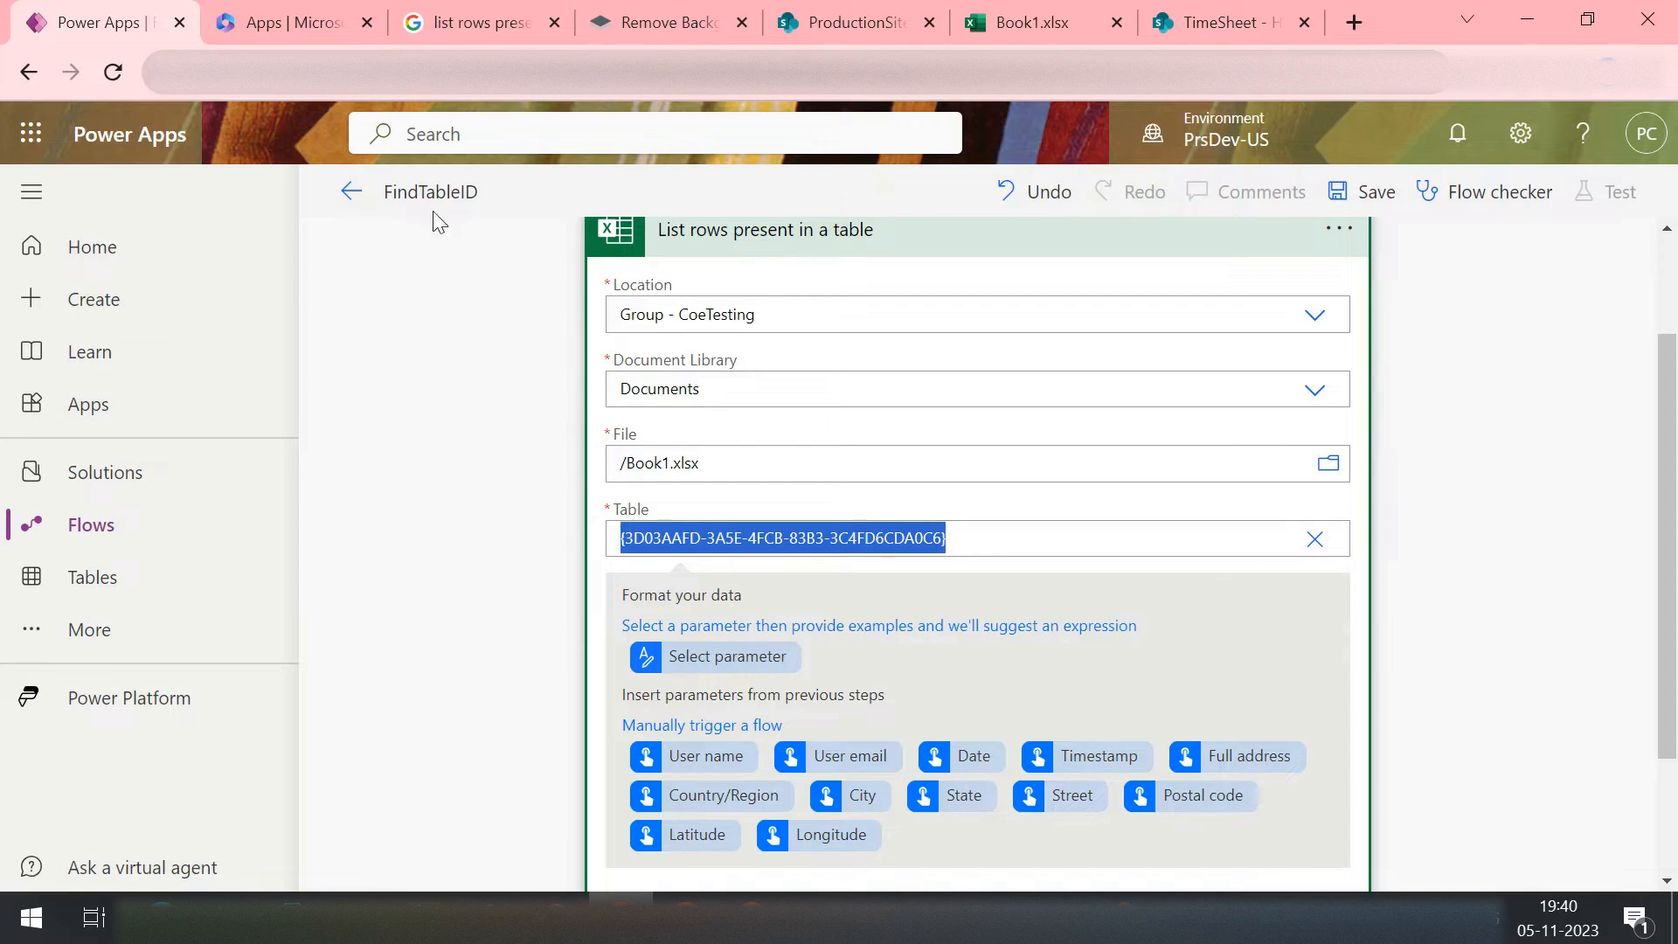
Step: Switch between the Book1 workbook, the flow and the ProductionSite home page
click(1033, 21)
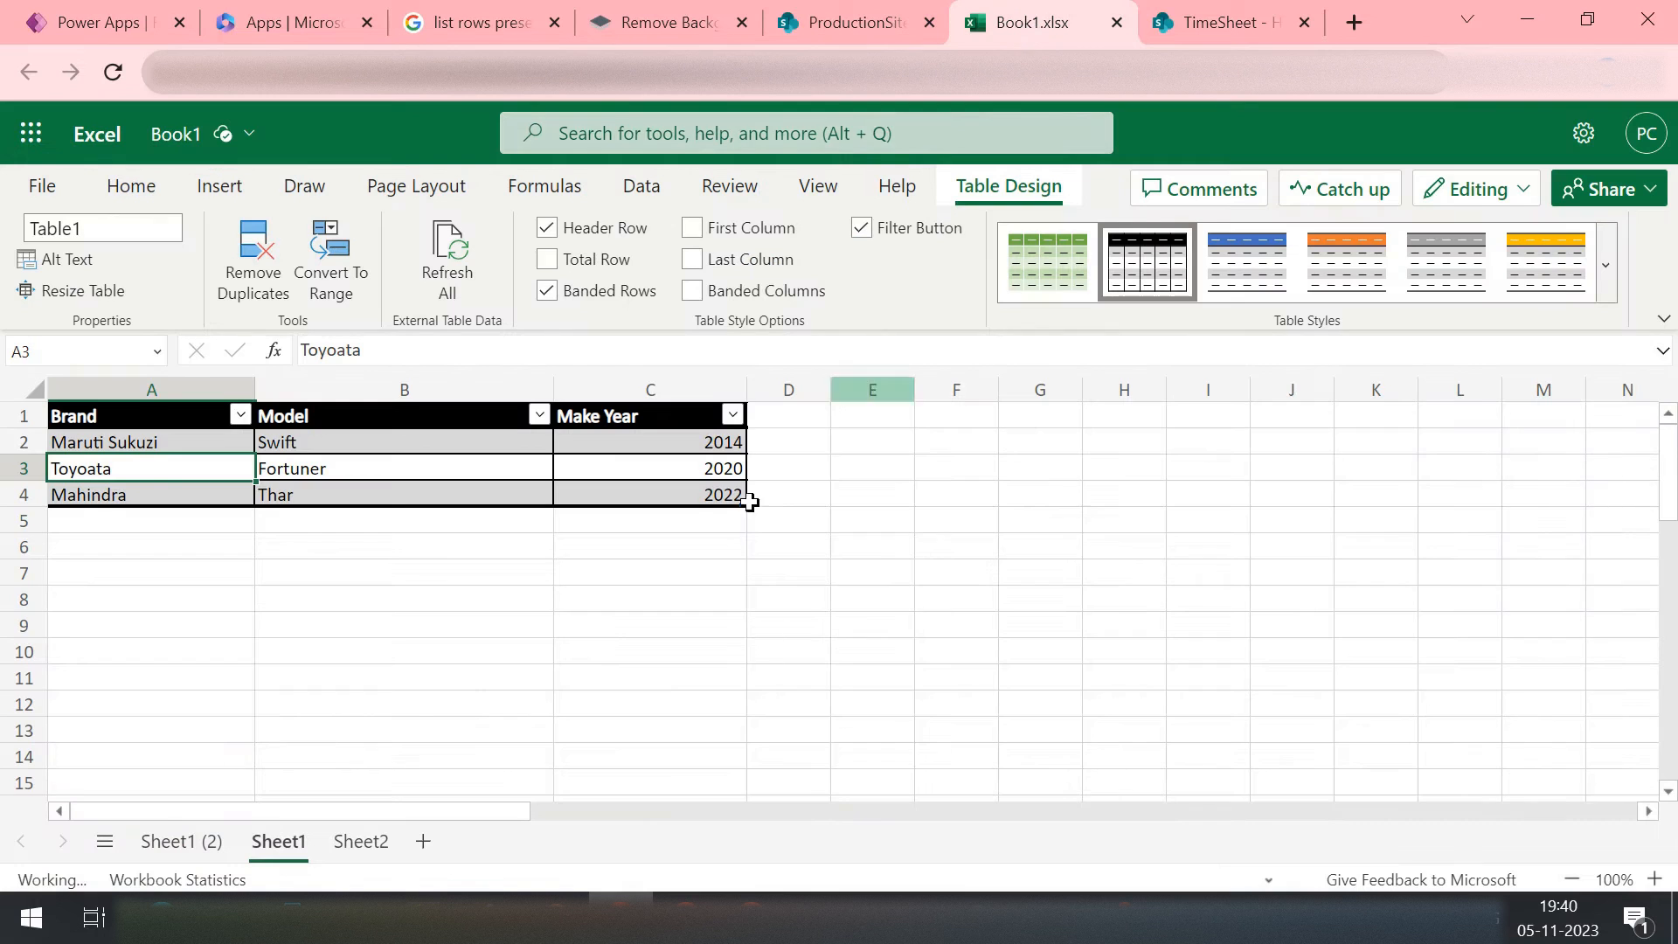
click(96, 21)
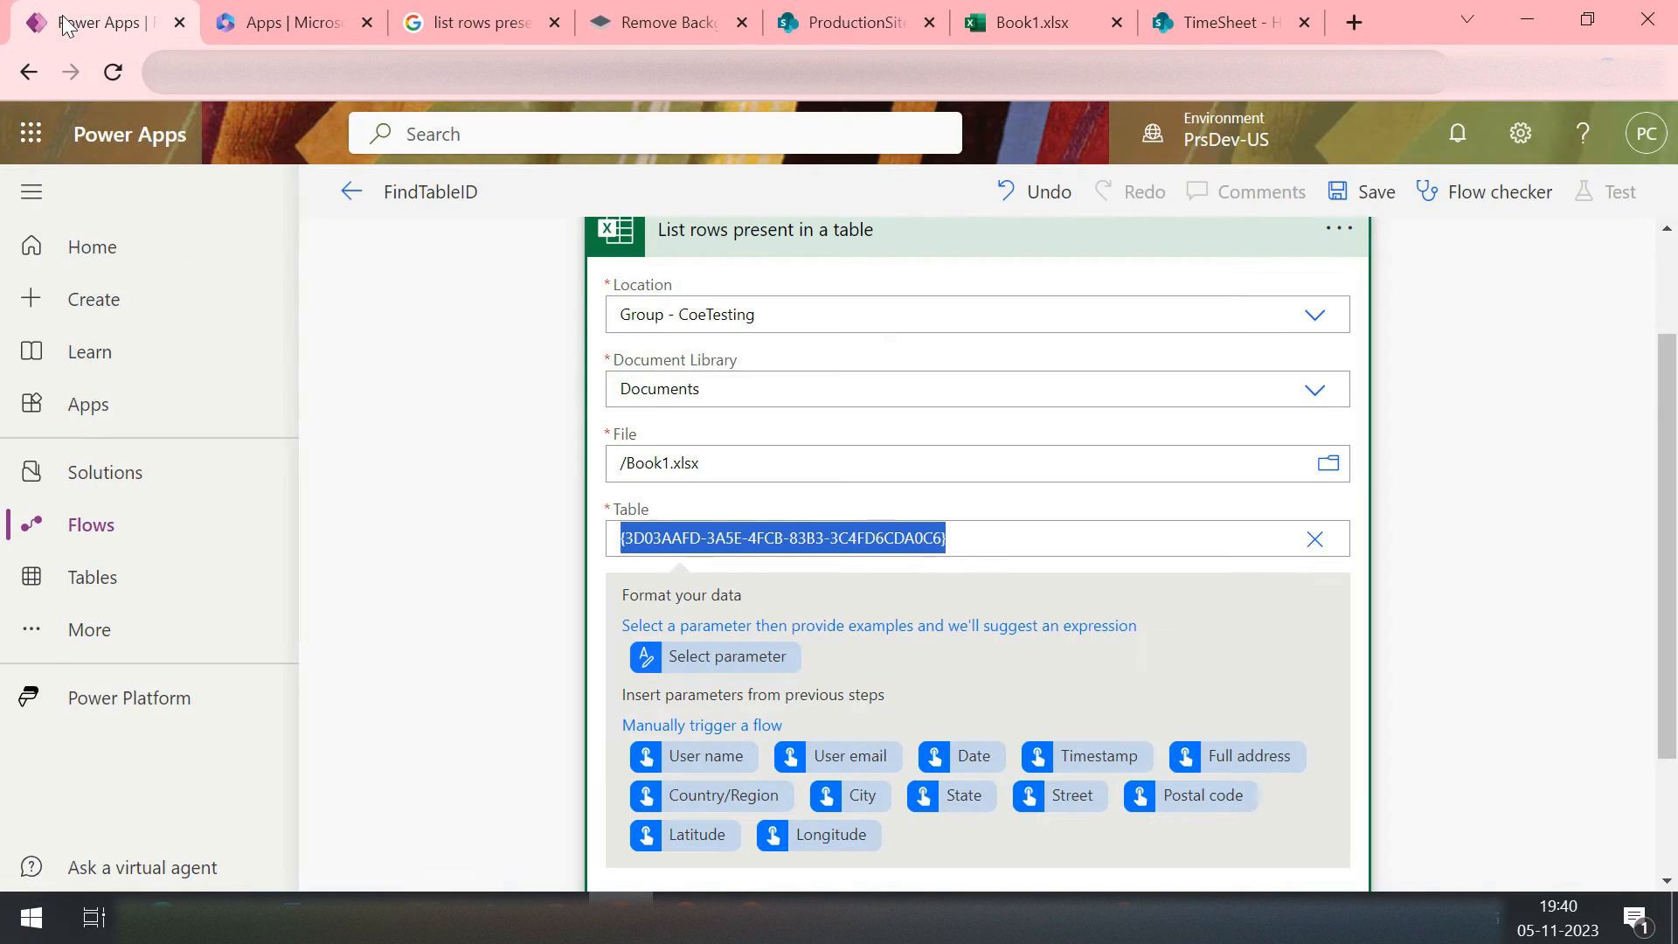
click(1032, 21)
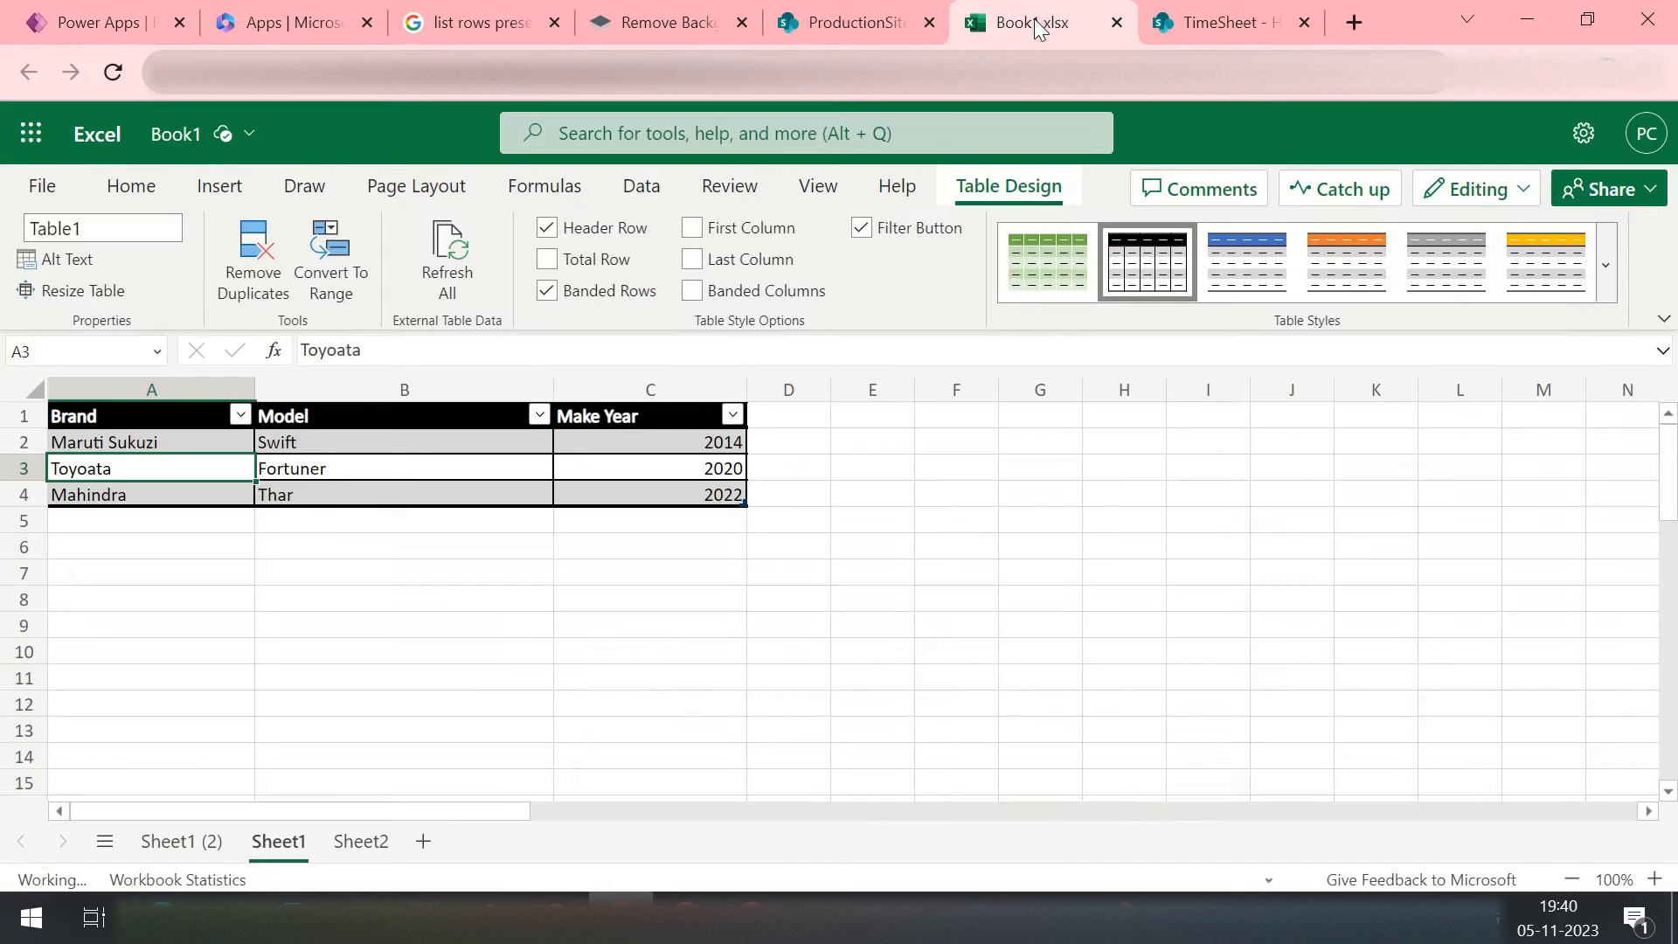
click(846, 21)
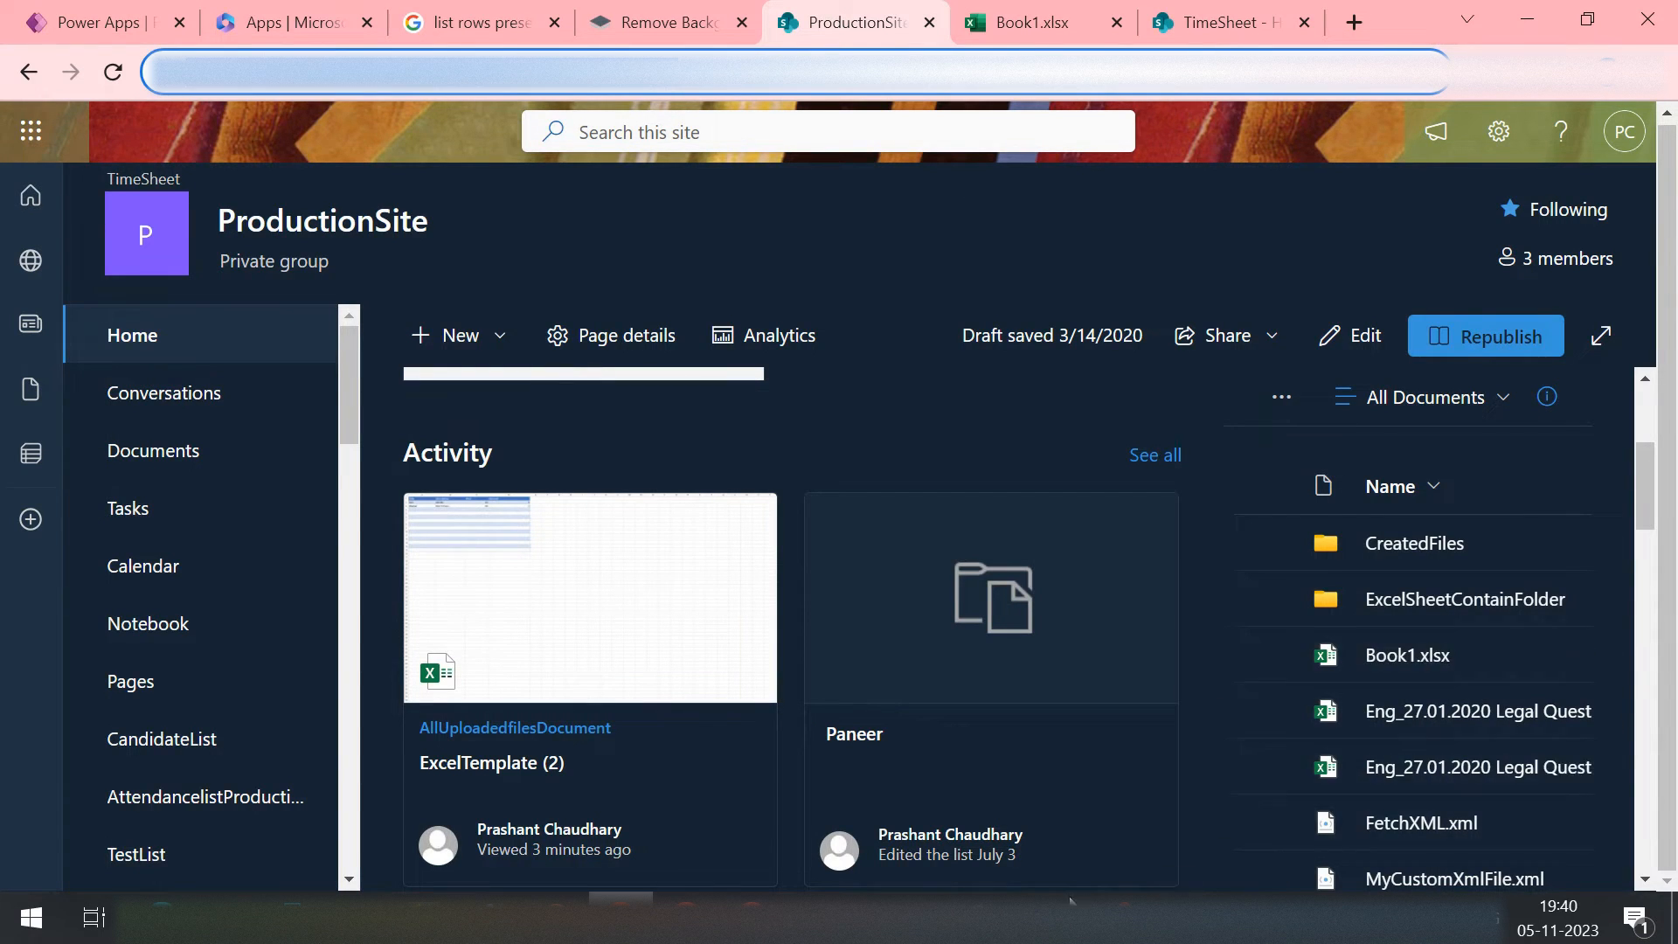
Step: Select Book1.xlsx in the ProductionSite library and move to the TimeSheet site
click(1268, 656)
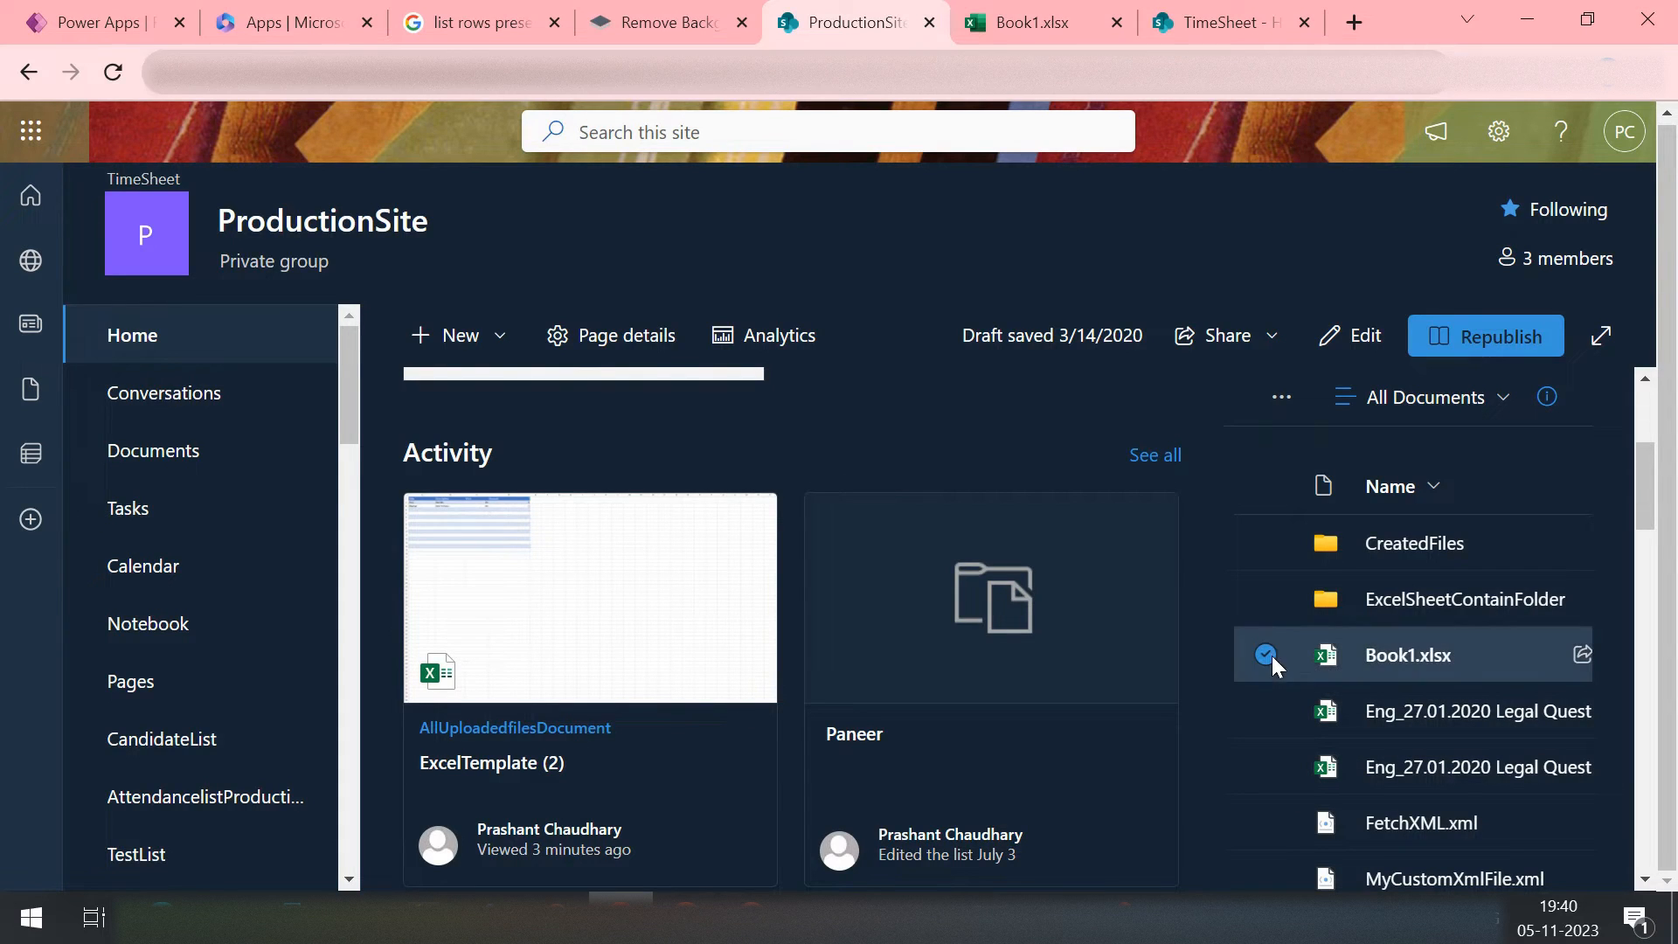
click(1281, 397)
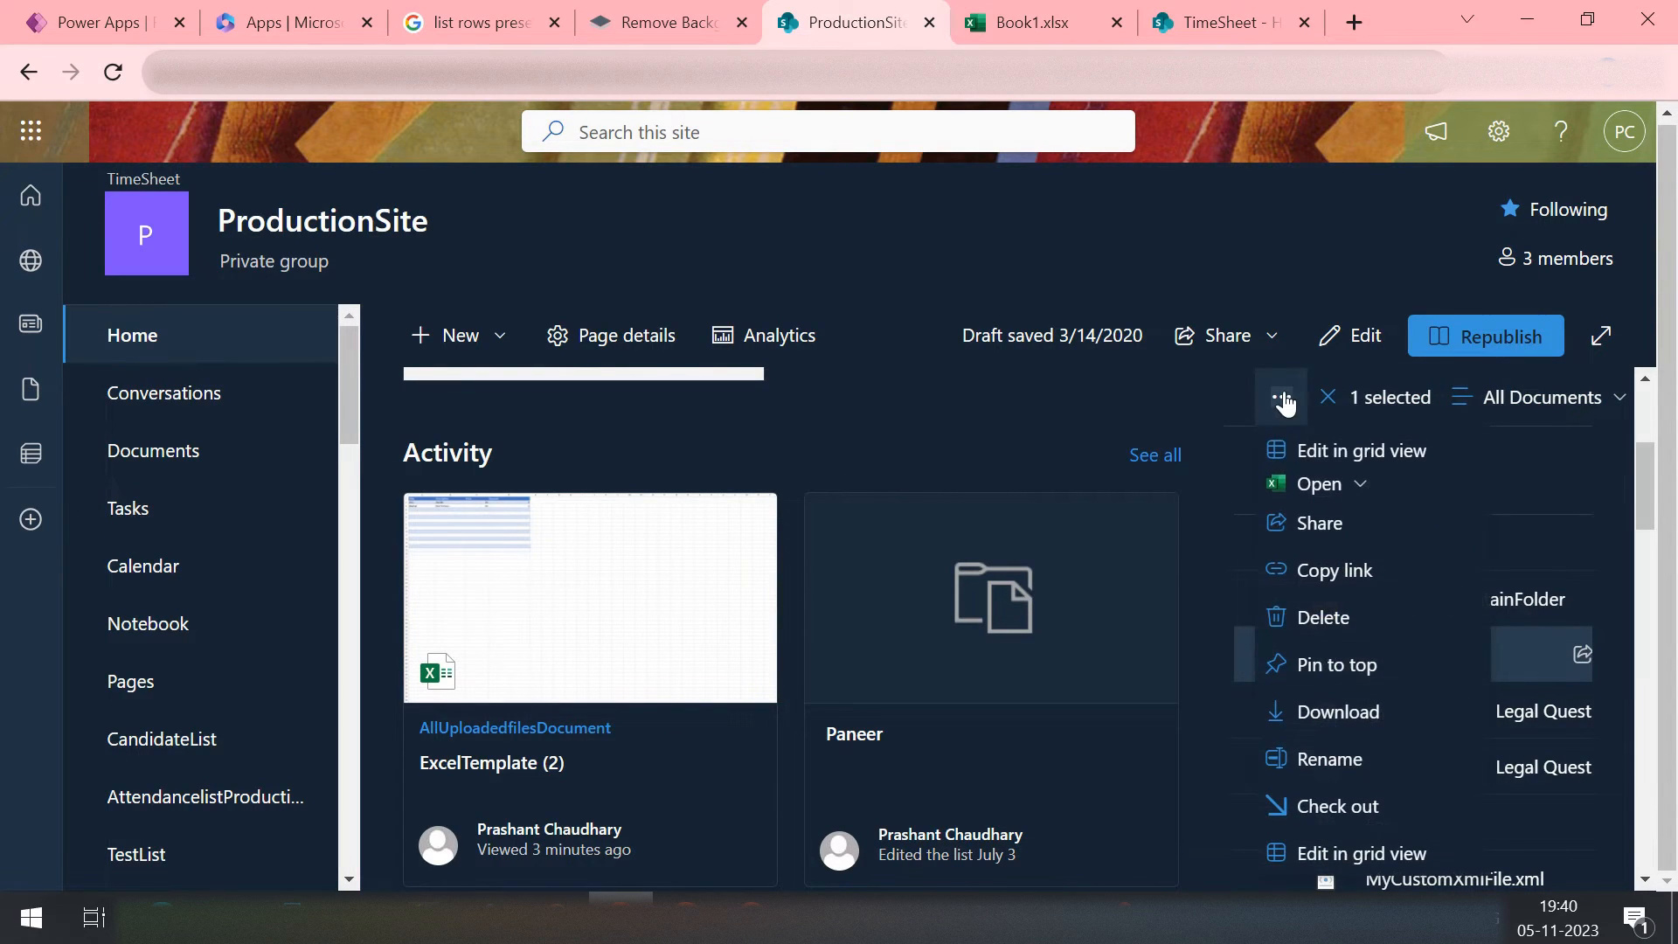
mouse_move(1337, 712)
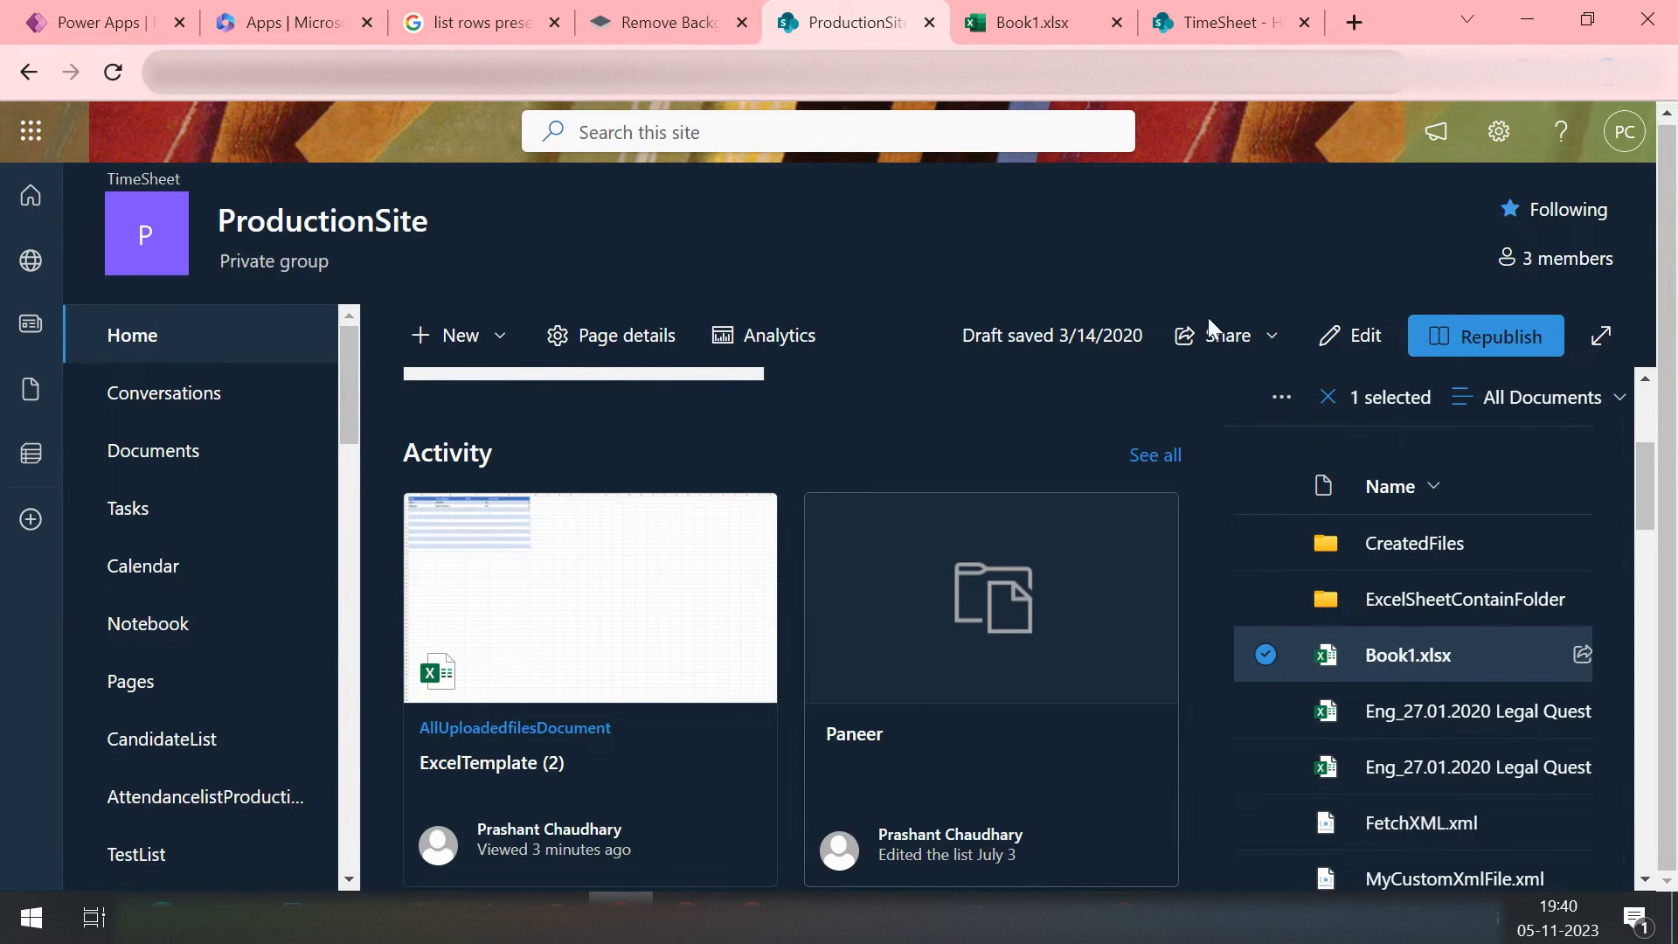
click(1227, 21)
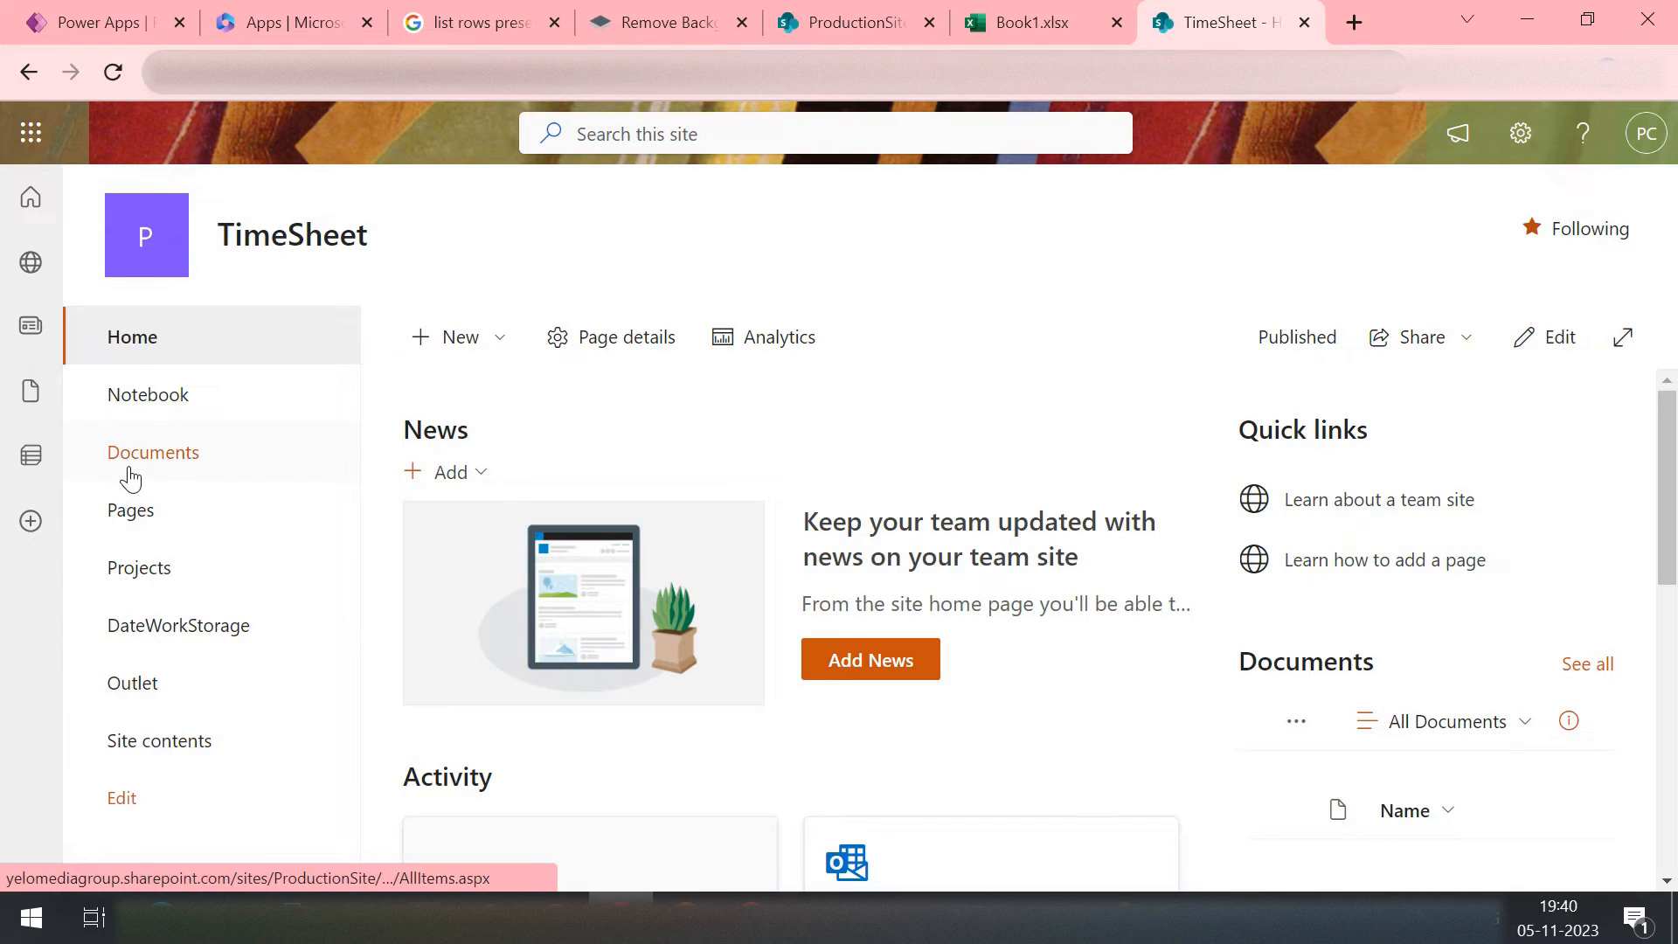
Step: Upload Book1.xlsx into the TimeSheet site's Documents library
click(153, 451)
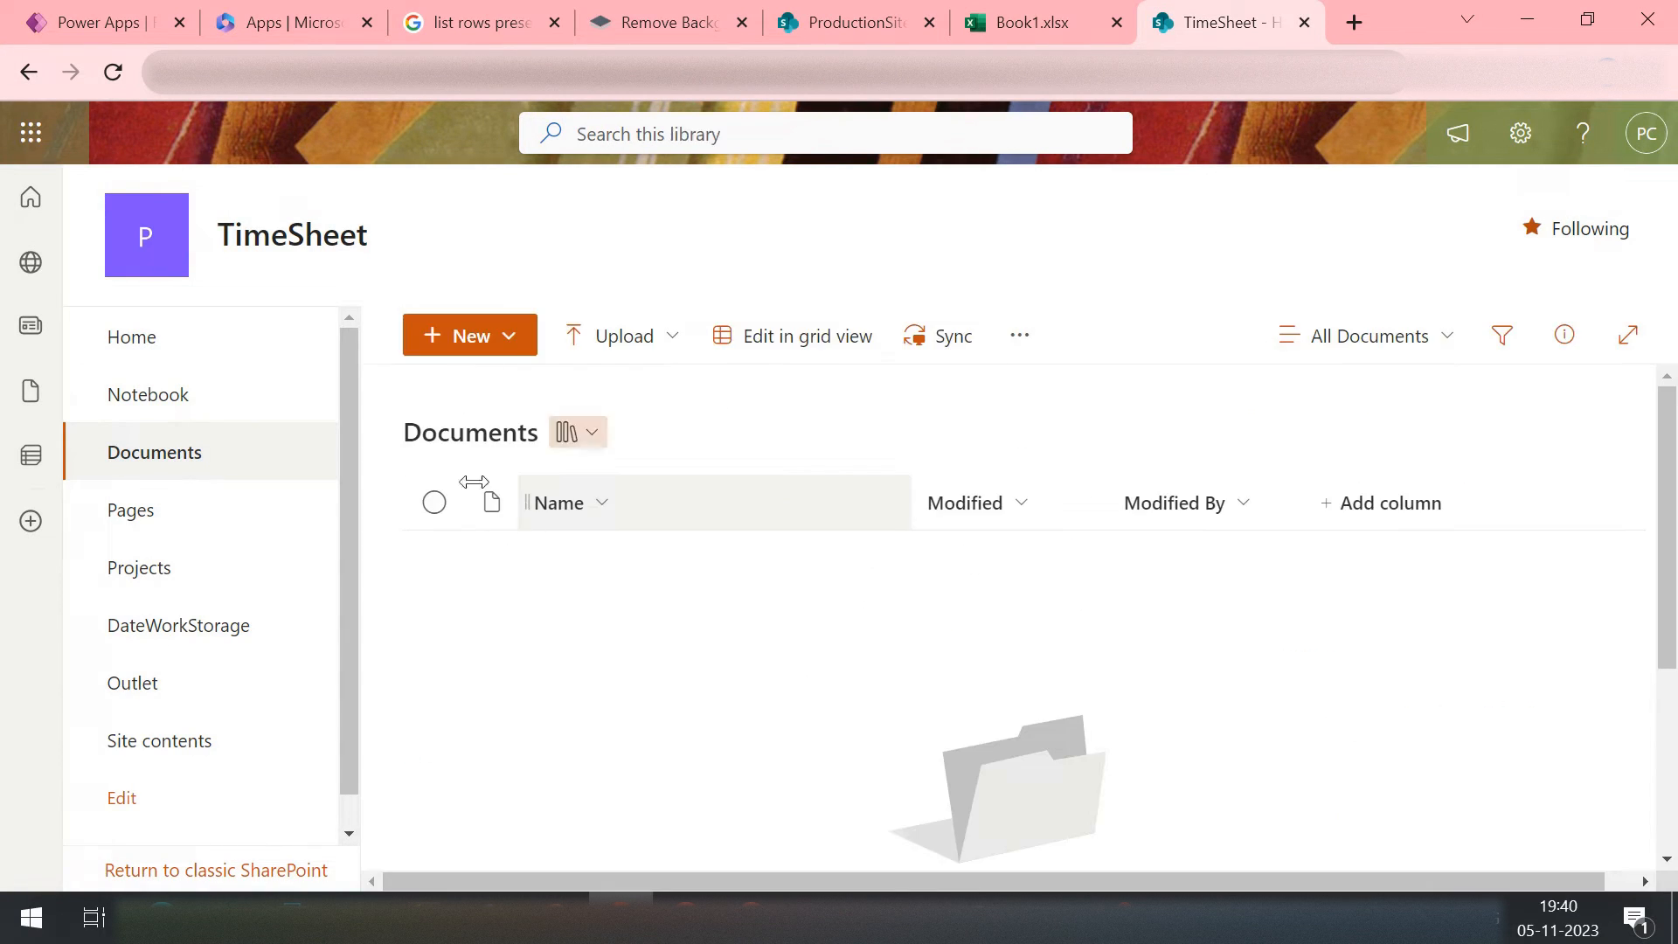
click(622, 336)
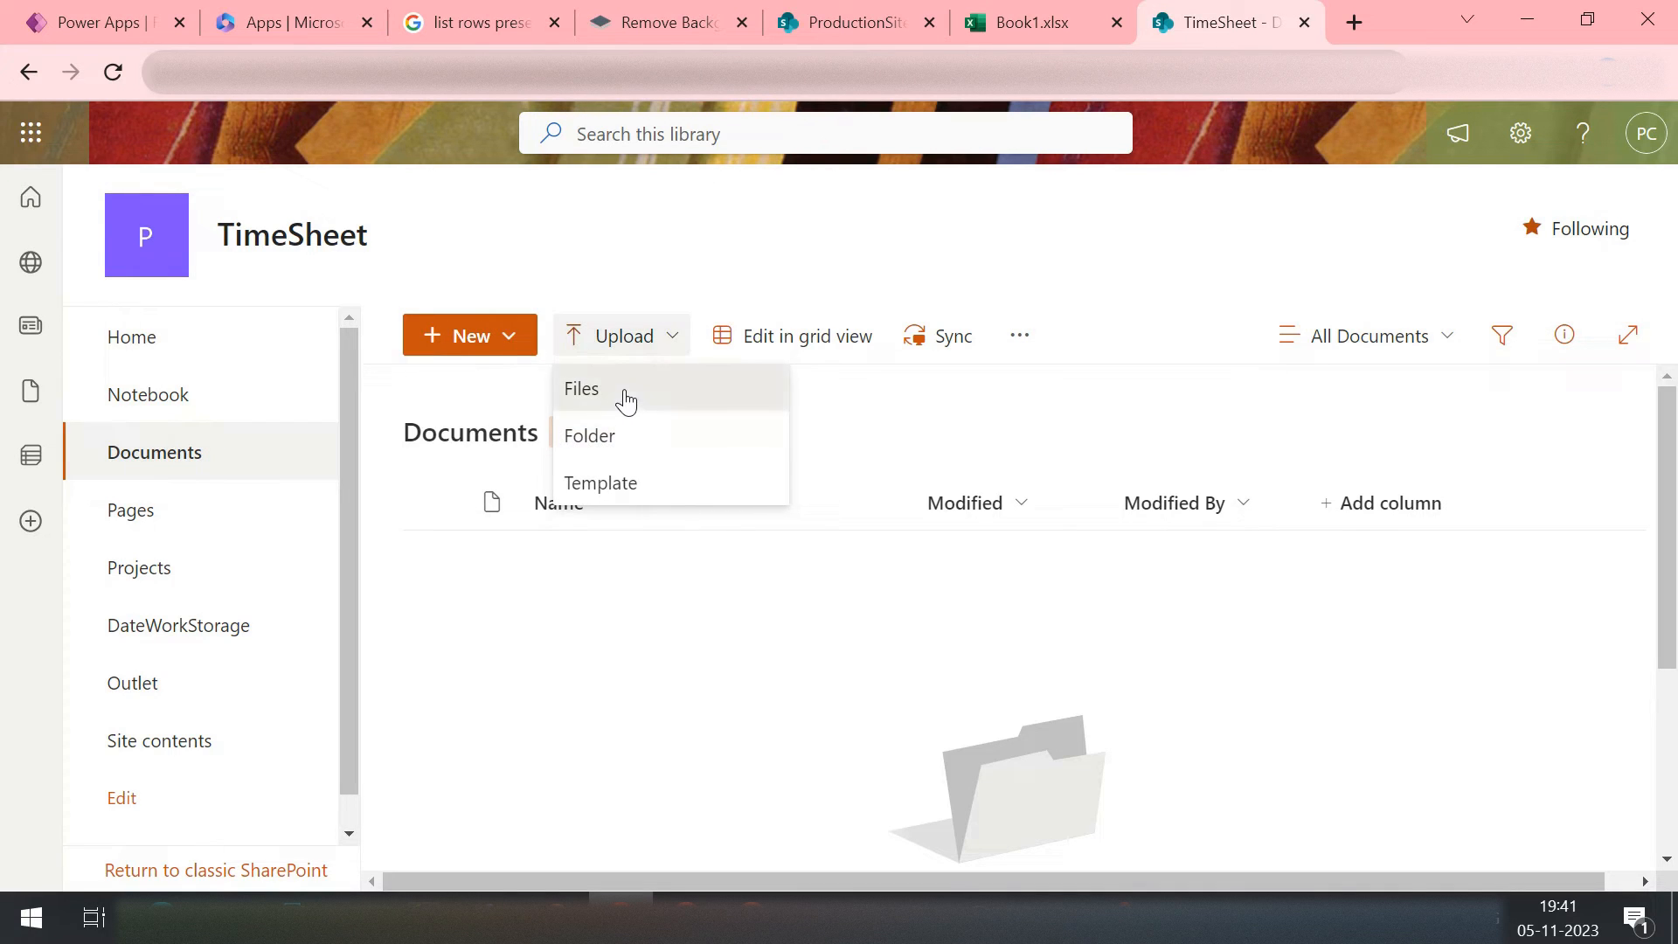
click(580, 388)
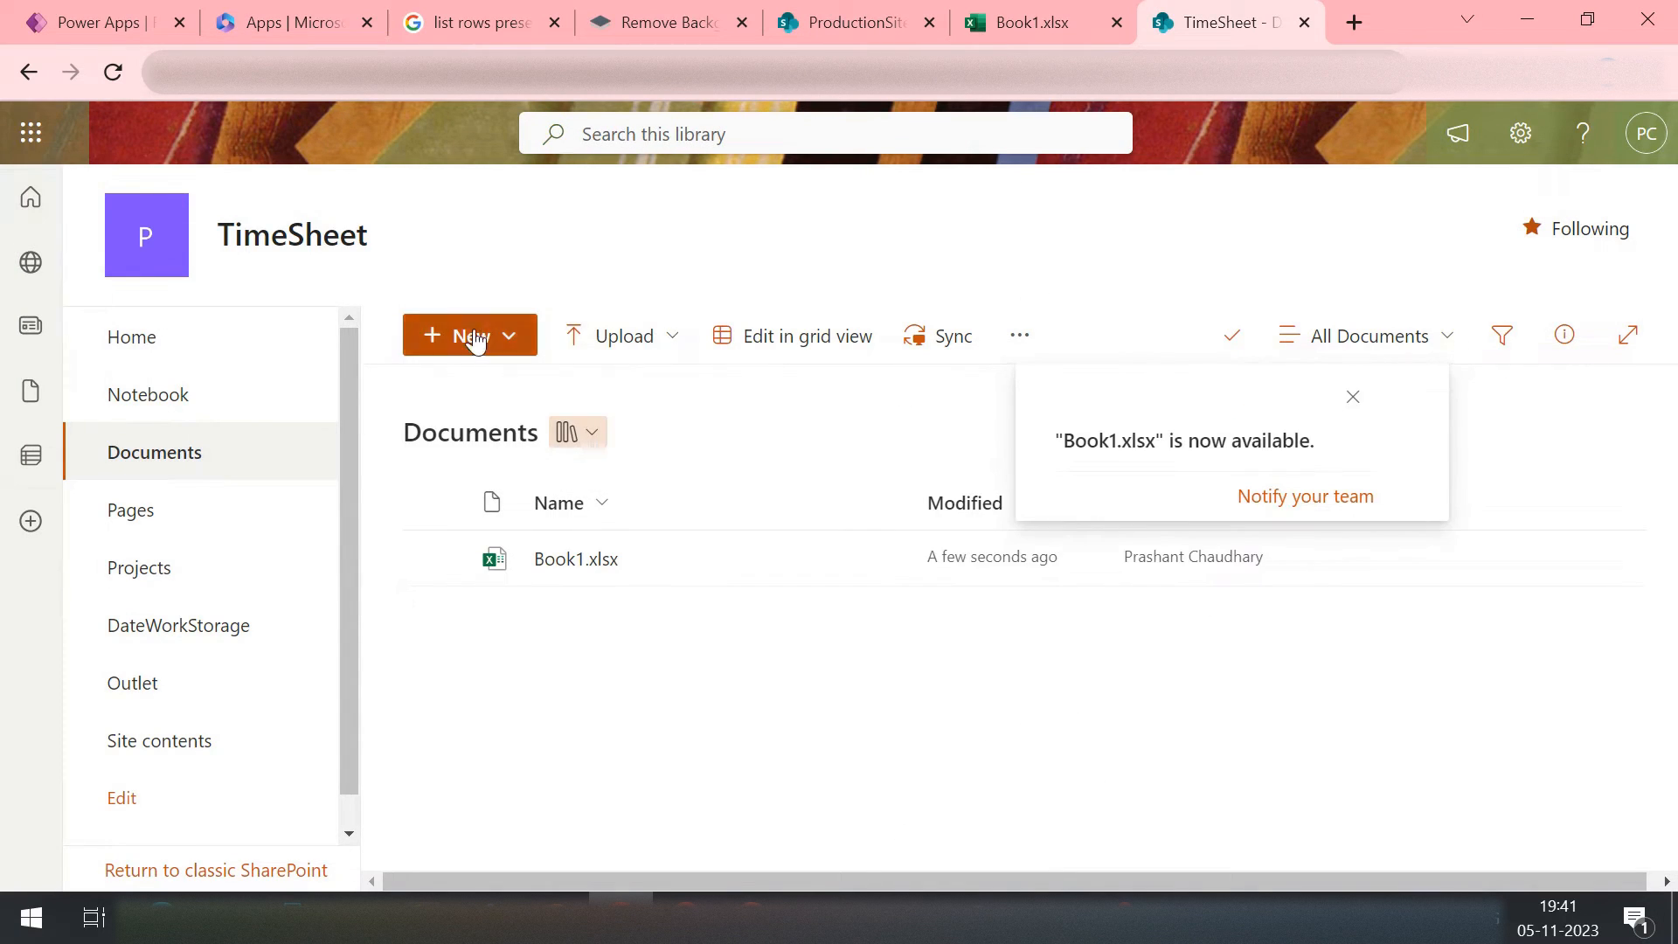
Step: Create a folder named TestFolder in TimeSheet Documents and move Book1.xlsx into it
click(469, 336)
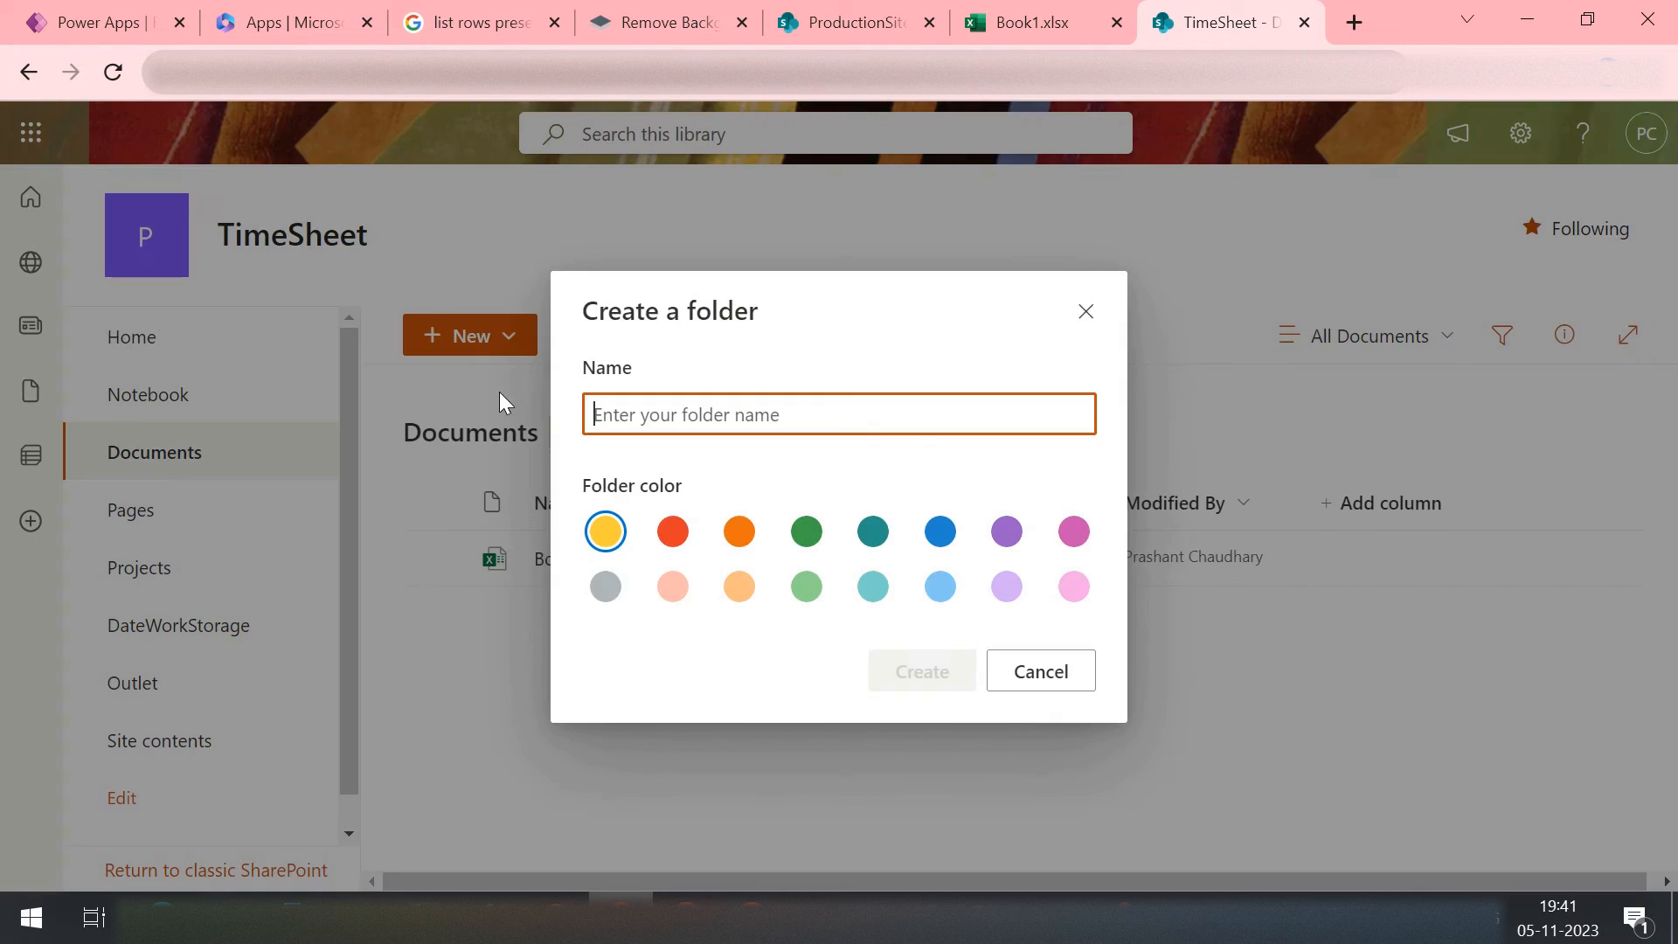
text(Tew)
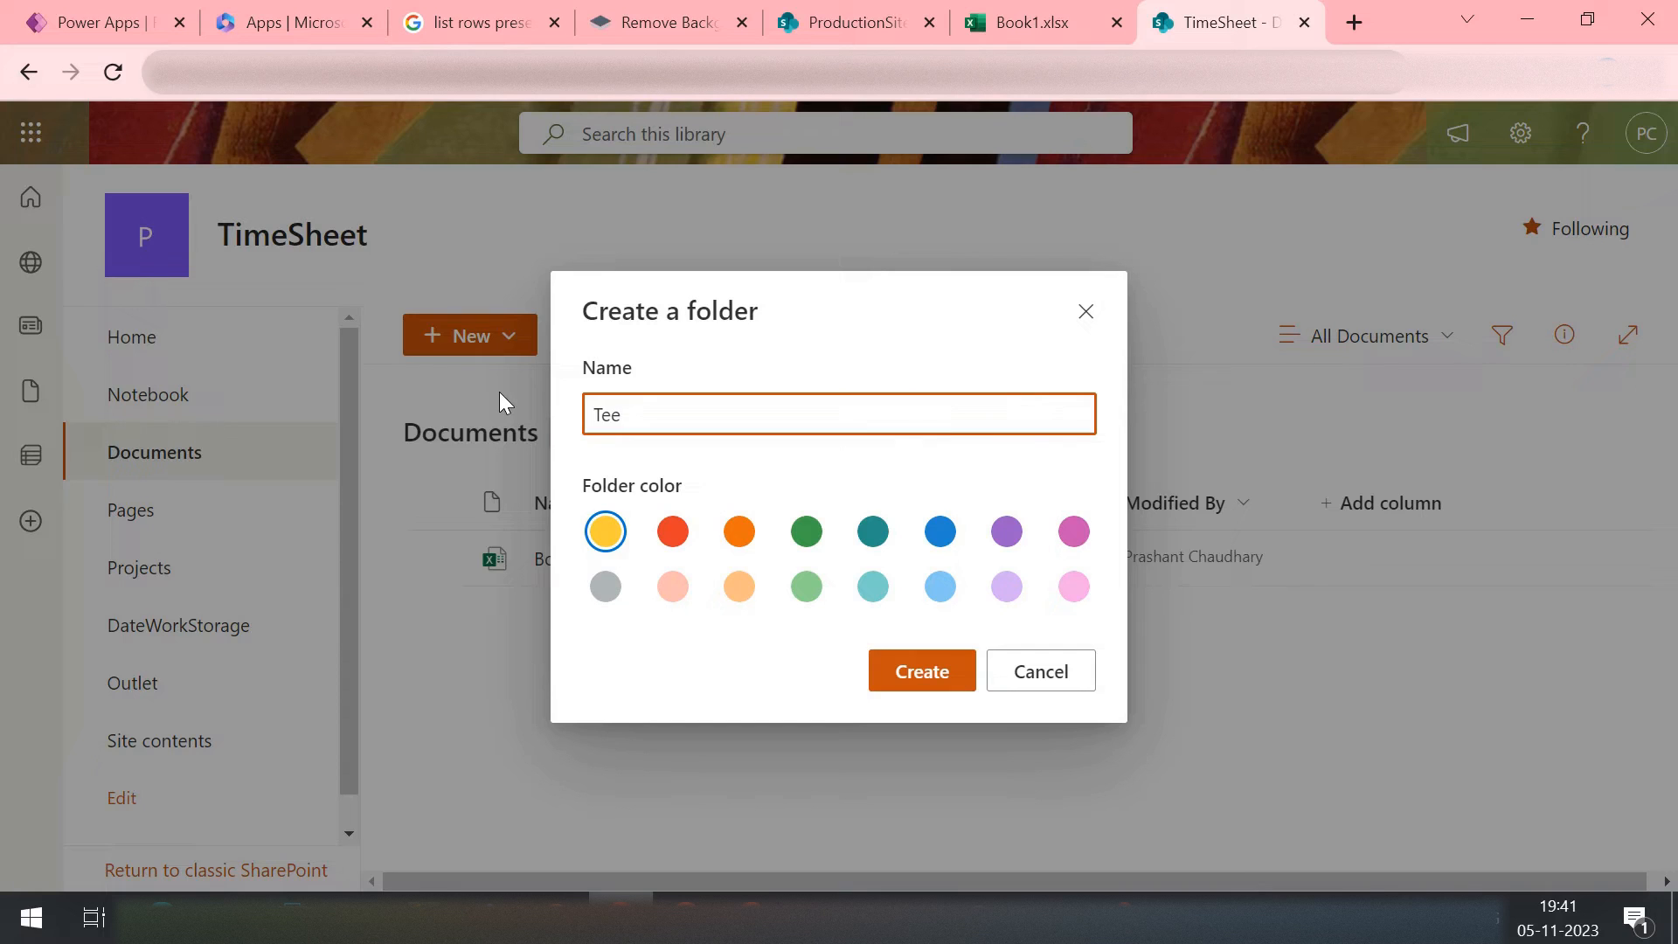
key(Backspace)
text(st)
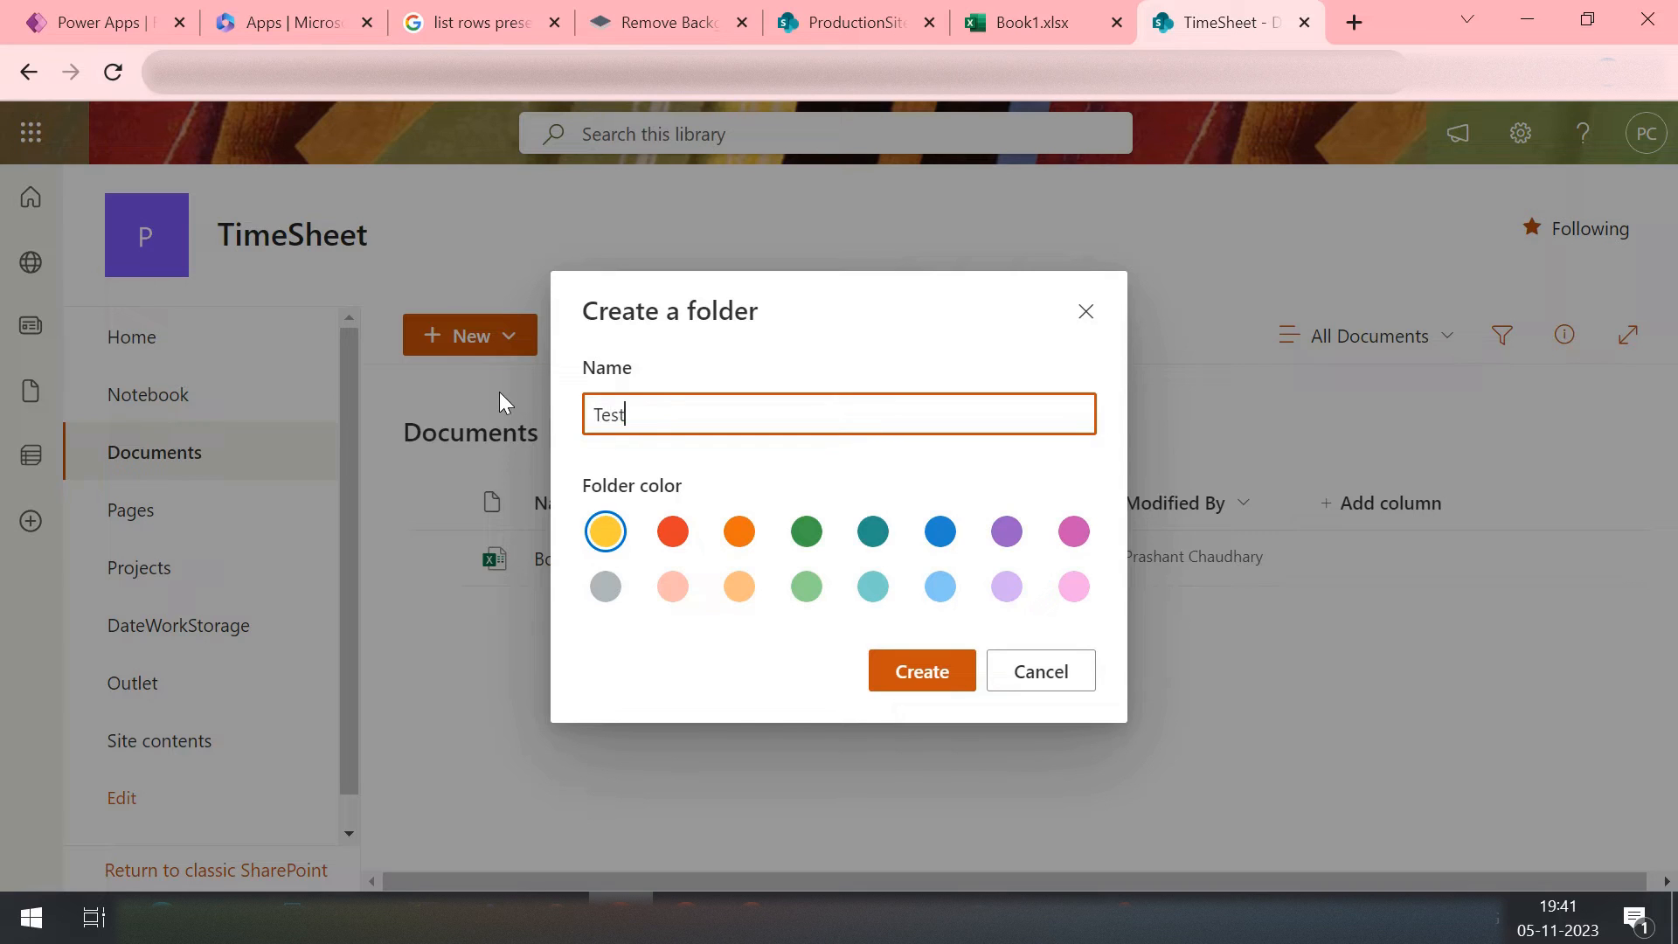
text(Folder)
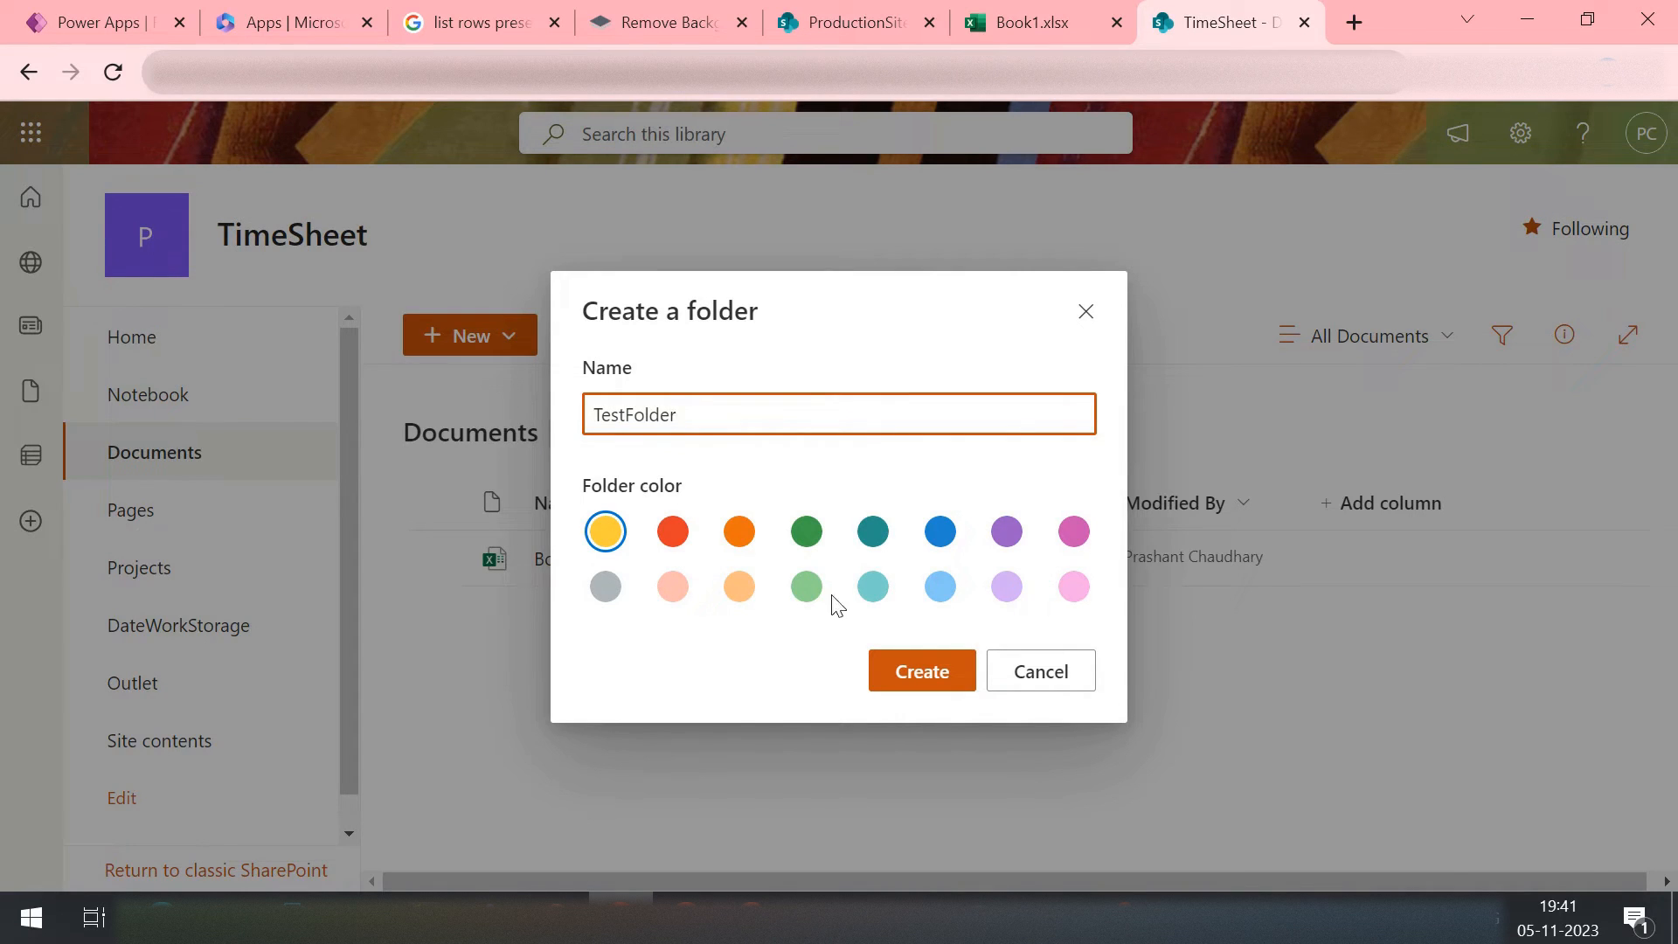
click(922, 671)
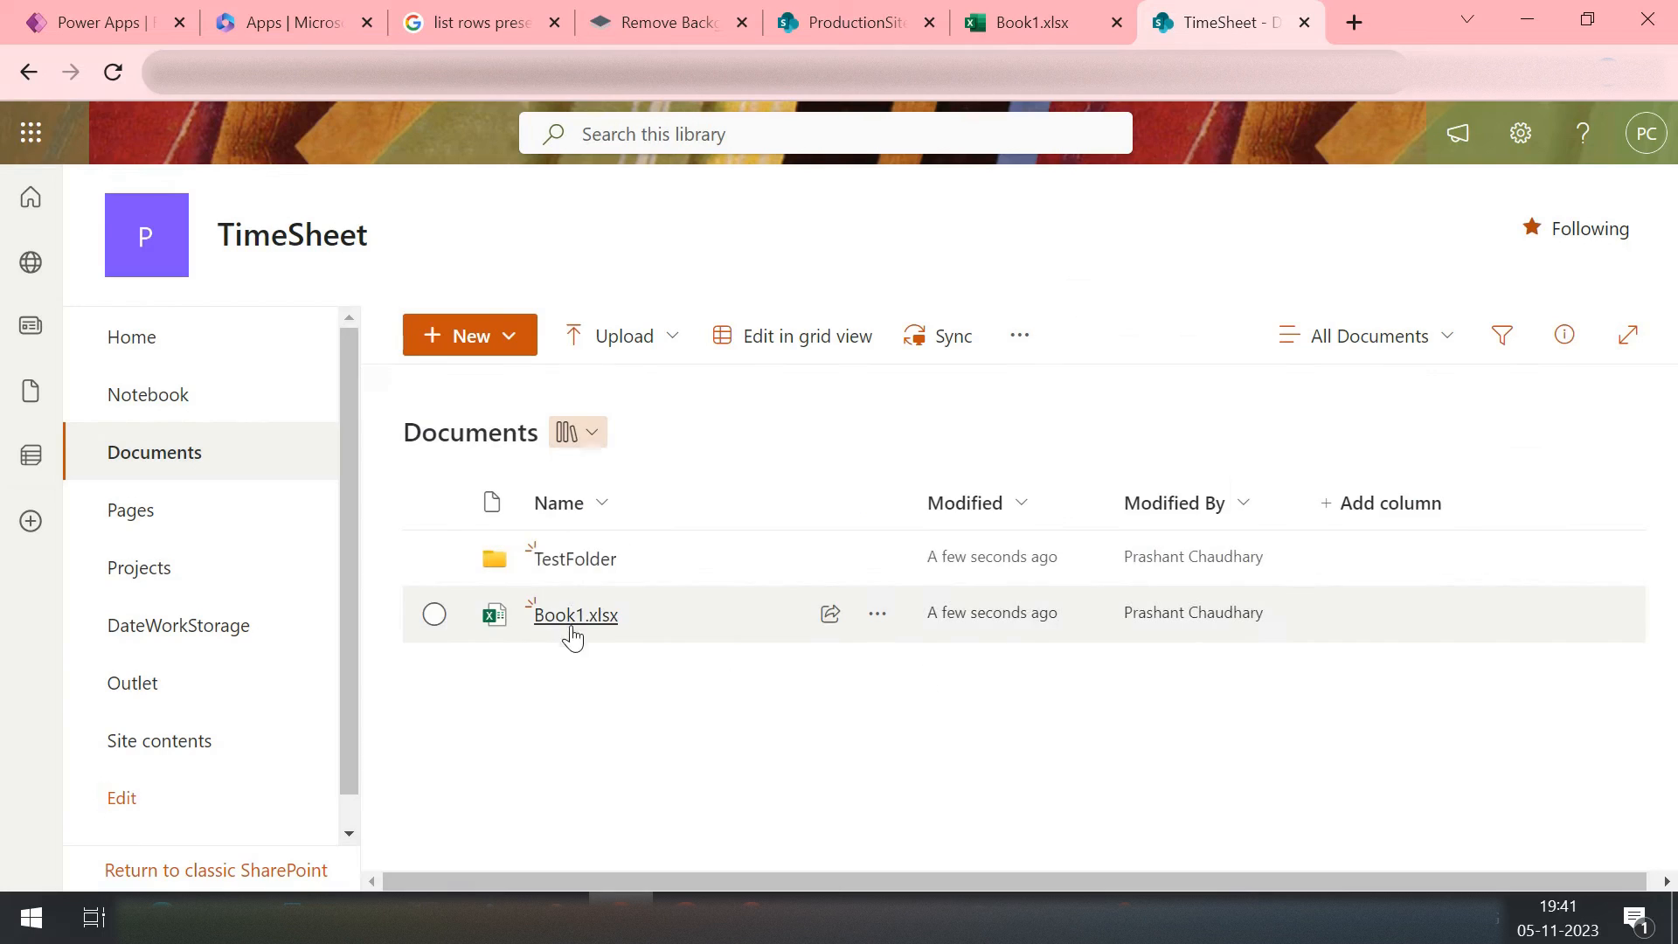
click(434, 613)
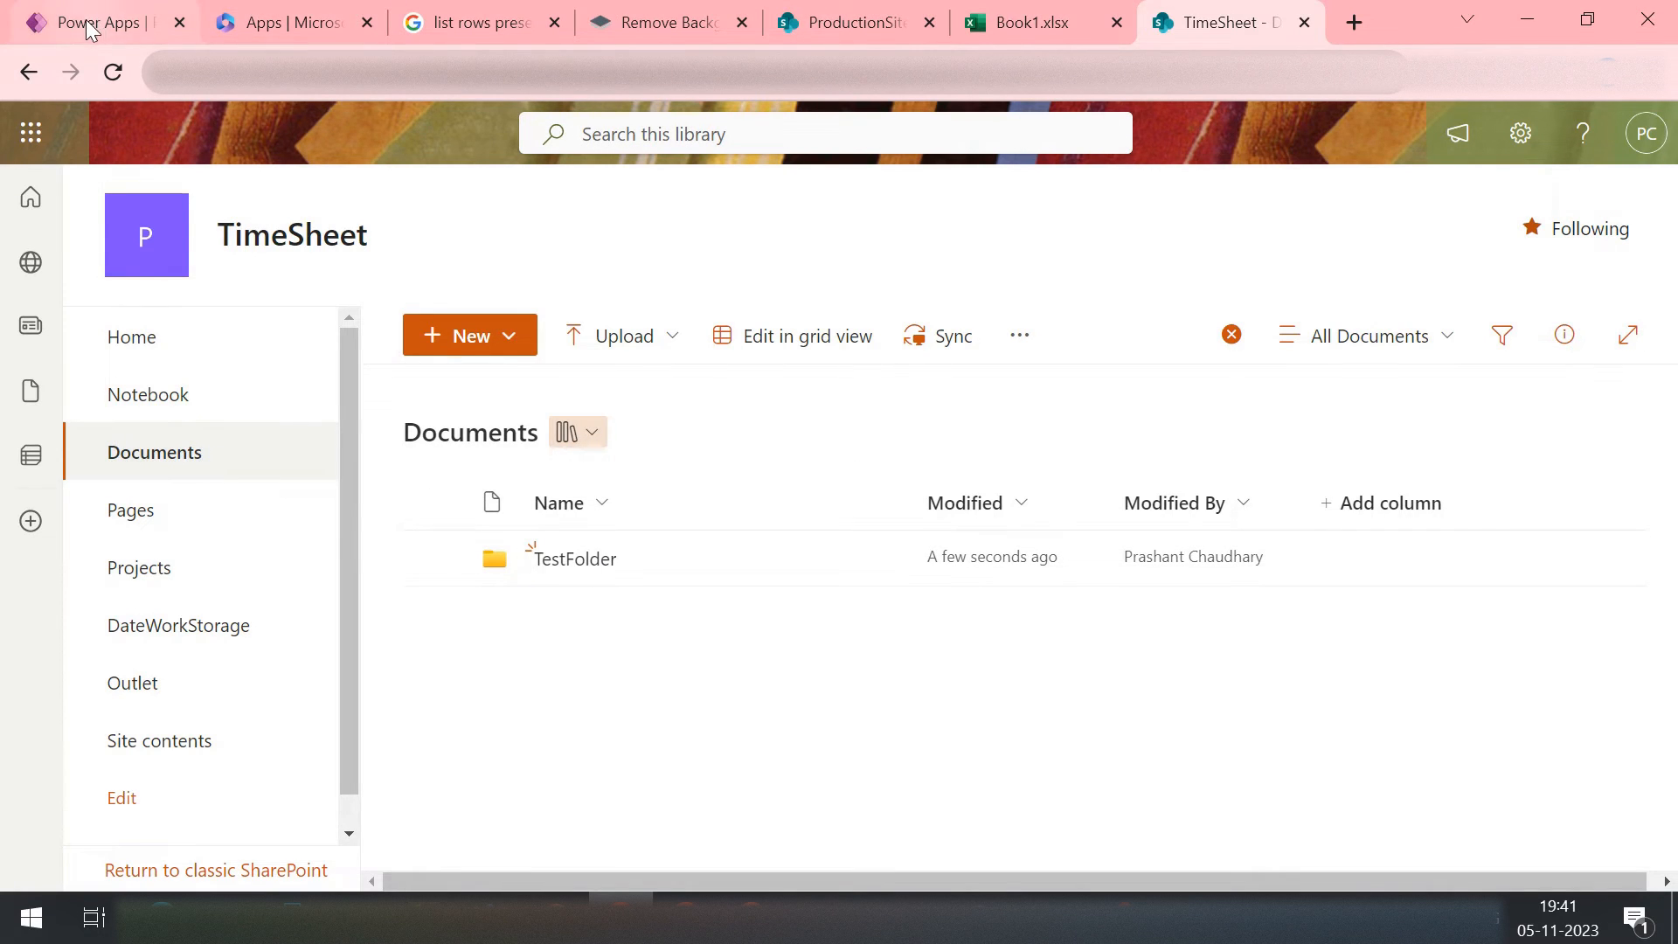
click(97, 21)
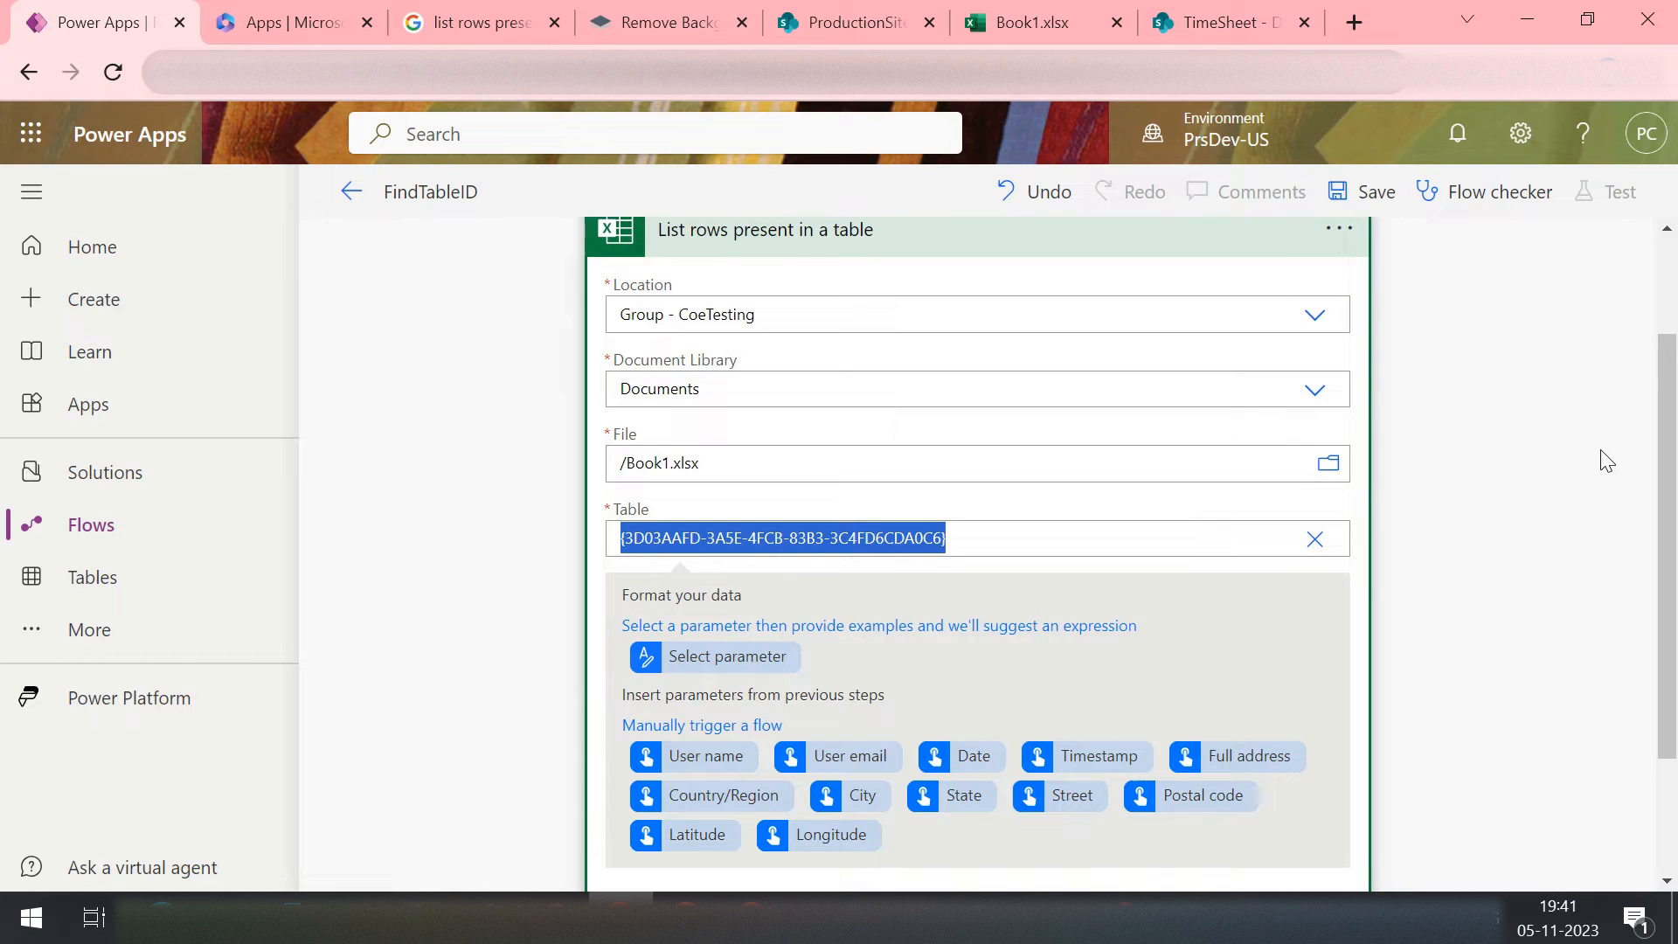
scroll(down, 3)
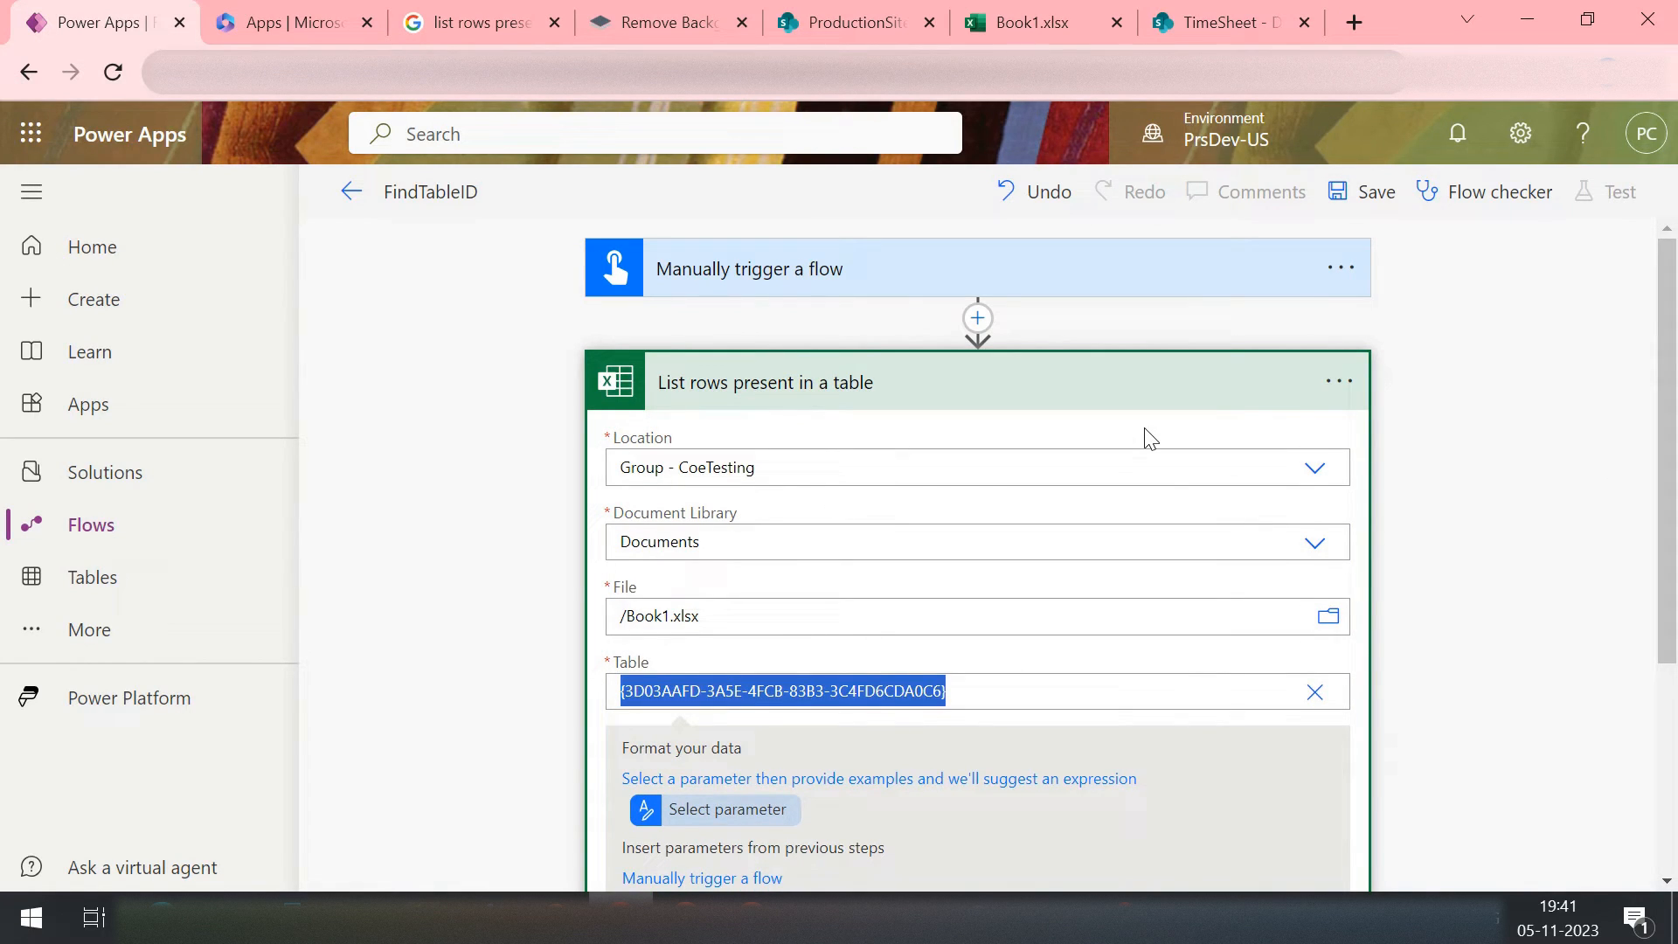
mouse_move(1311, 469)
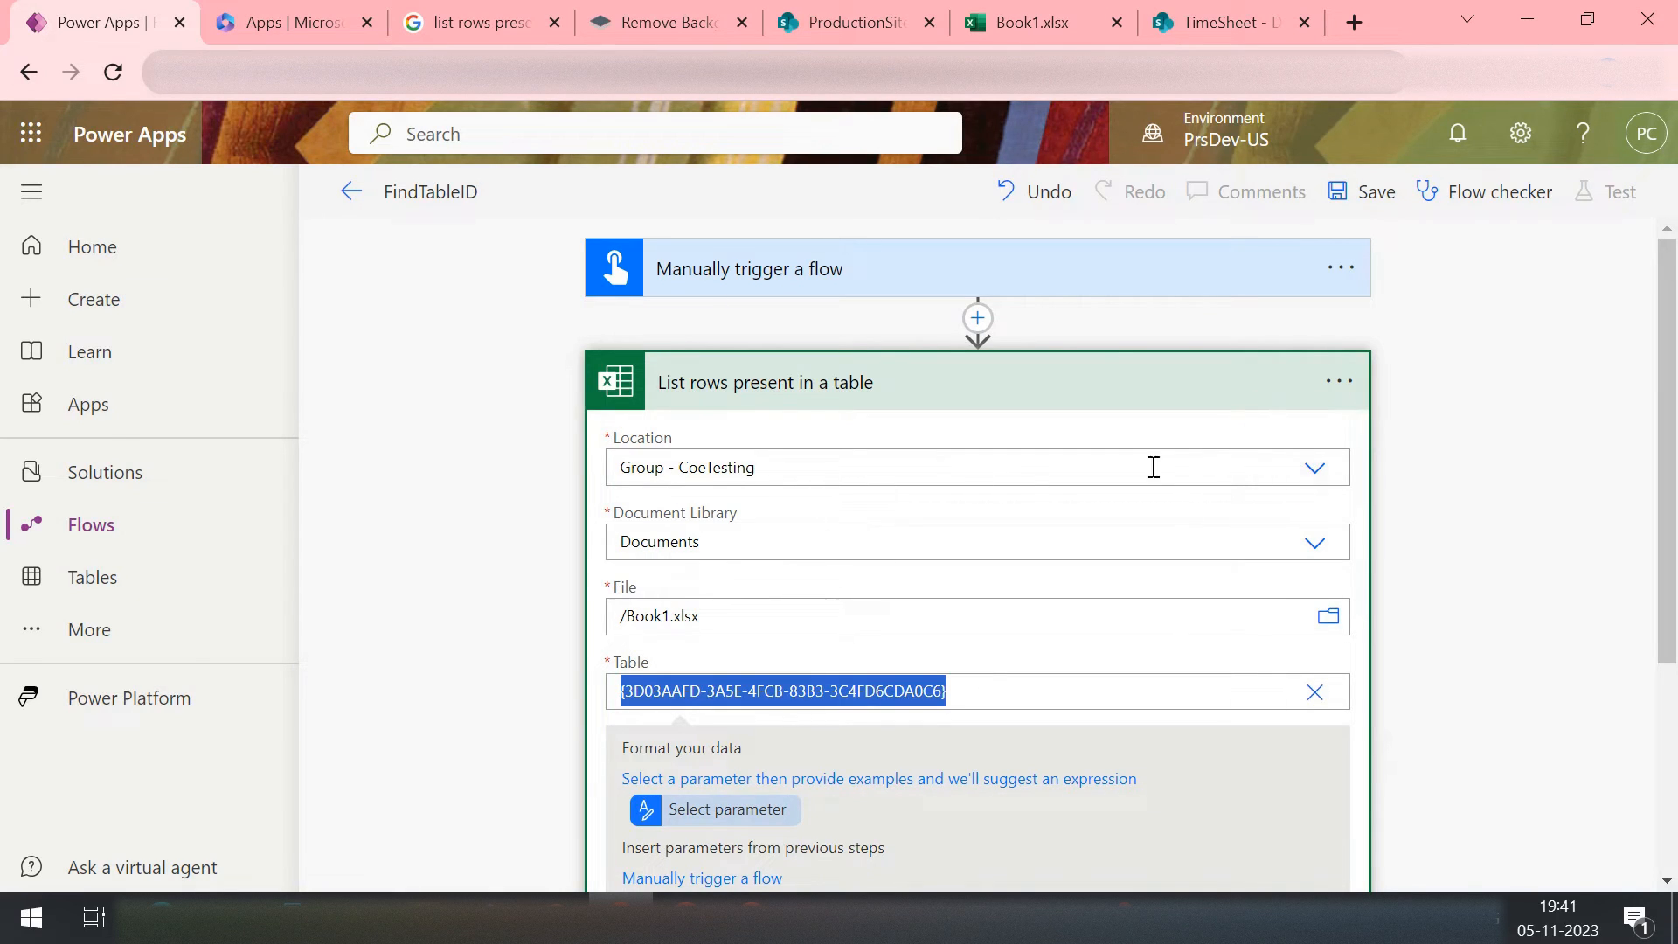
mouse_move(1381, 483)
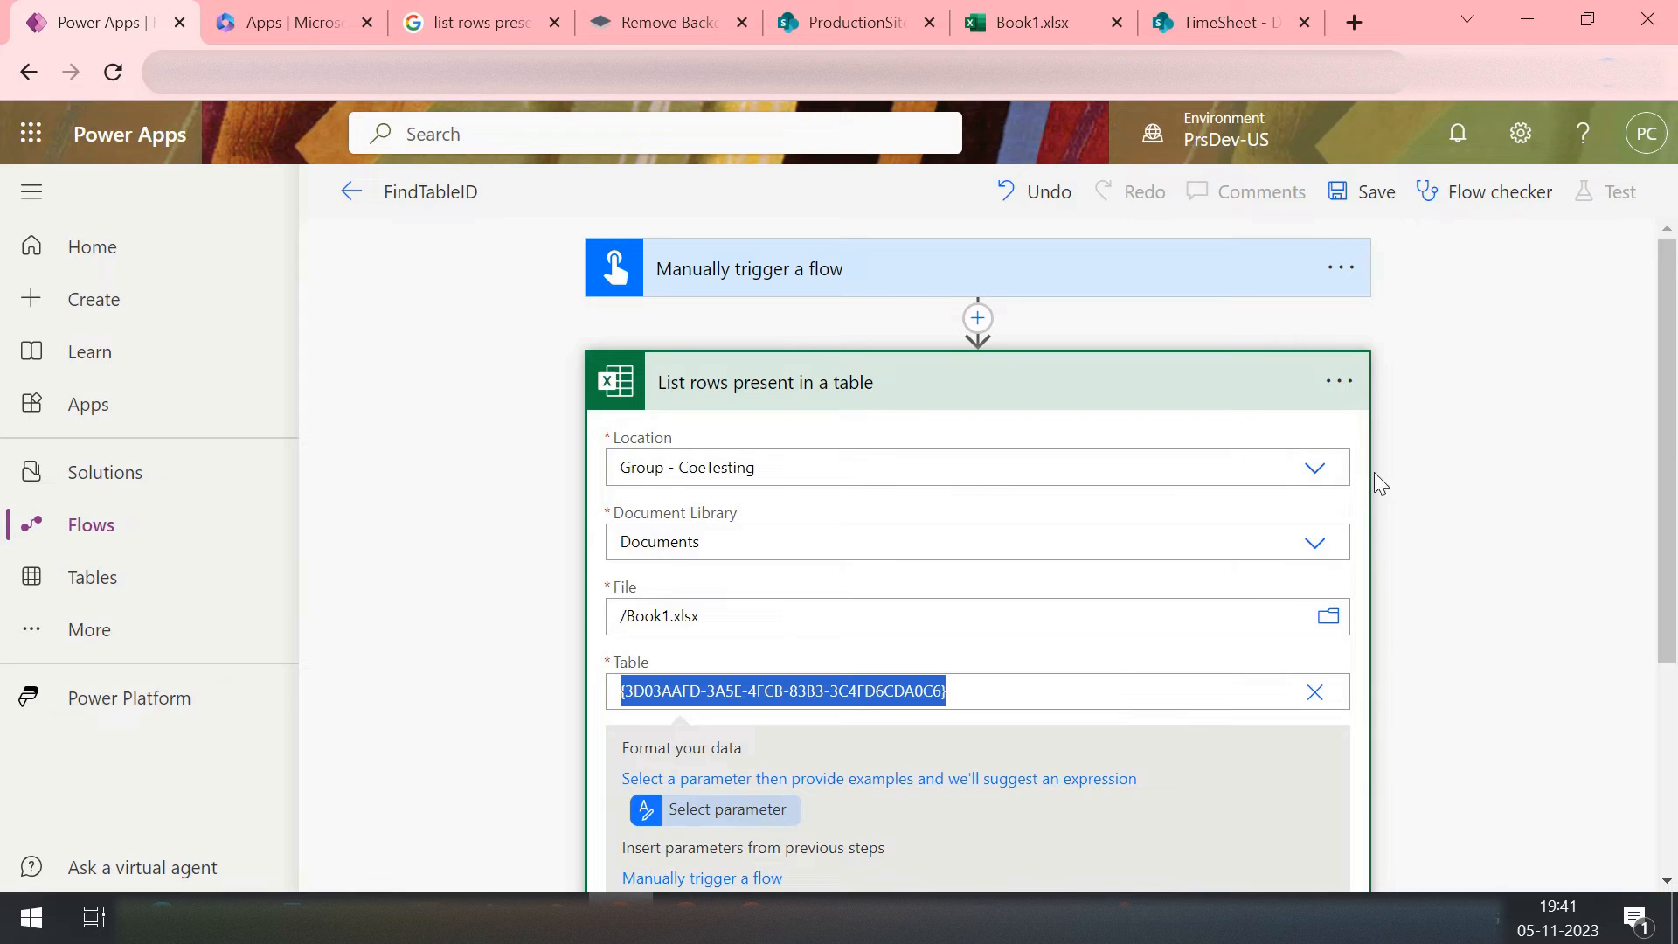
click(1227, 21)
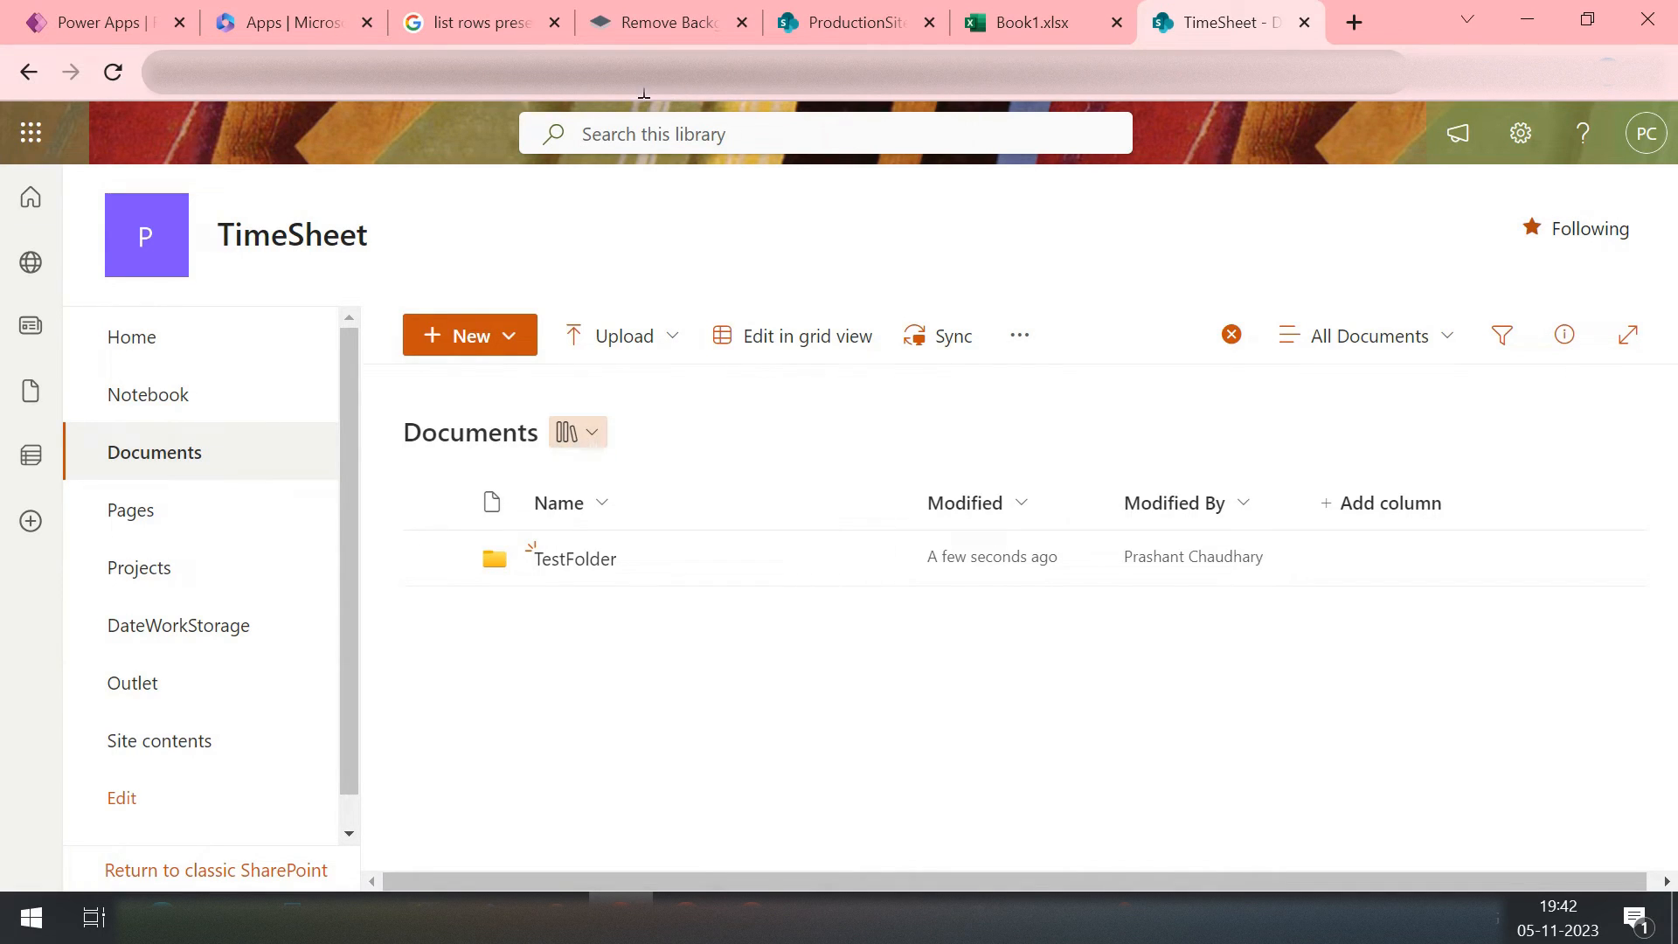
Step: Set the List rows step's Location to SharePoint Site - TimeSheet by searching 'time'
click(96, 21)
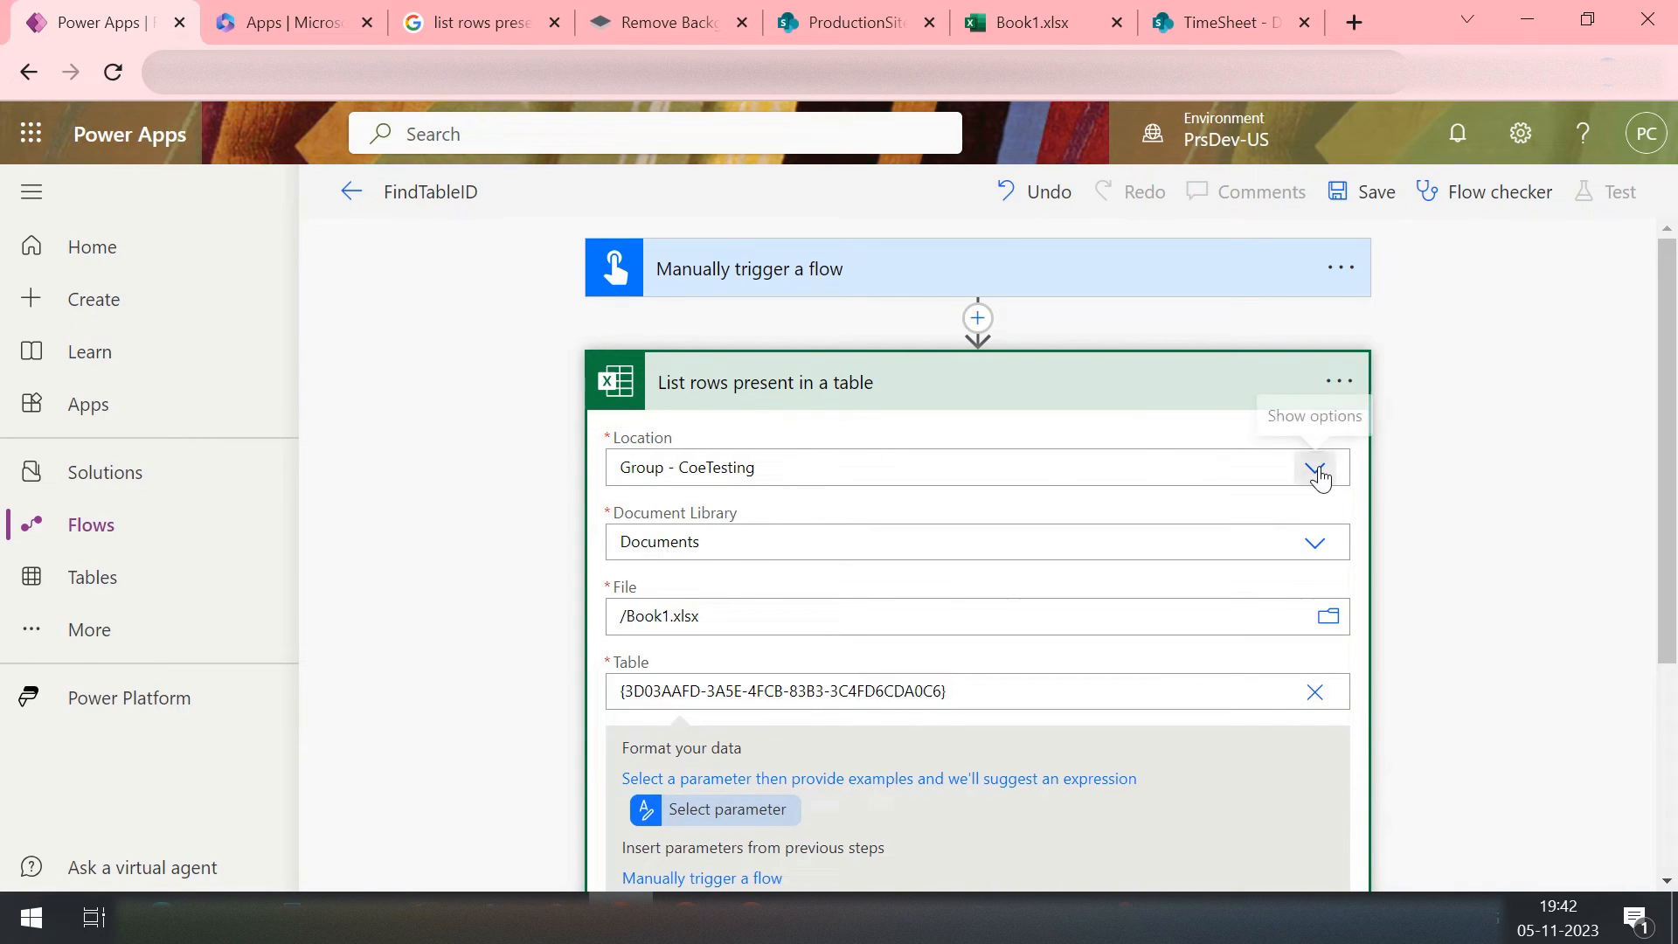
click(1318, 467)
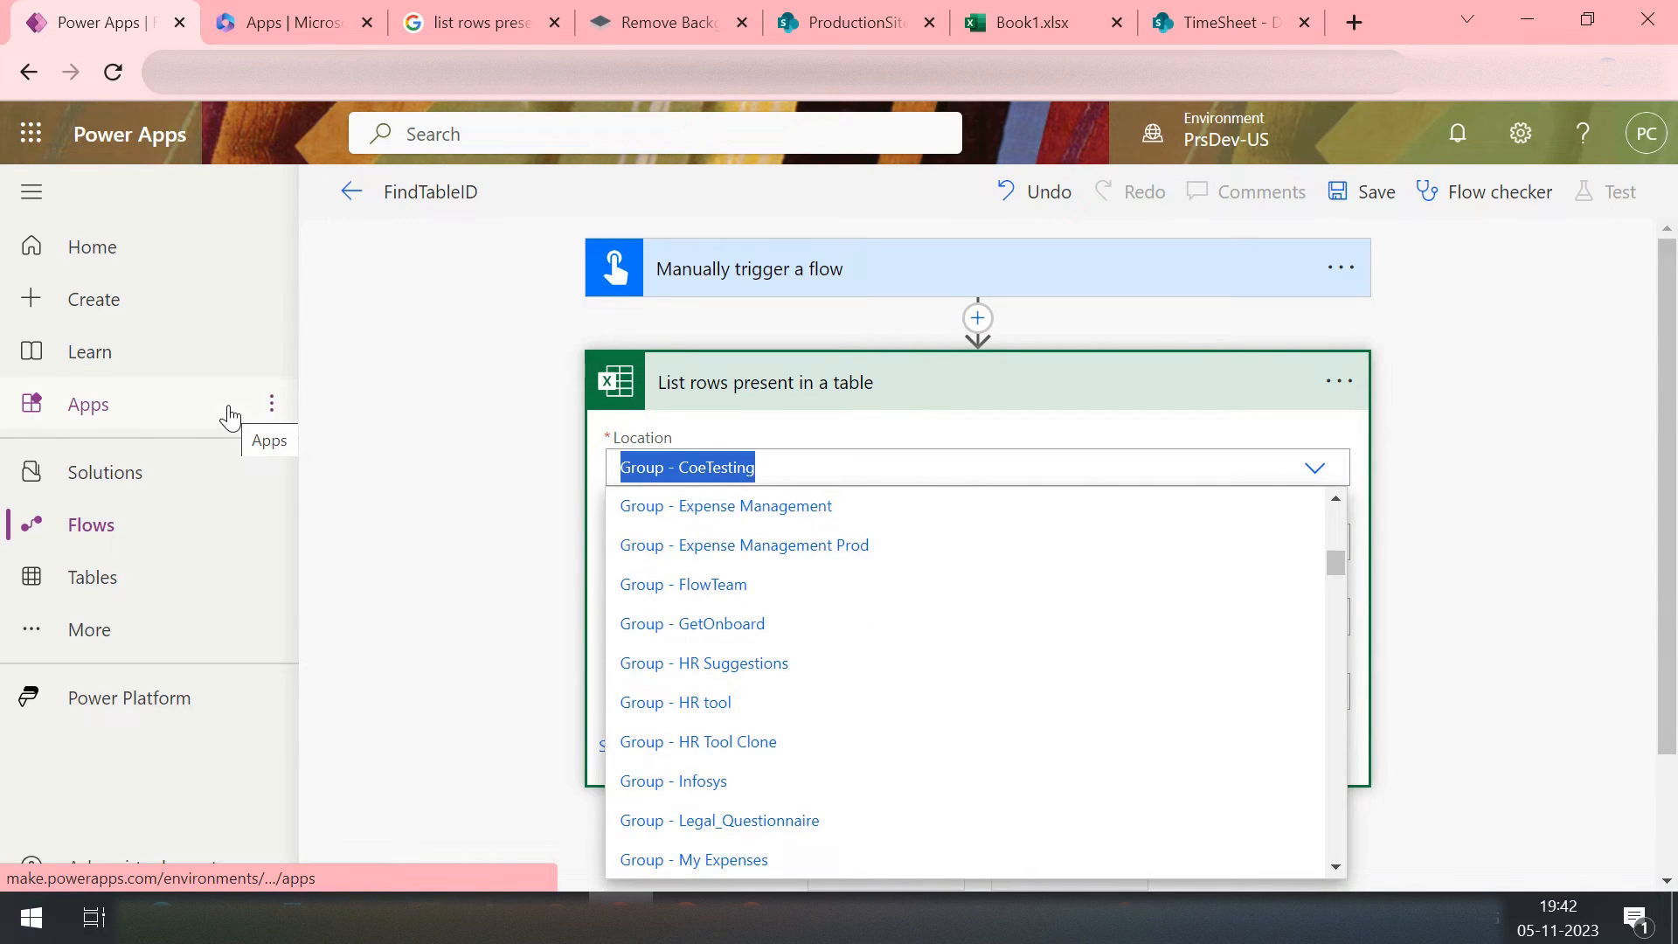
text(time)
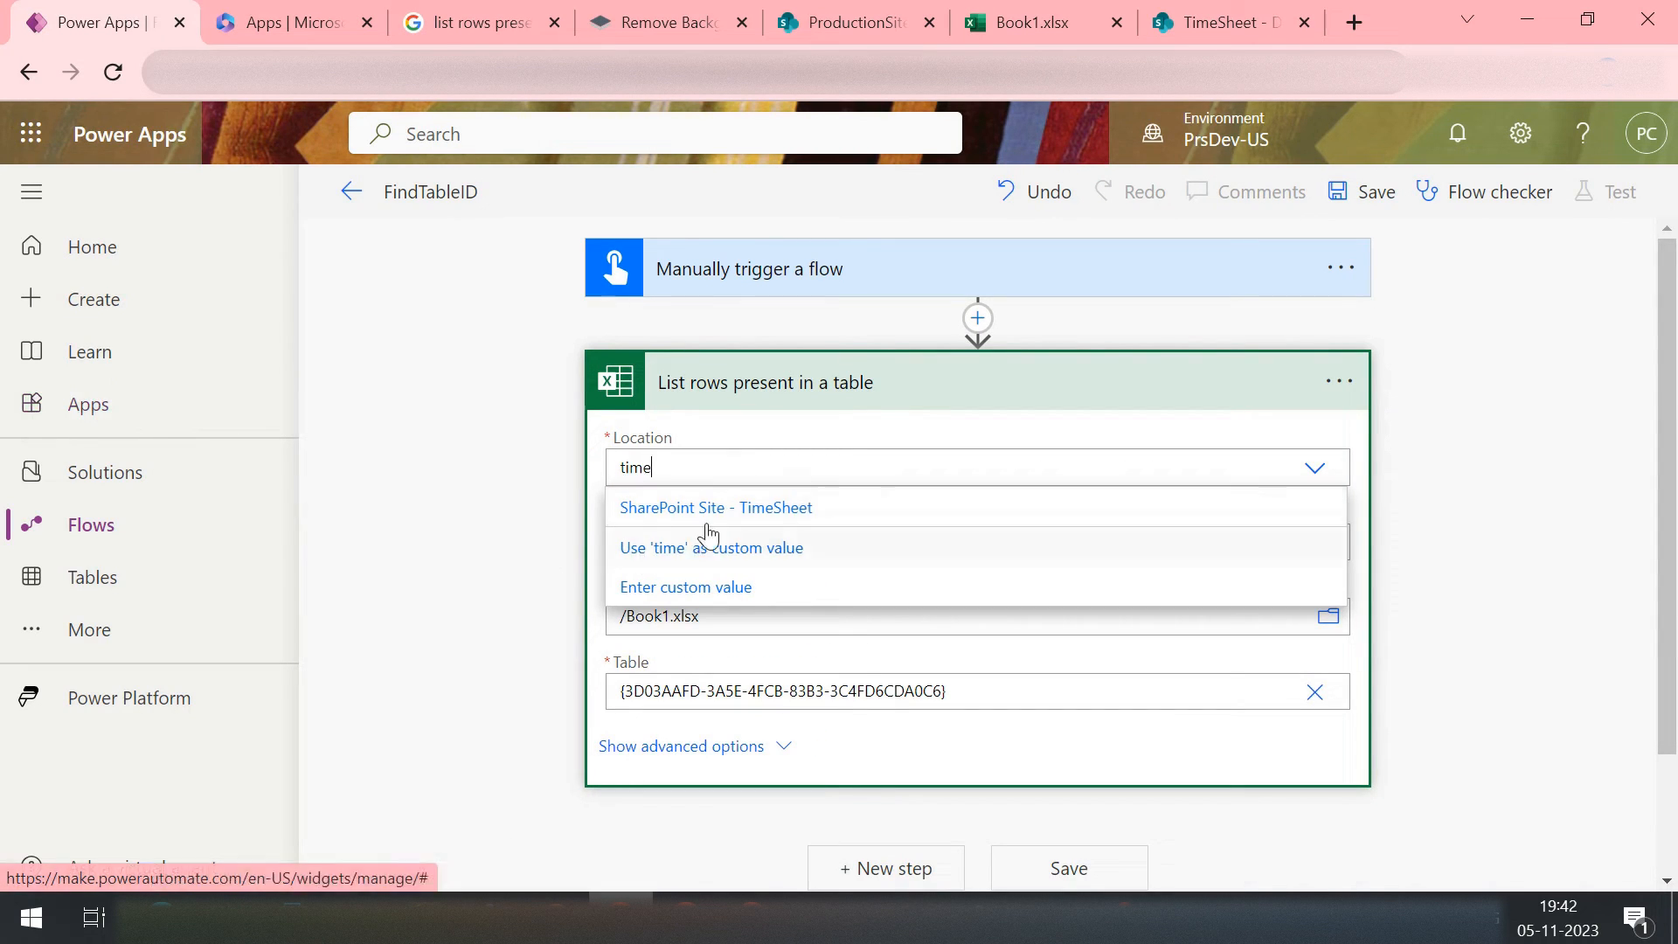
mouse_move(744, 524)
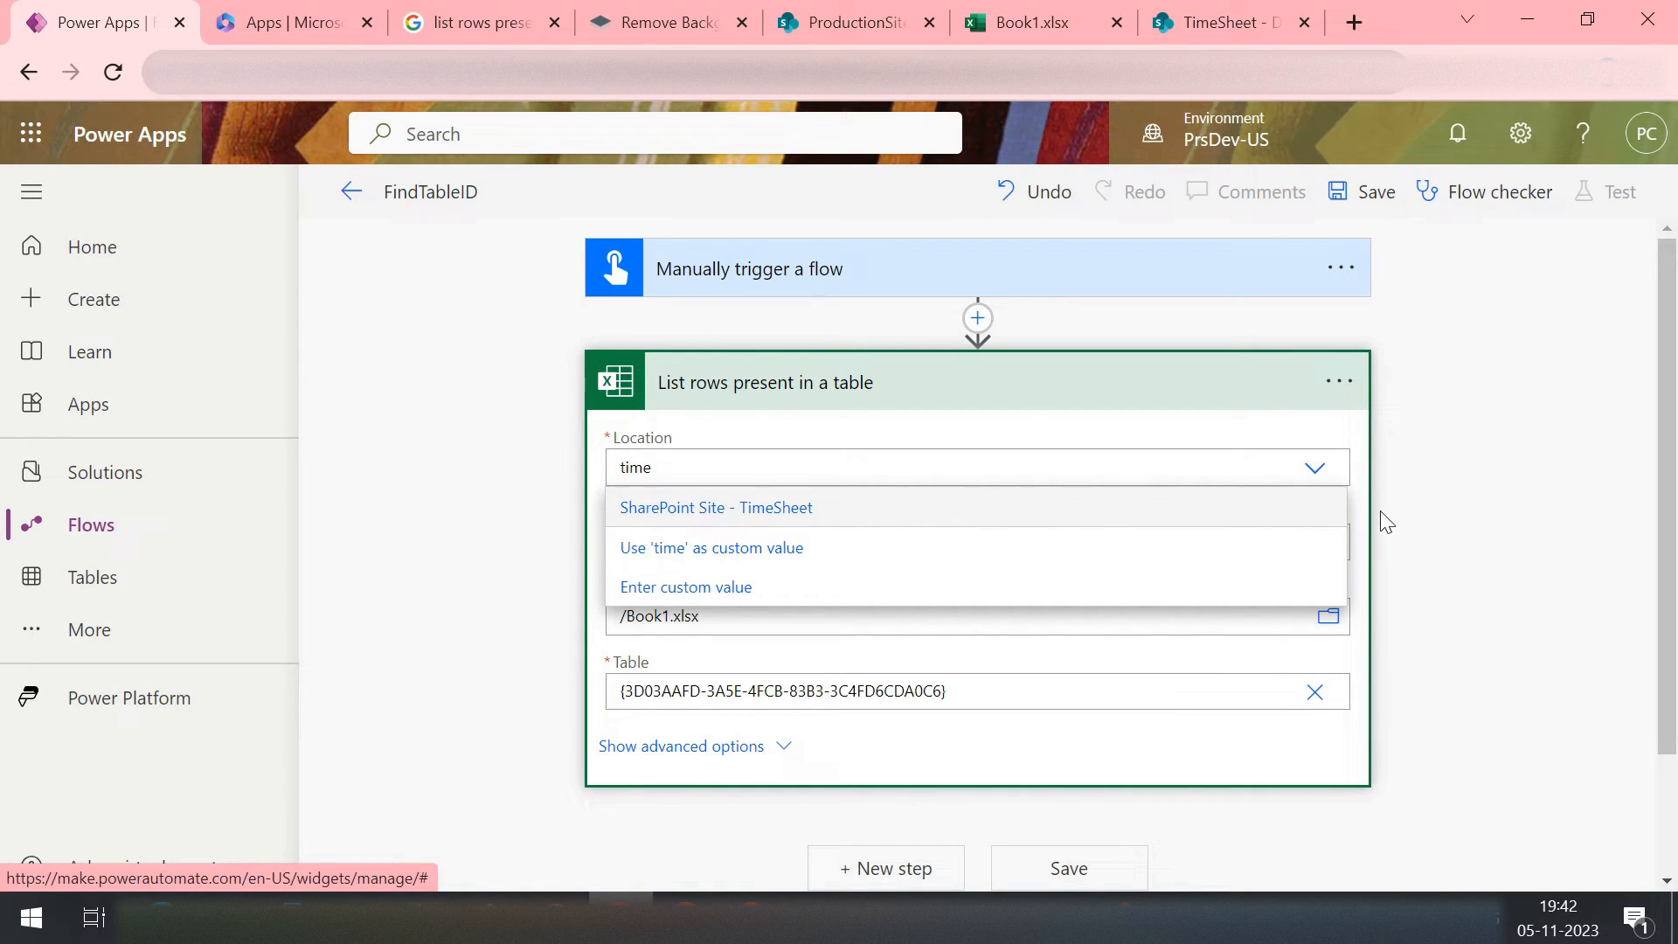
click(713, 507)
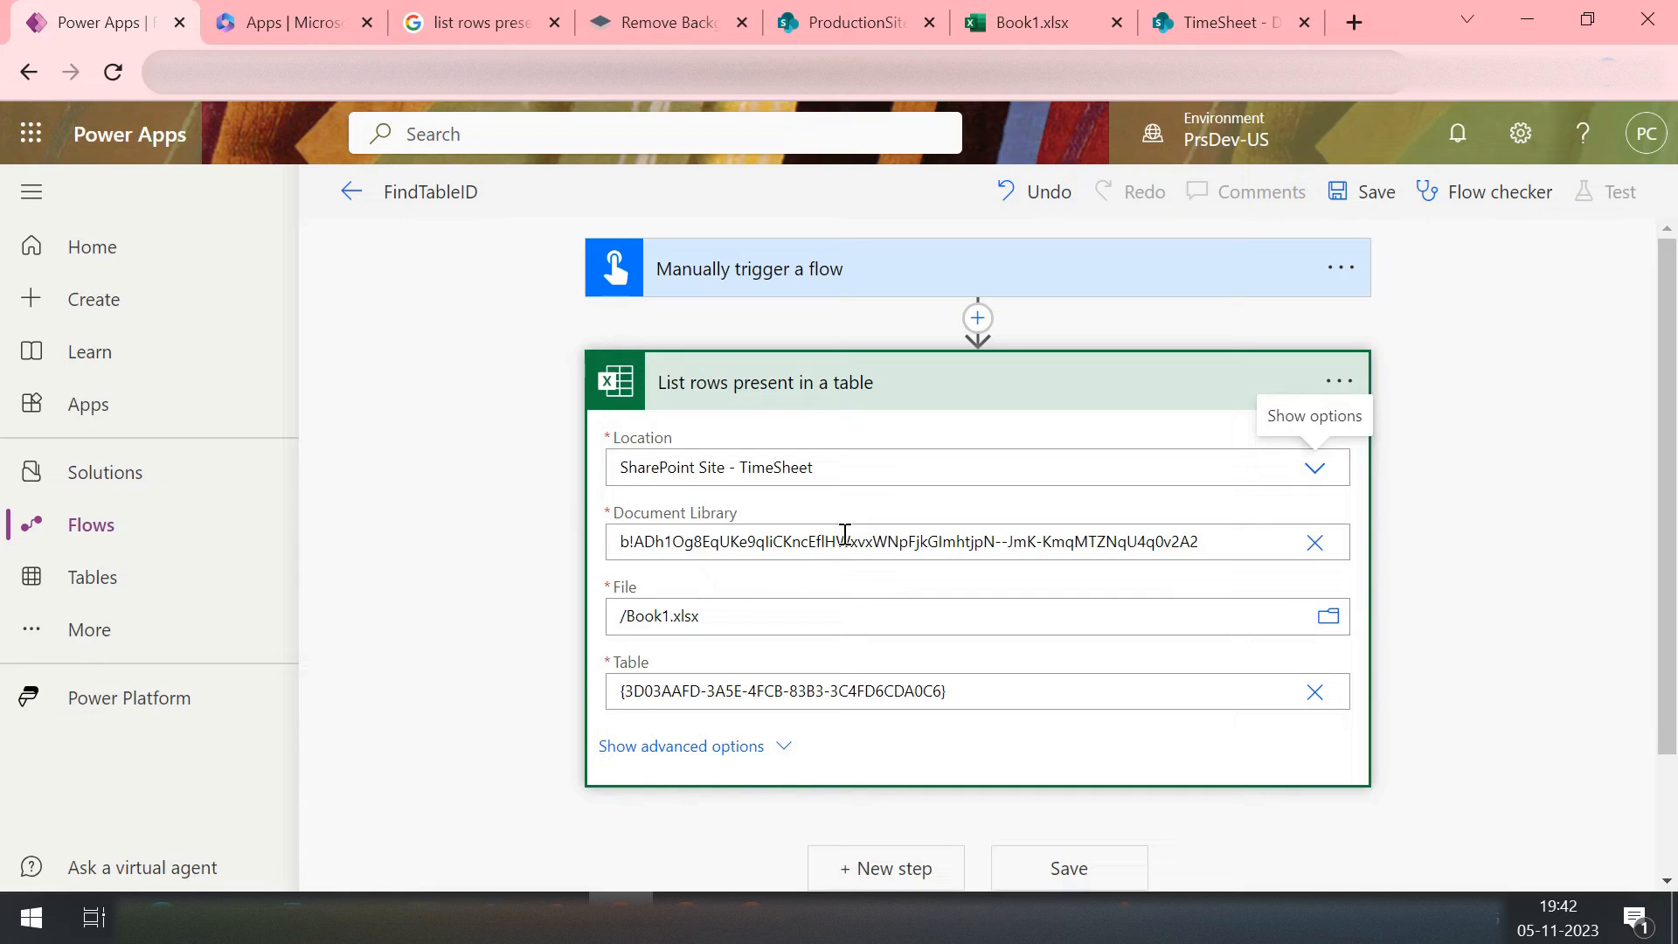
mouse_move(661, 536)
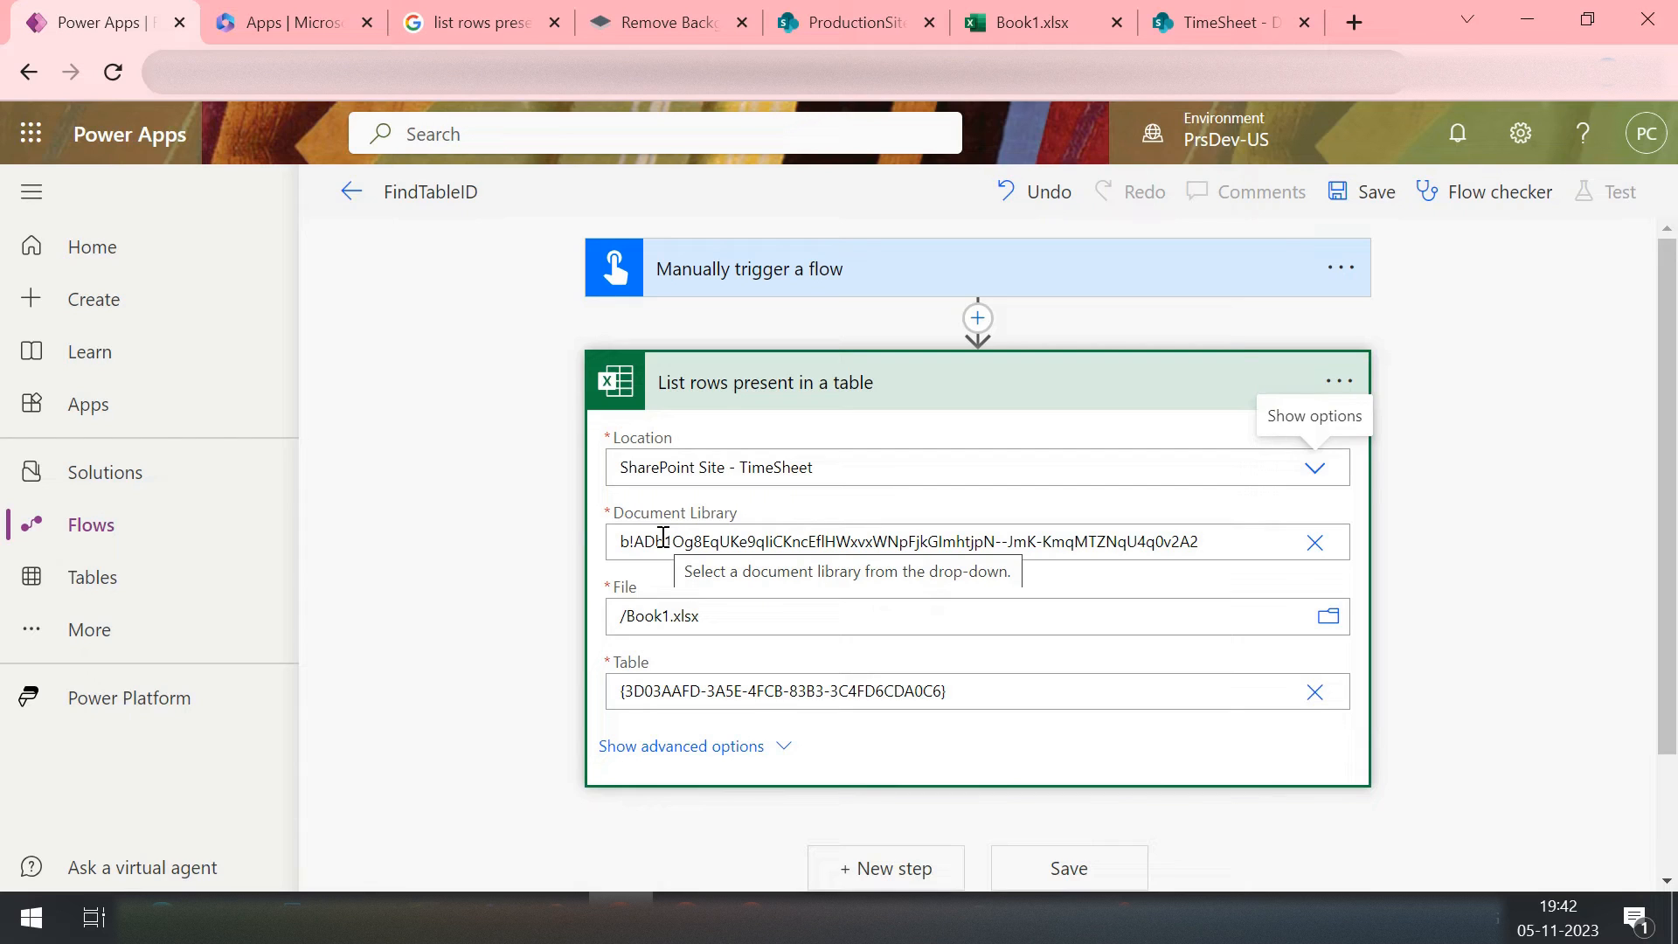
mouse_move(1047, 605)
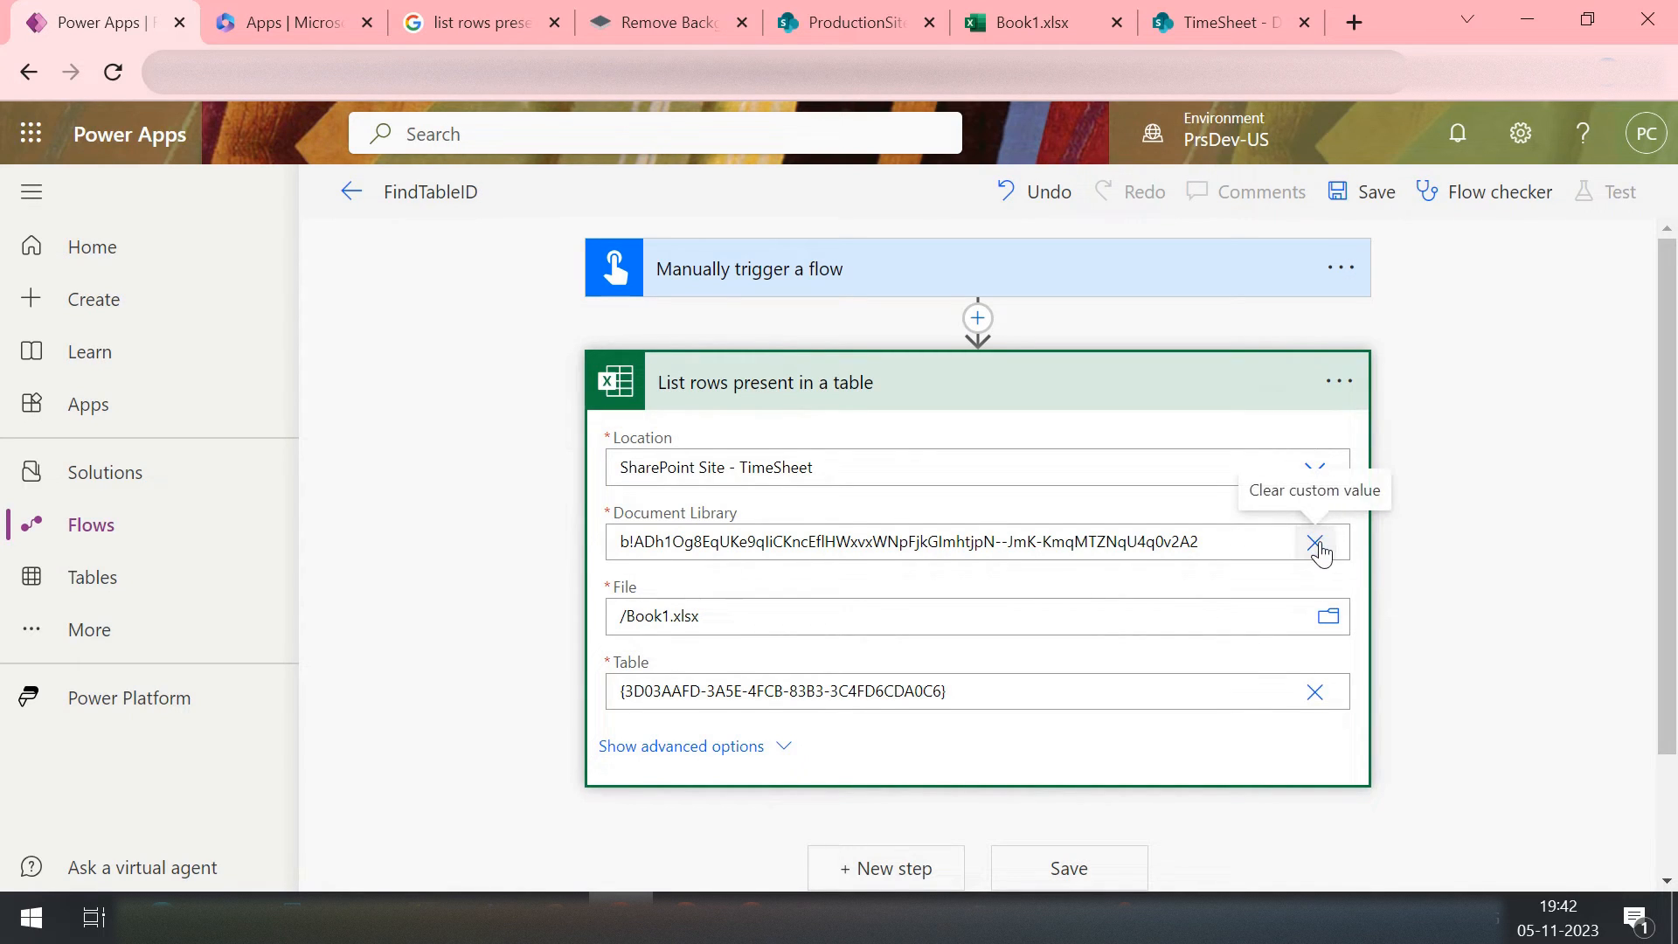
Step: Set Document Library to Documents and the File to /TestFolder/Book1.xlsx
click(1315, 541)
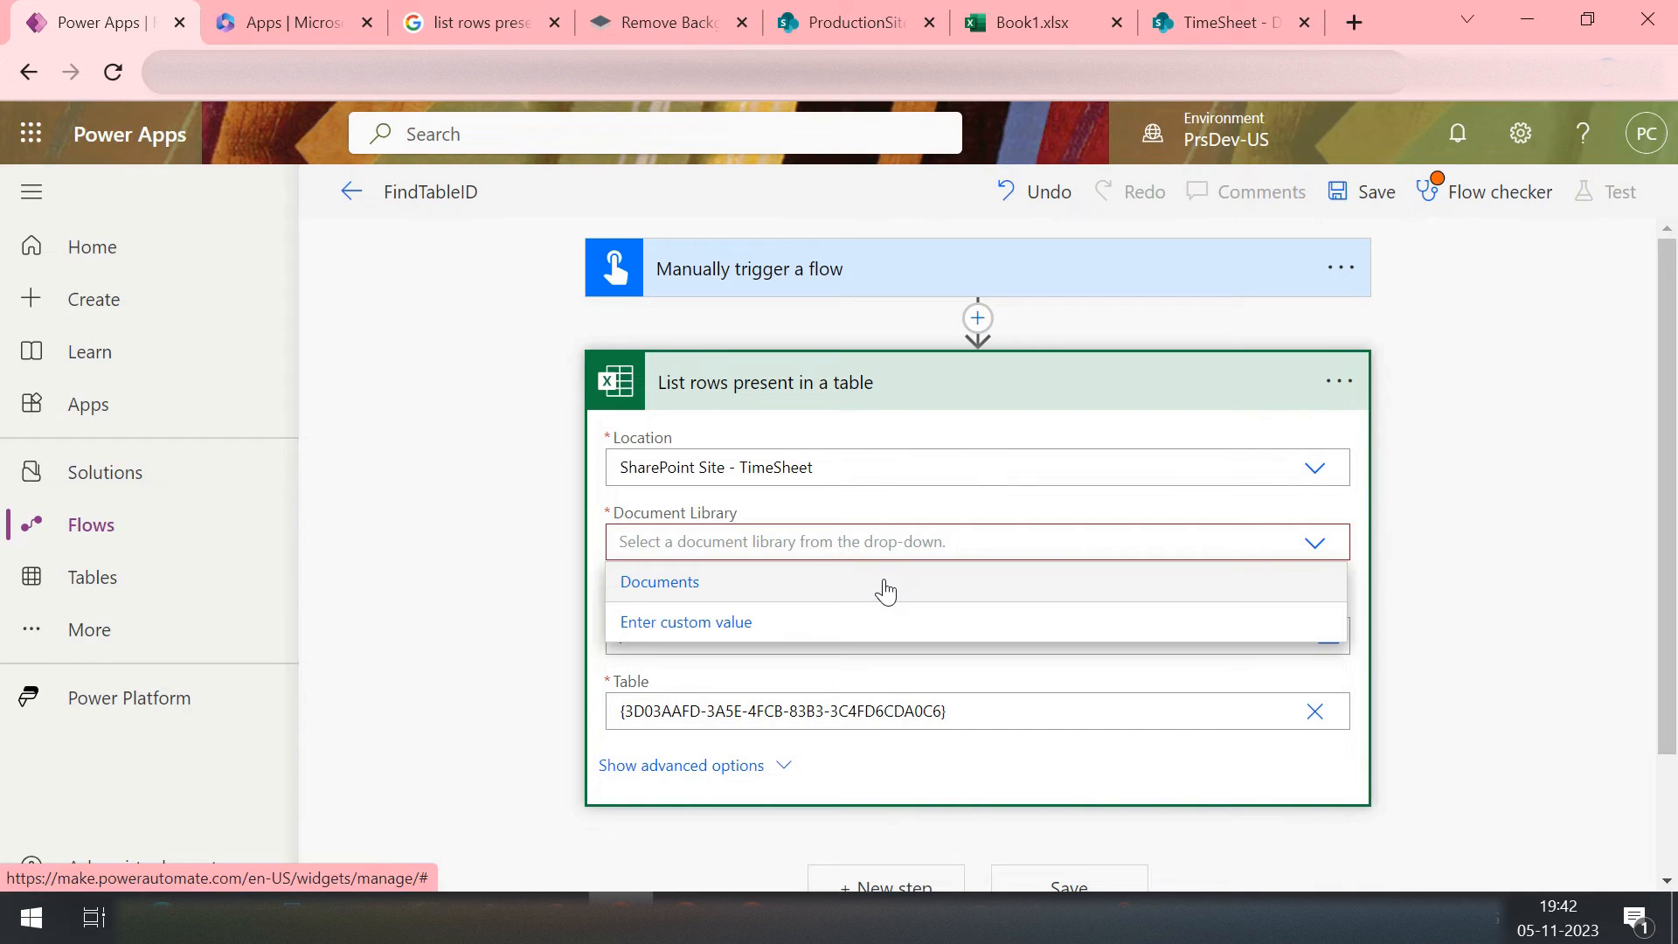
click(659, 580)
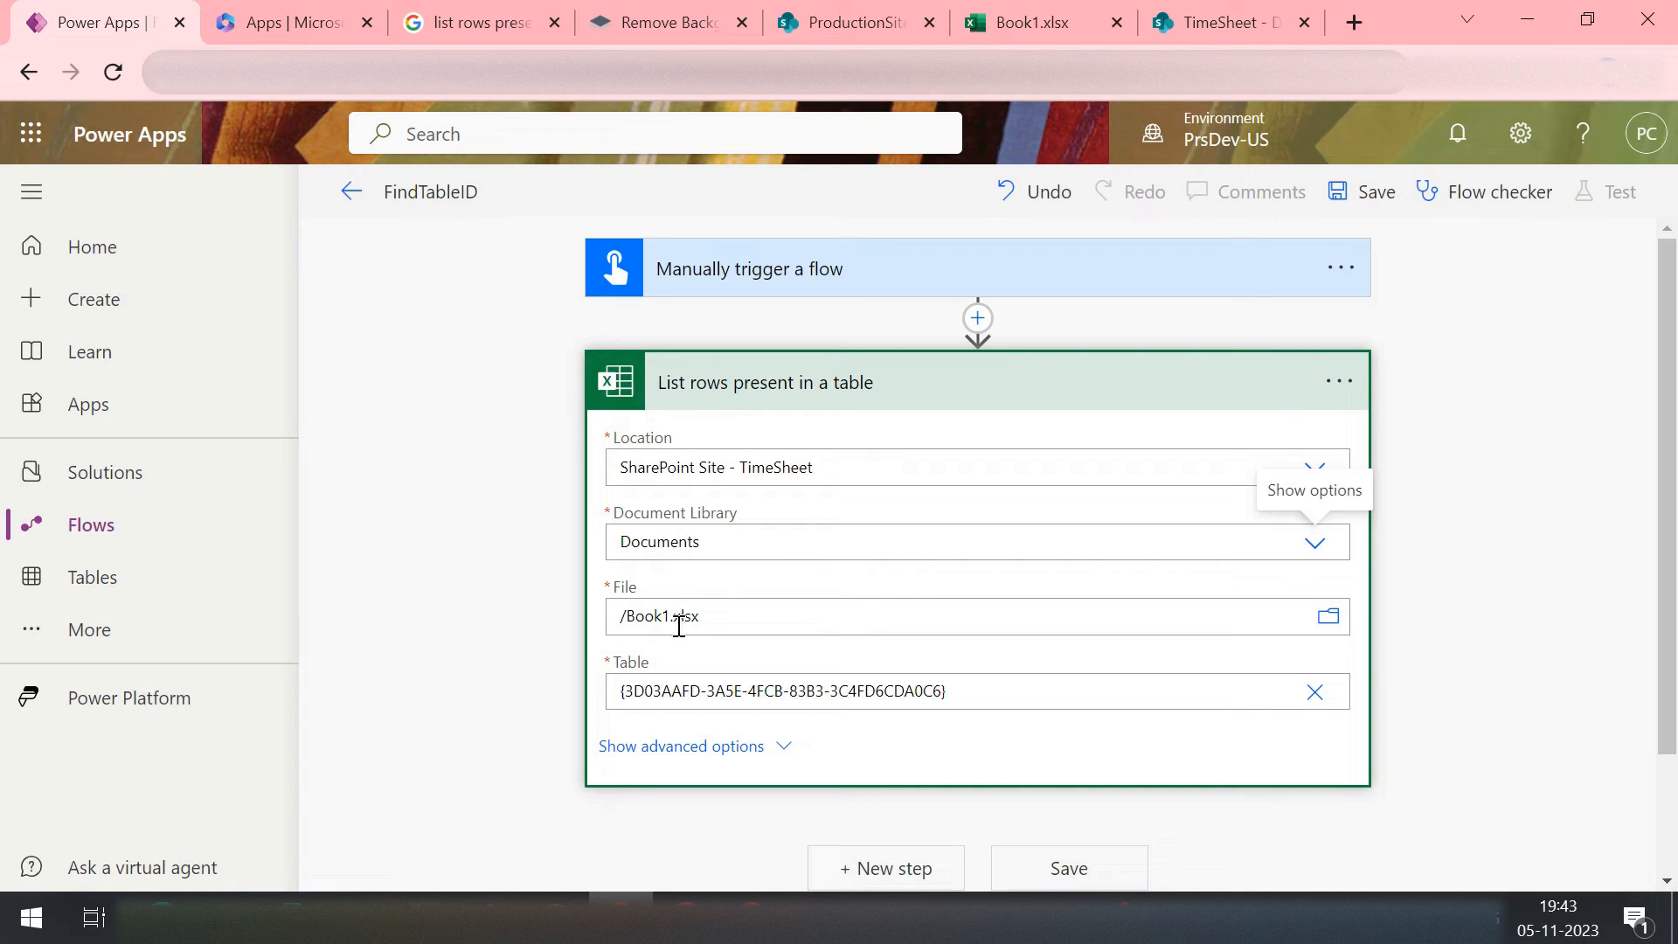
mouse_move(1327, 615)
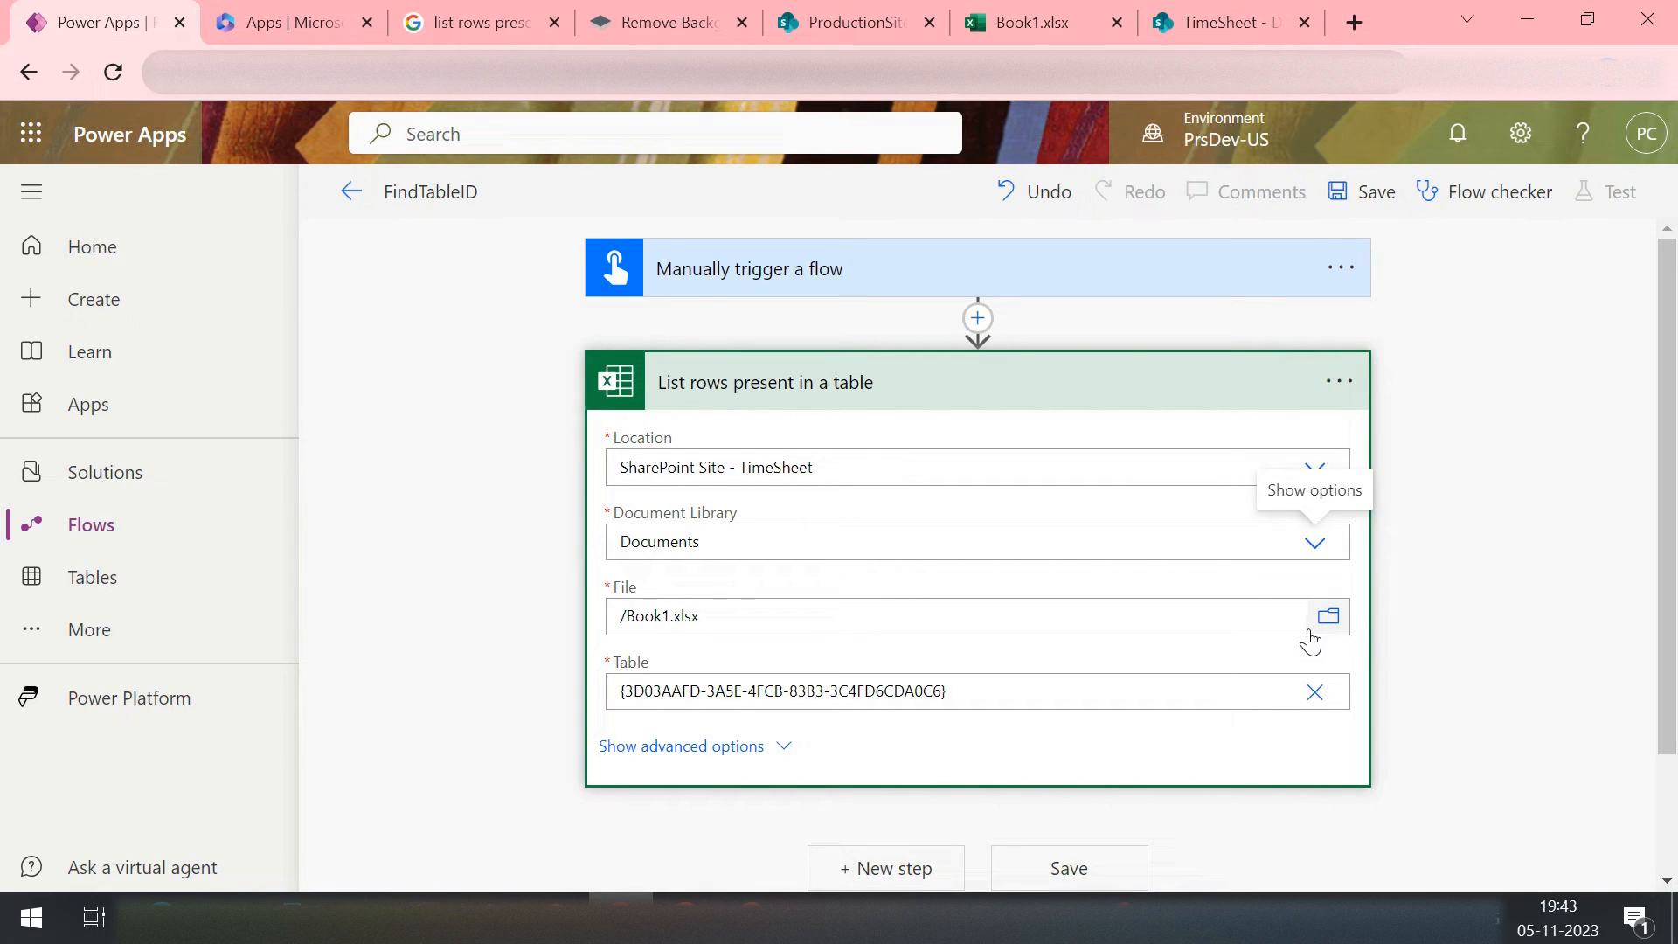
mouse_move(1327, 626)
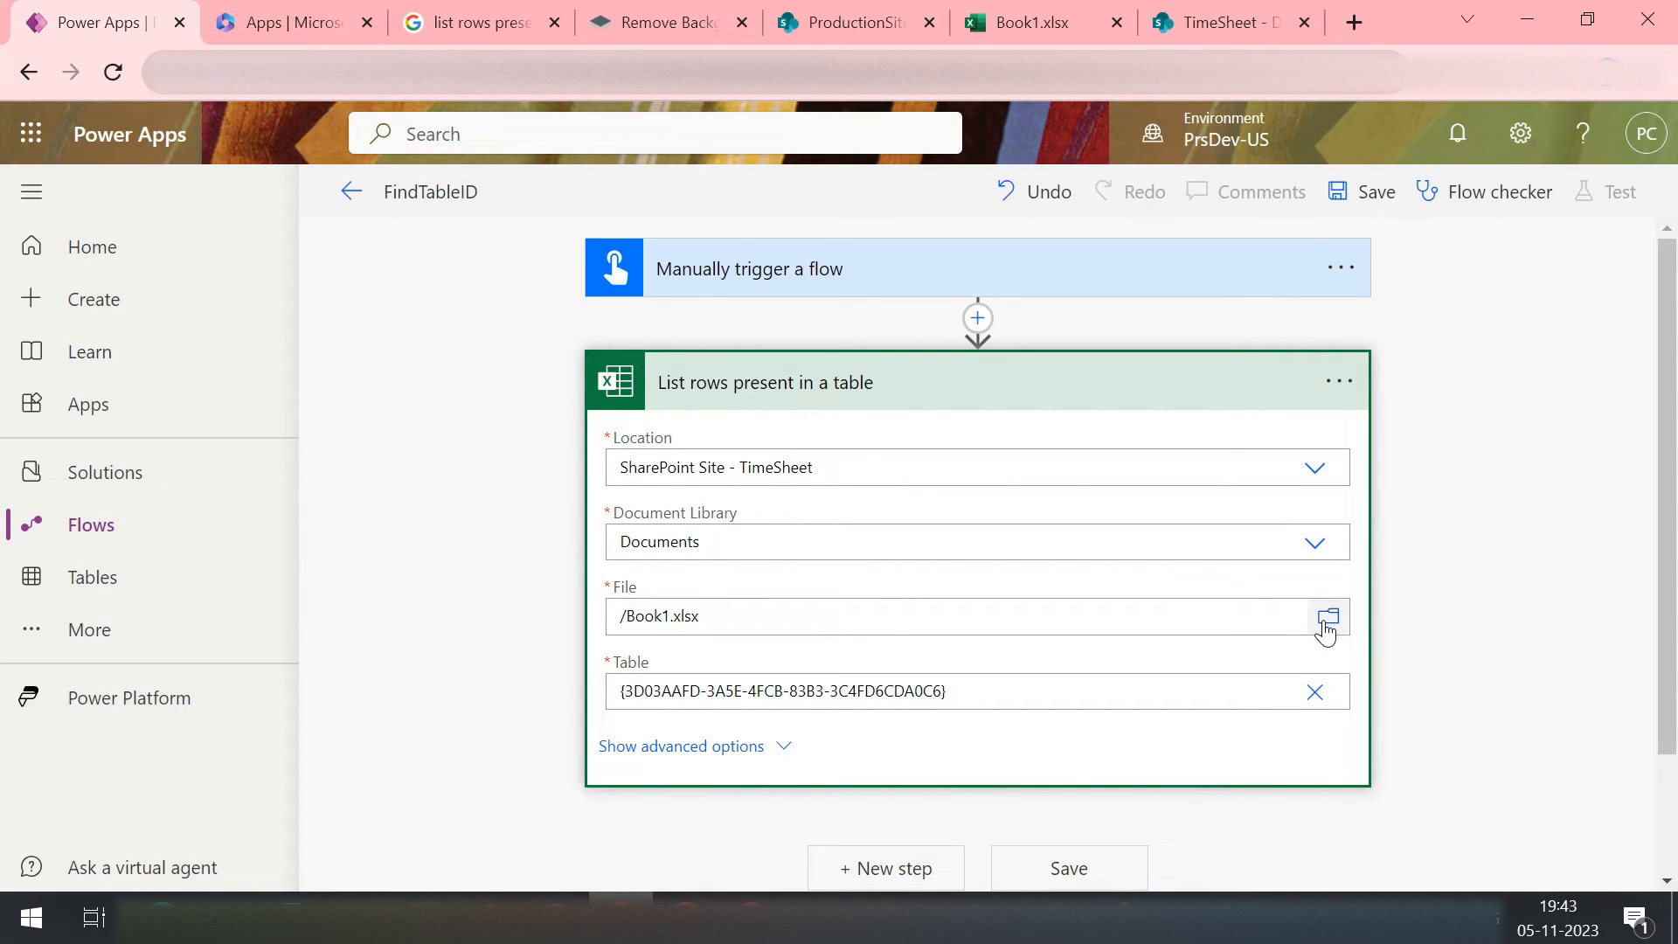
click(1326, 617)
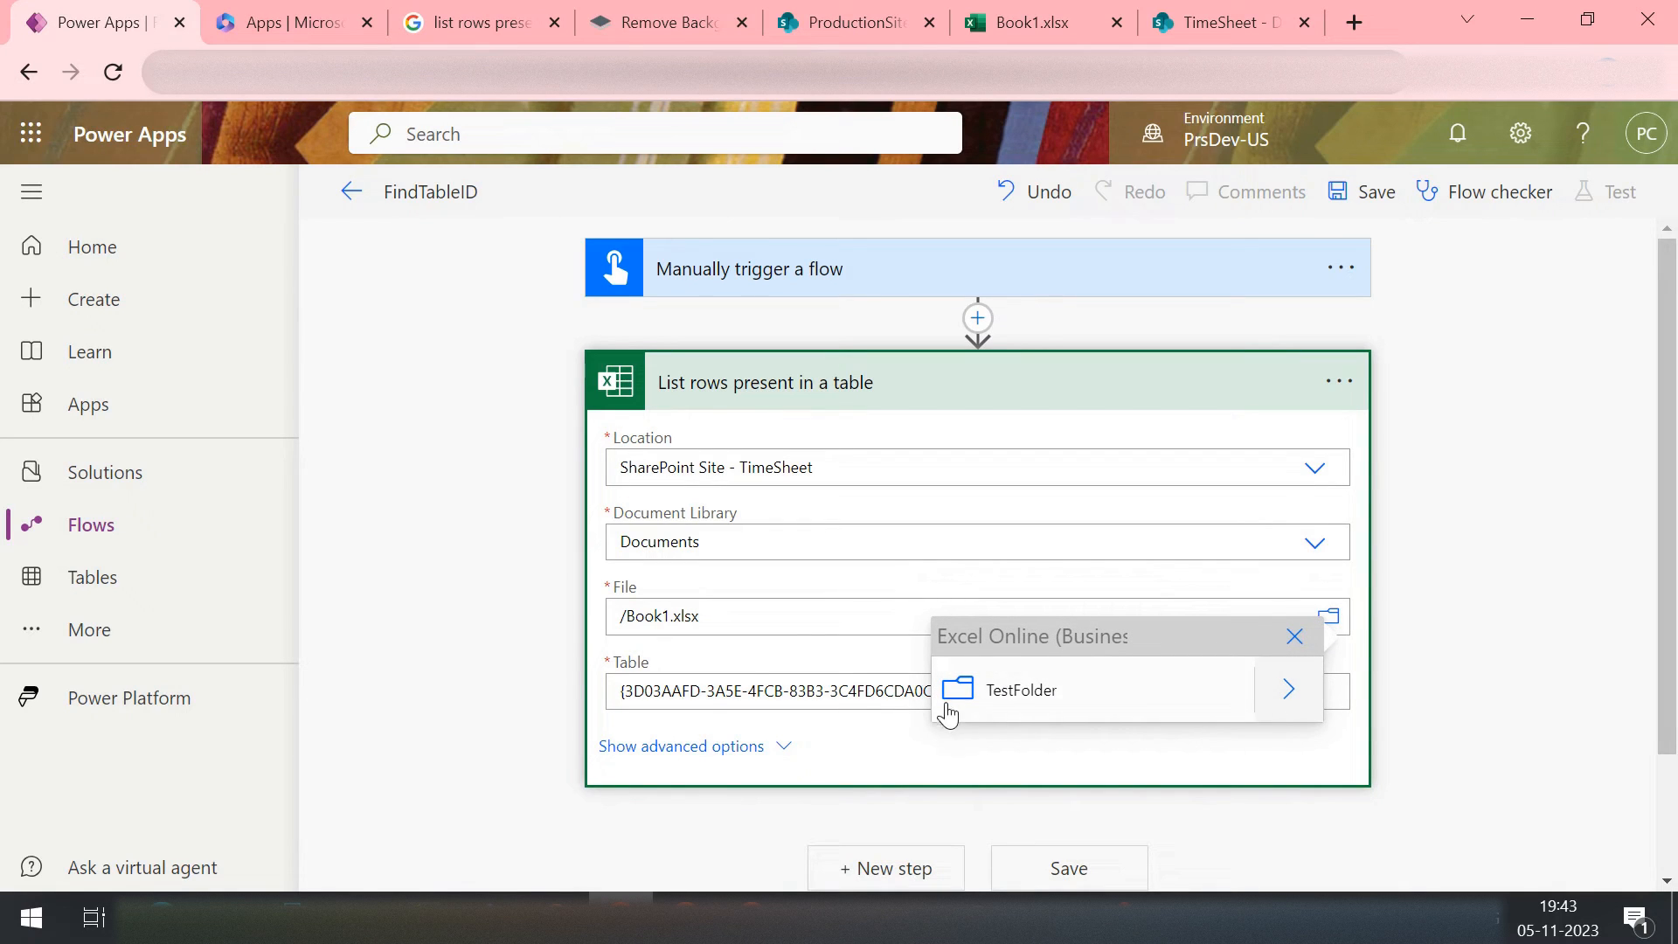
mouse_move(1306, 703)
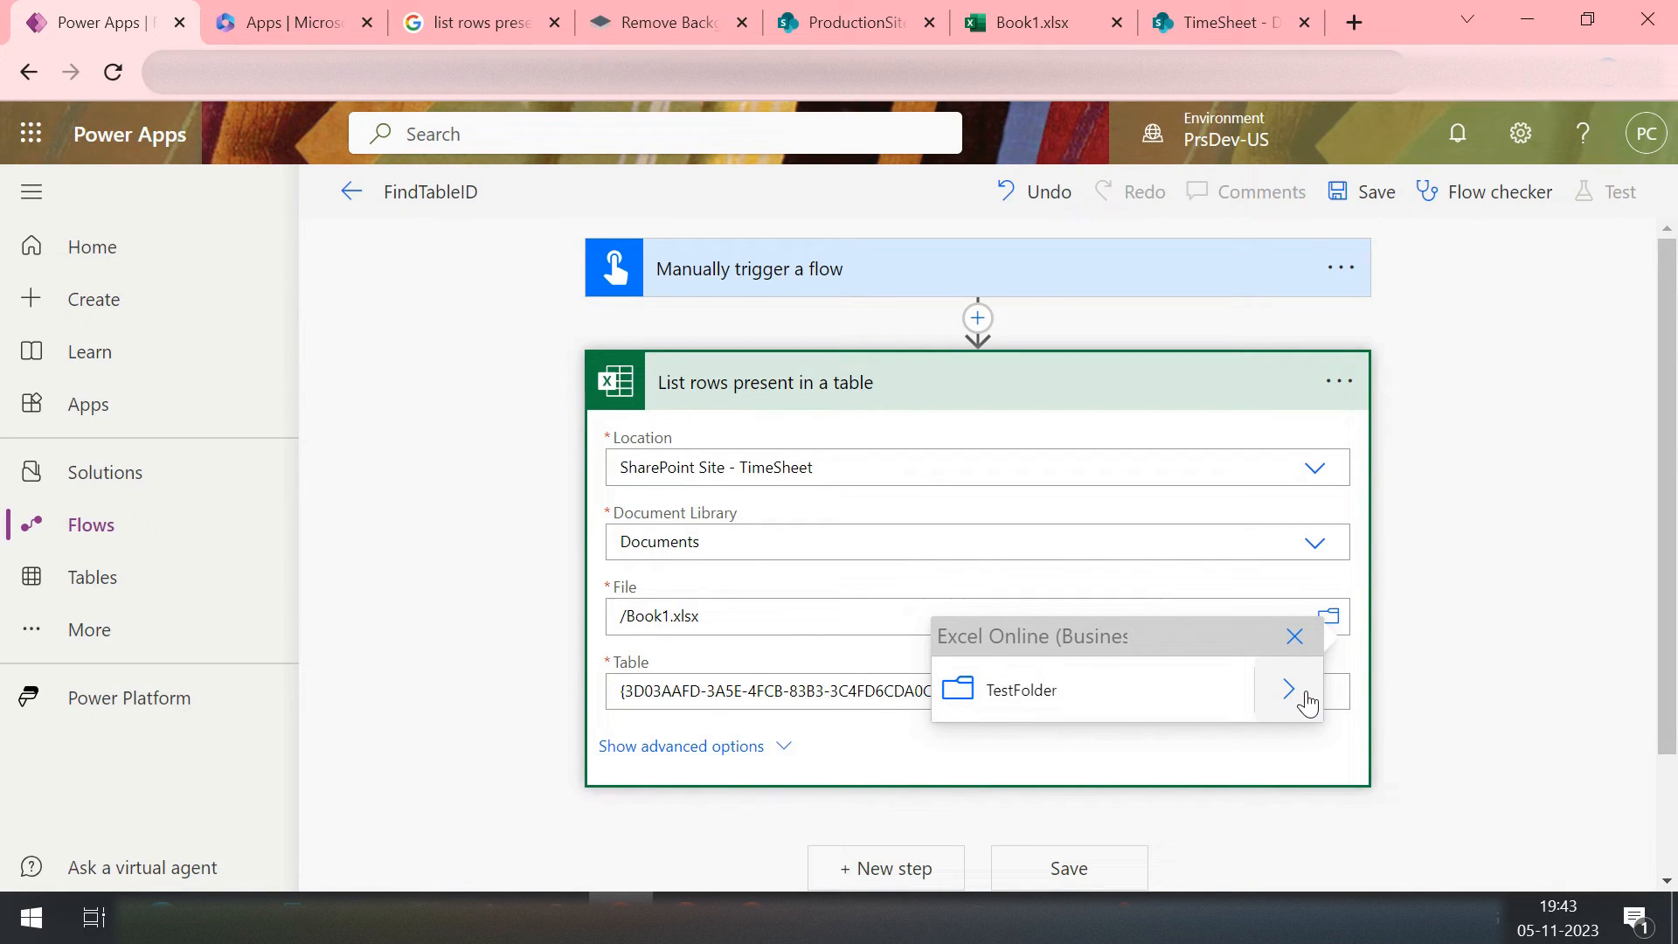
mouse_move(1320, 705)
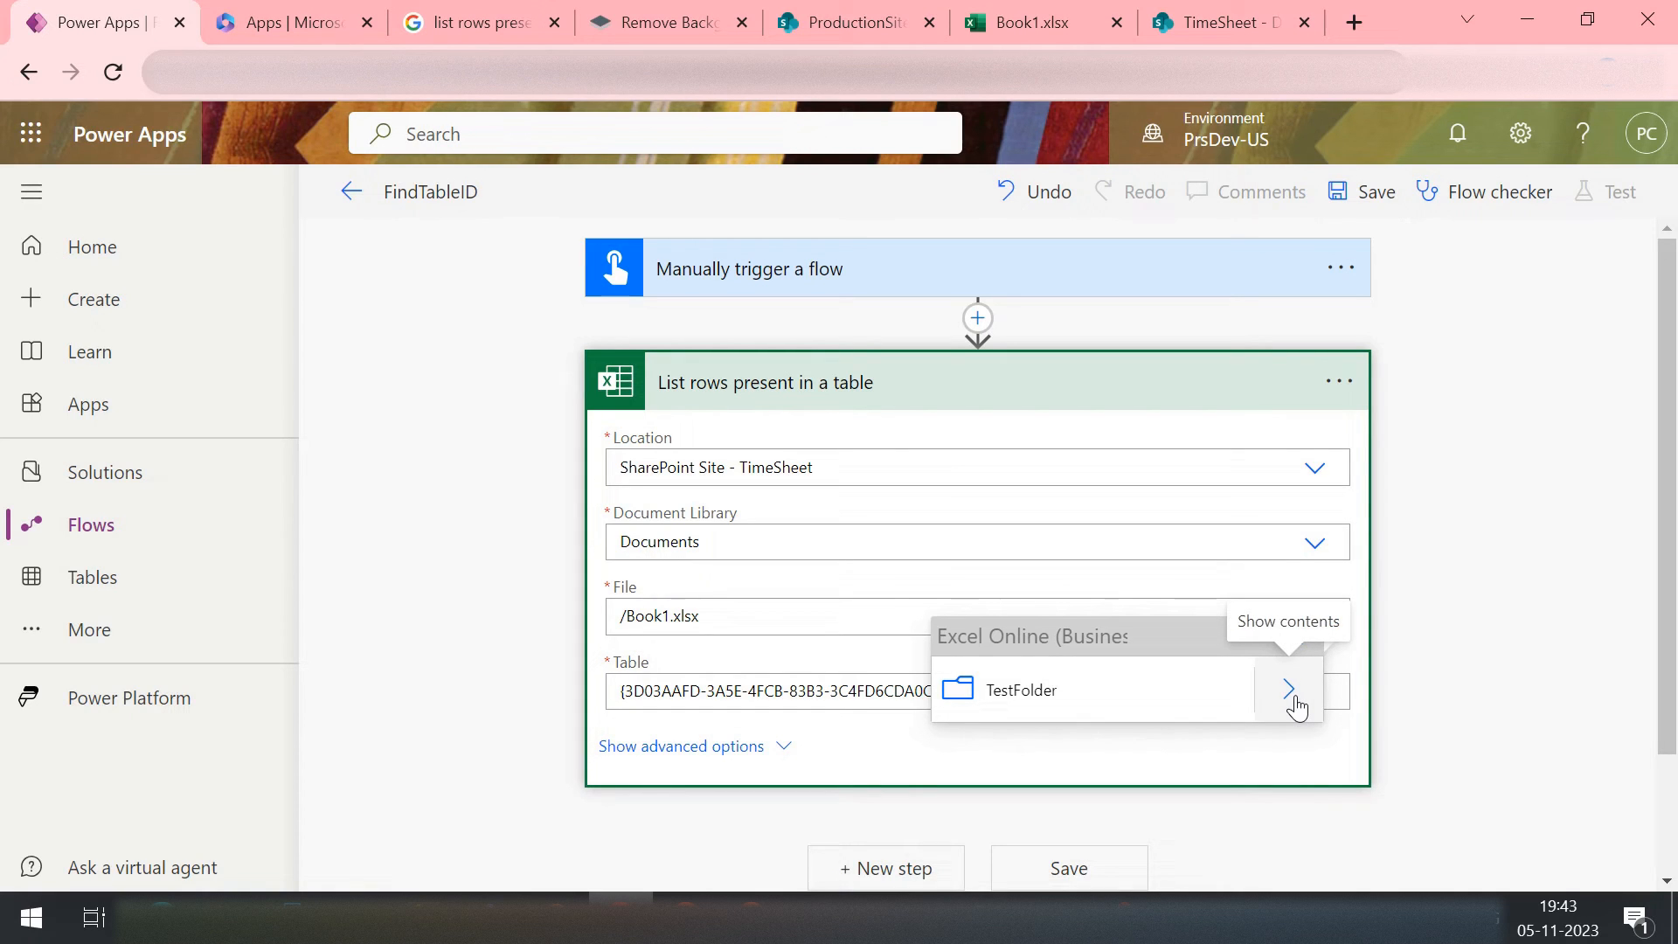
click(1290, 689)
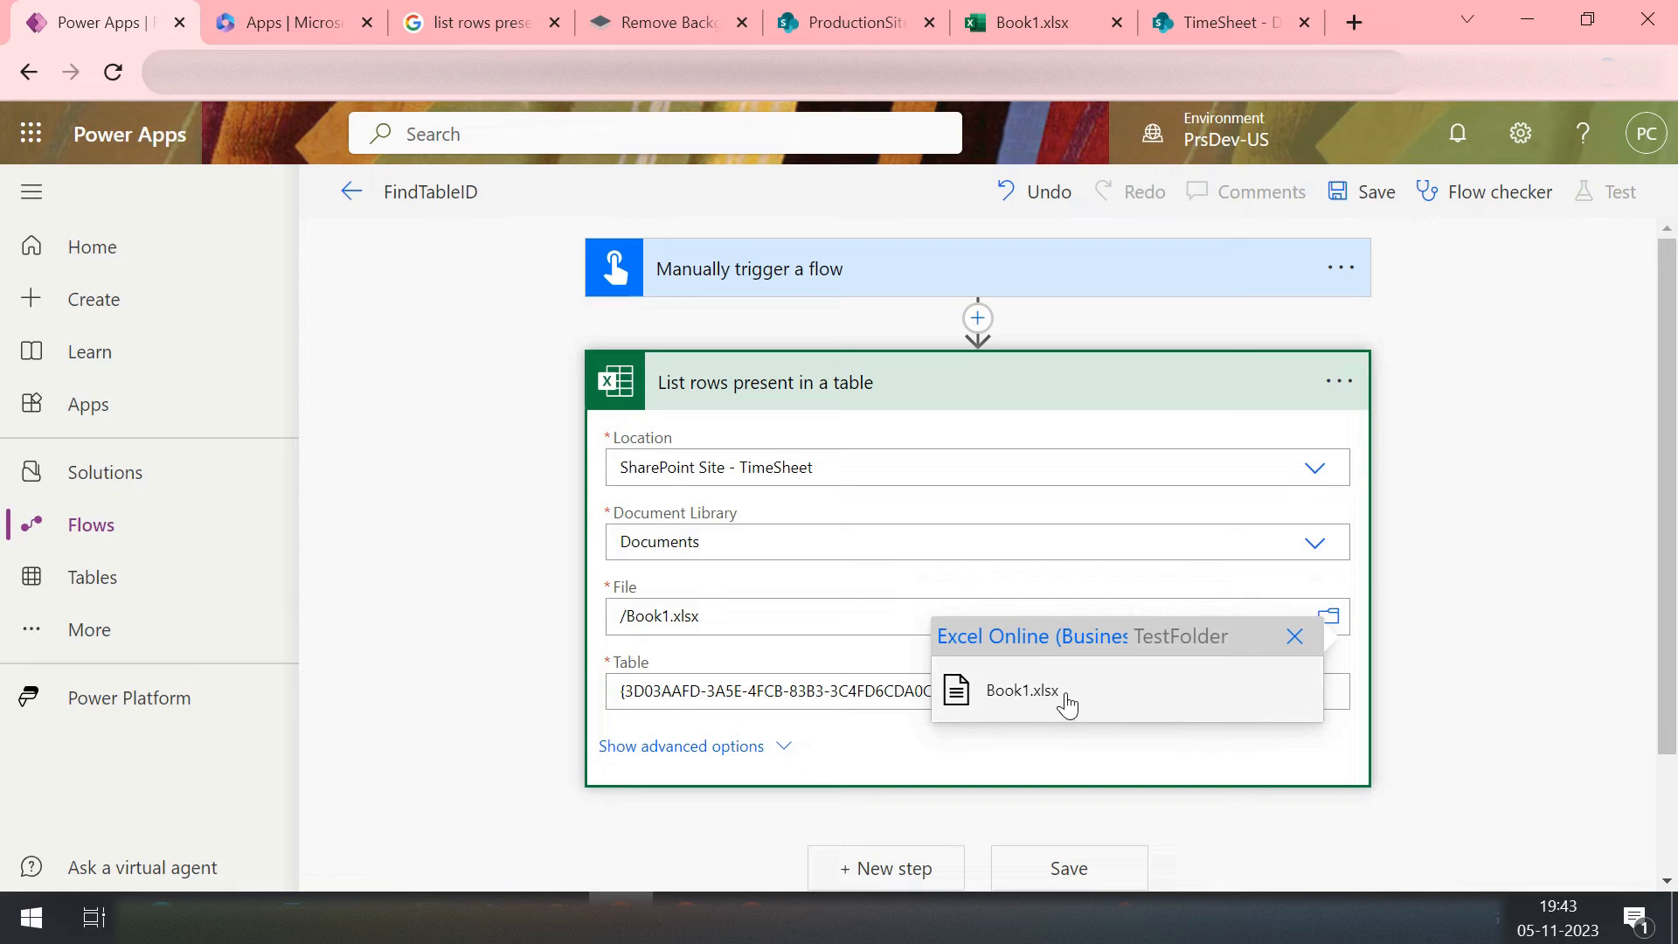
click(1021, 689)
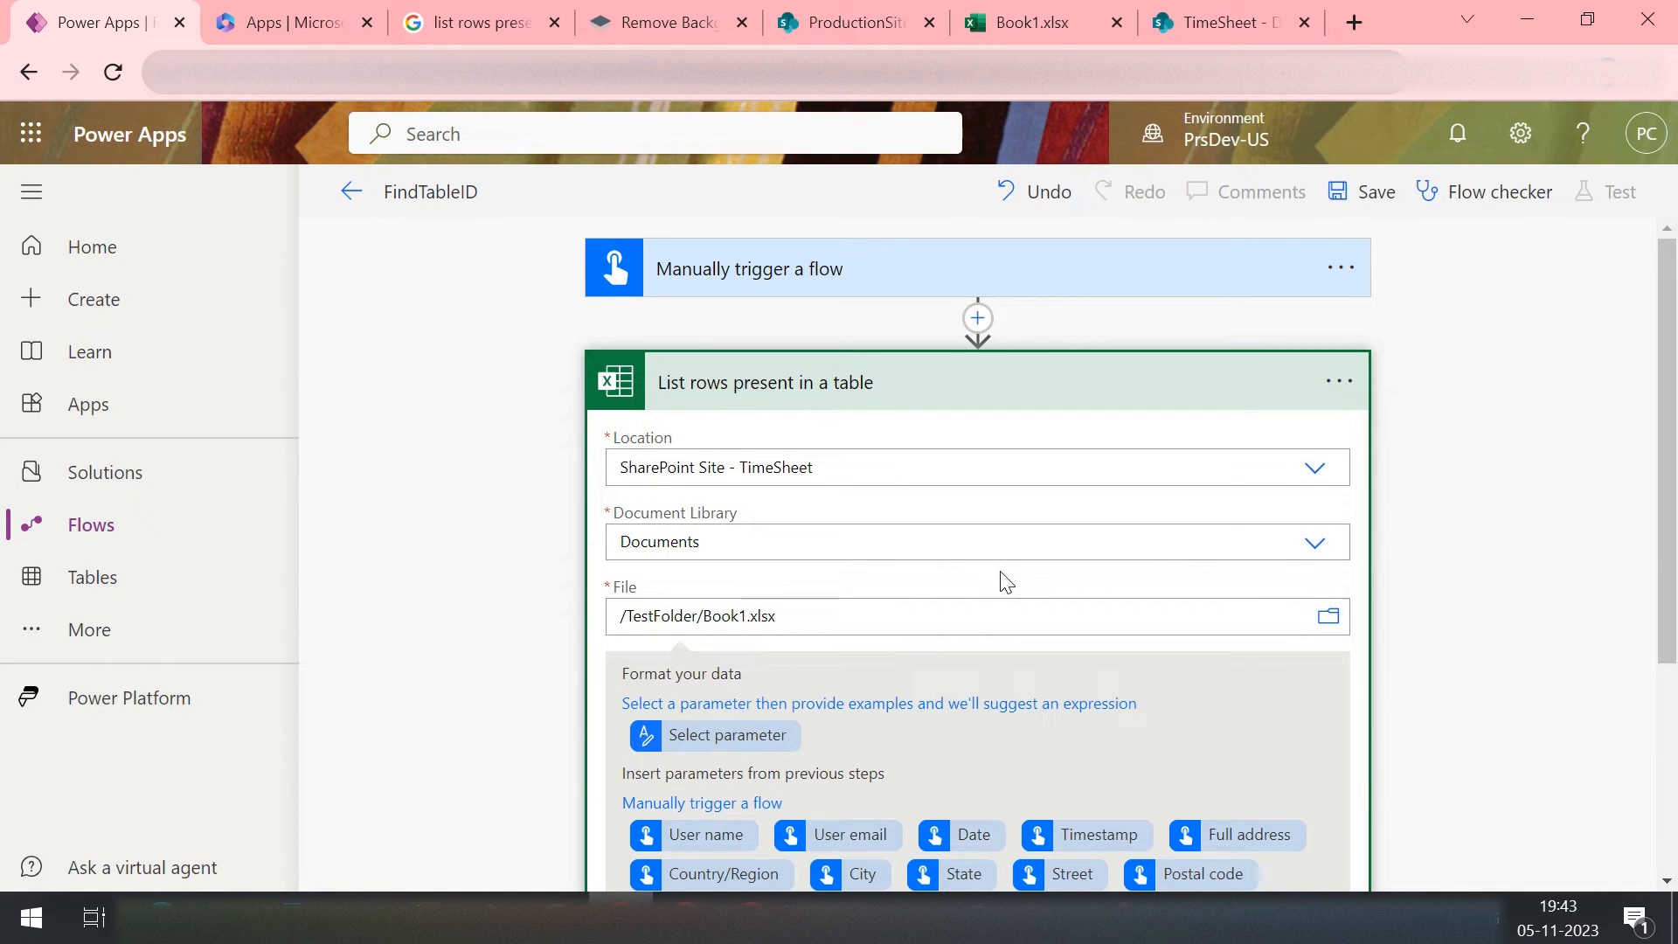
scroll(down, 3)
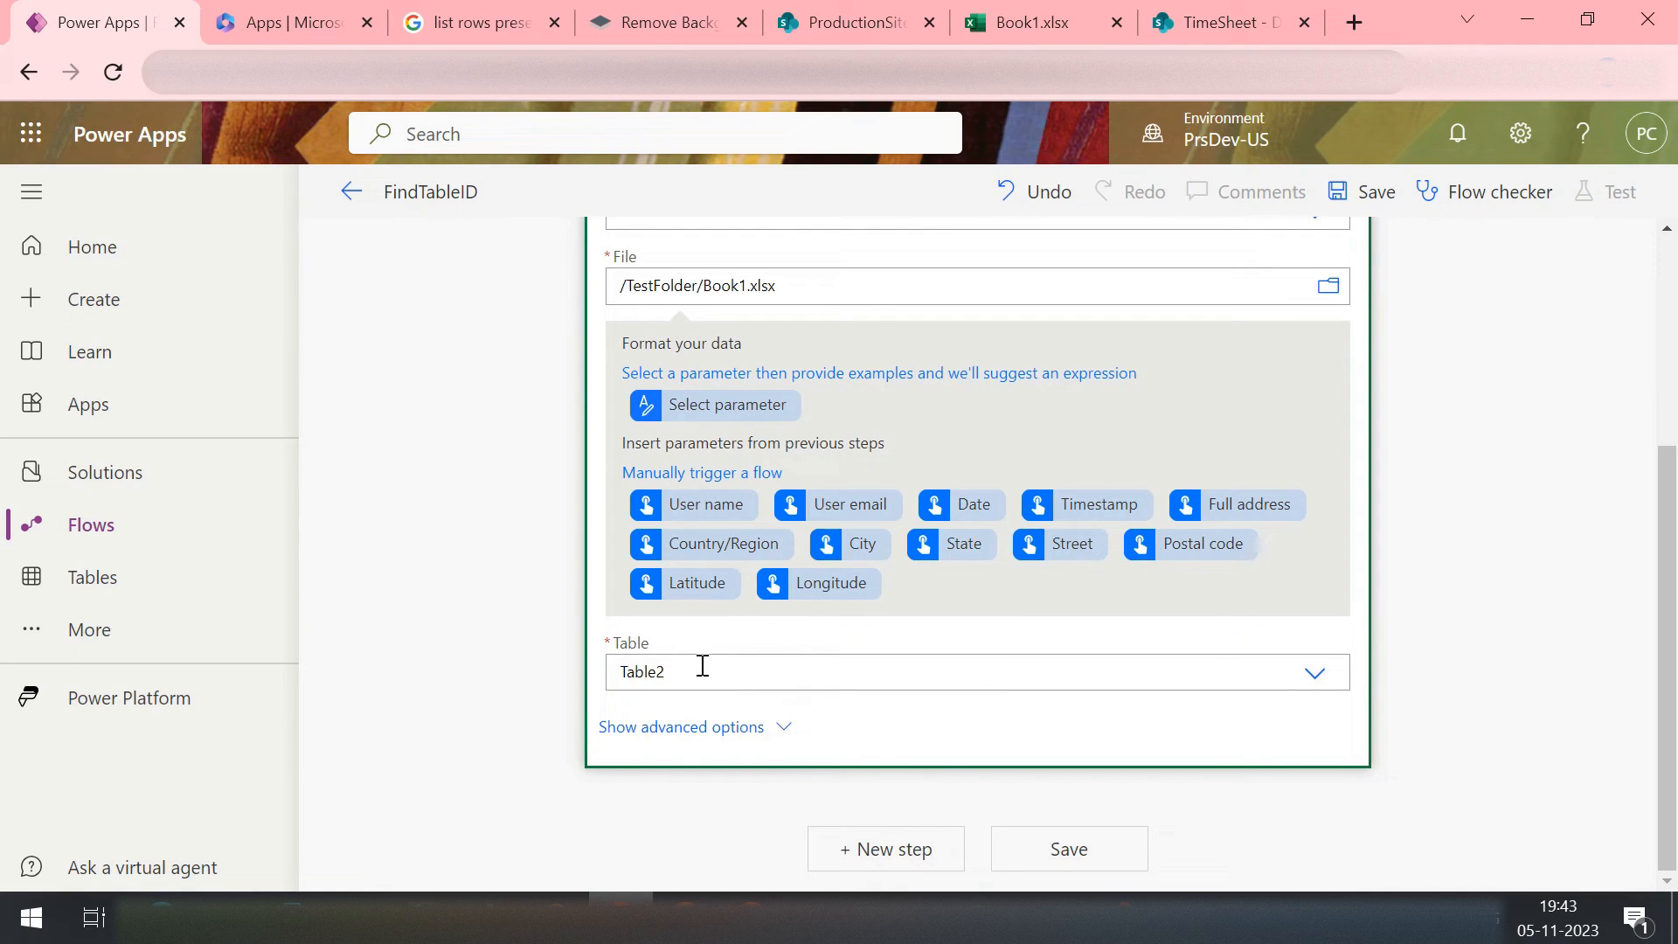
mouse_move(703, 672)
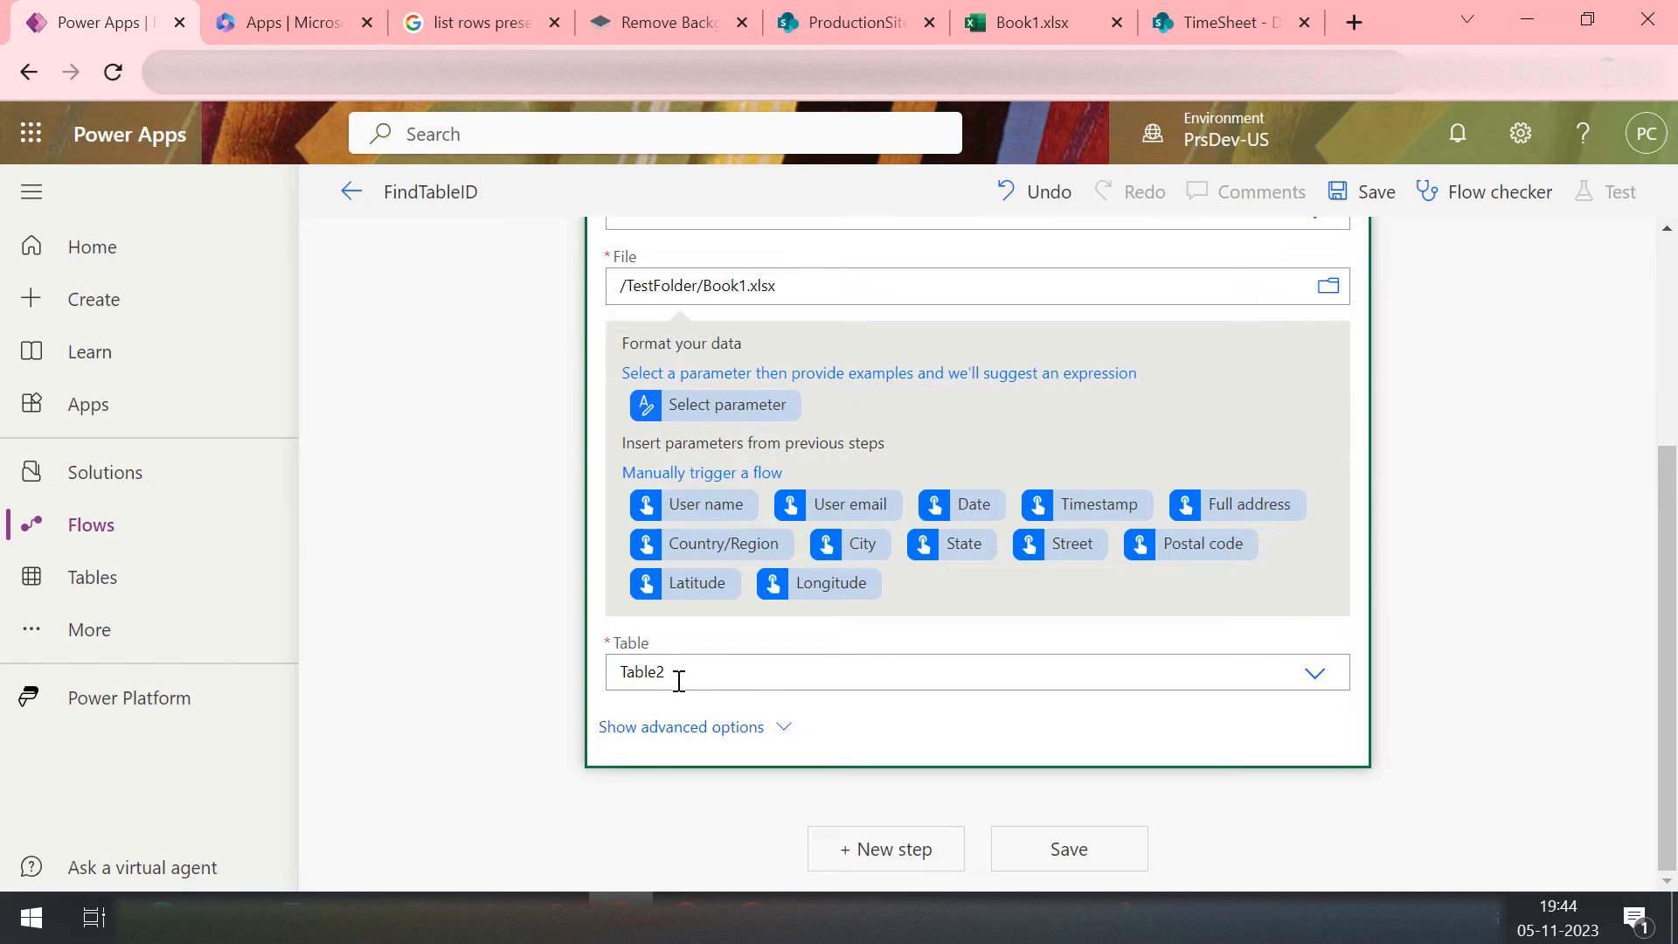
mouse_move(907, 615)
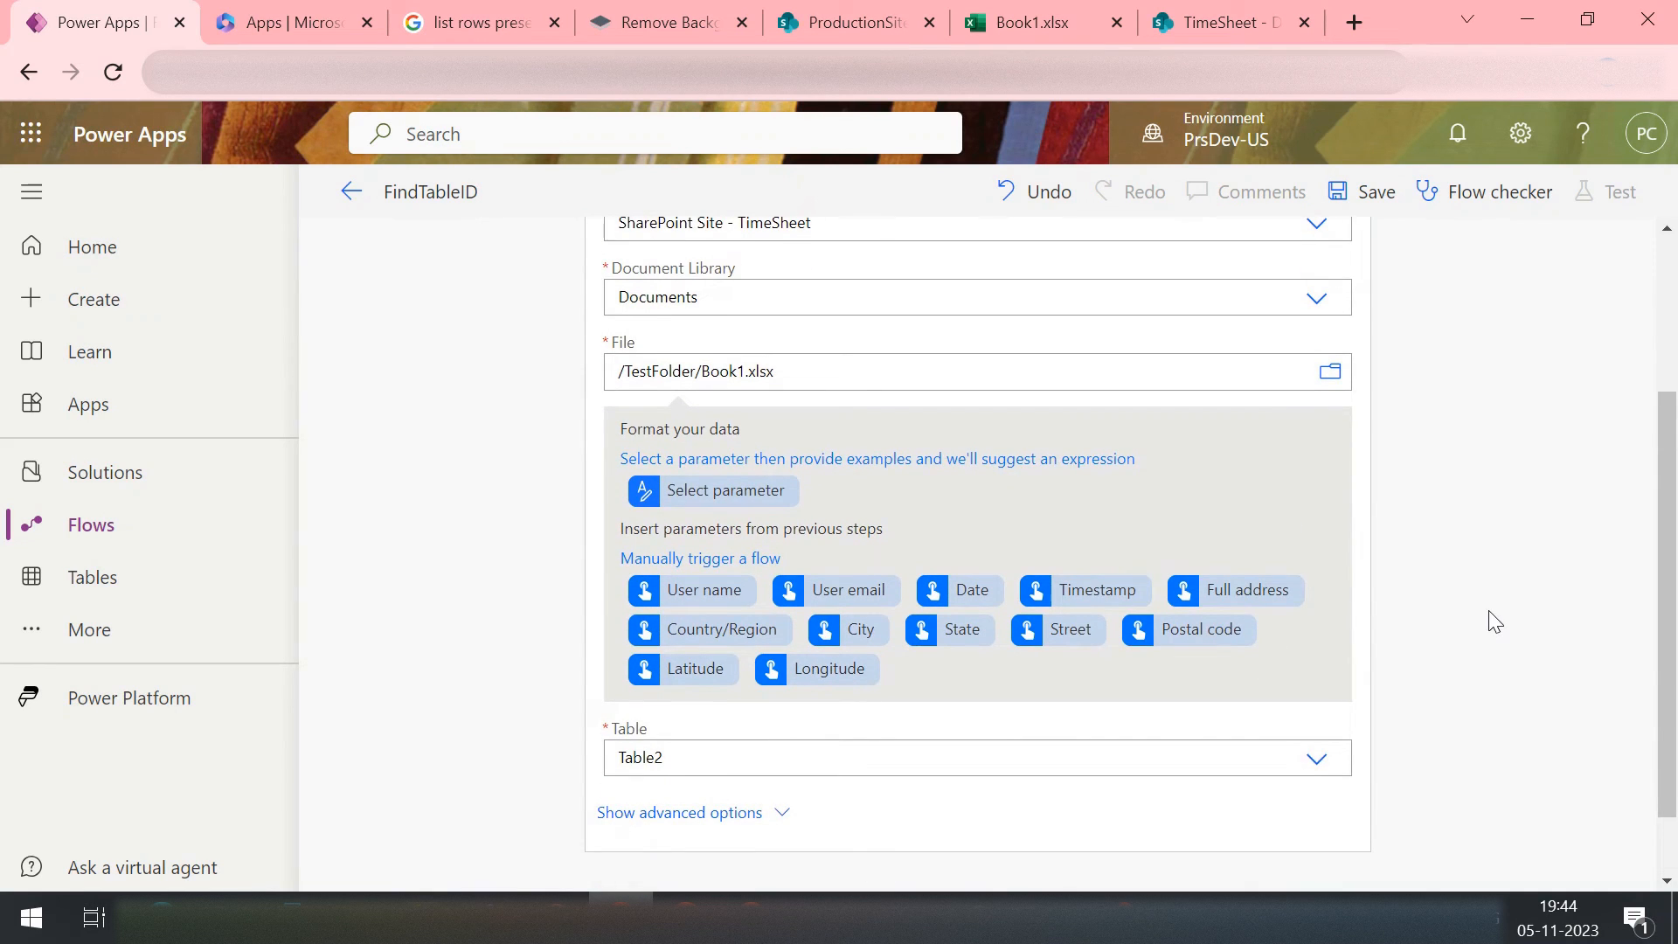
mouse_move(1636, 468)
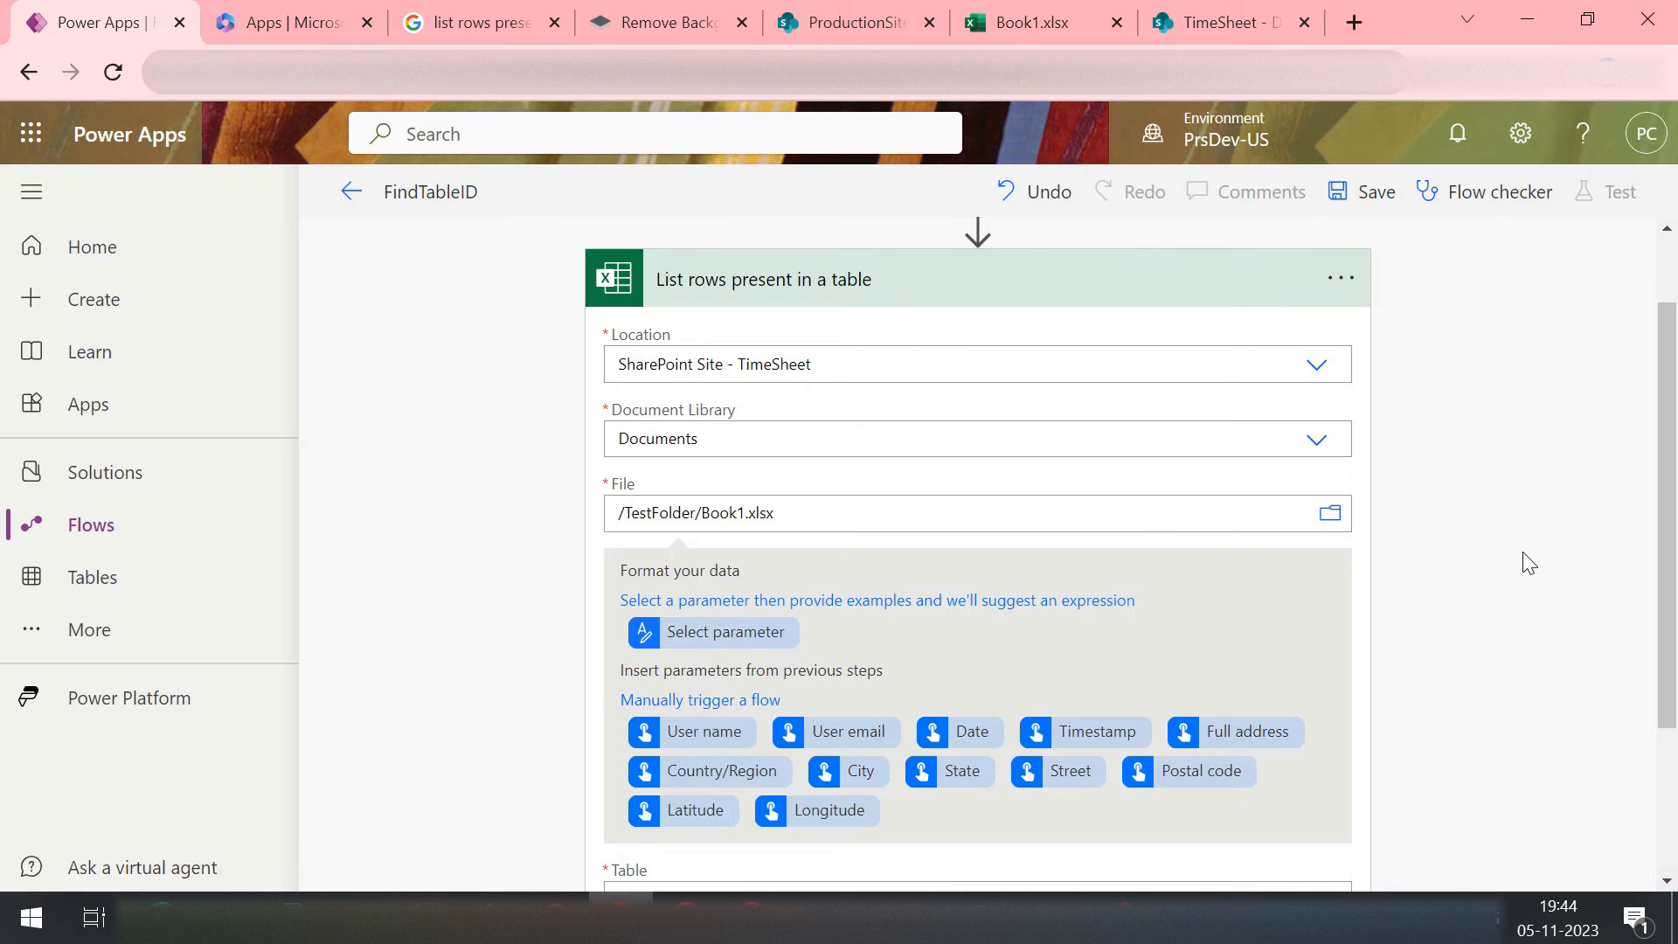
scroll(down, 3)
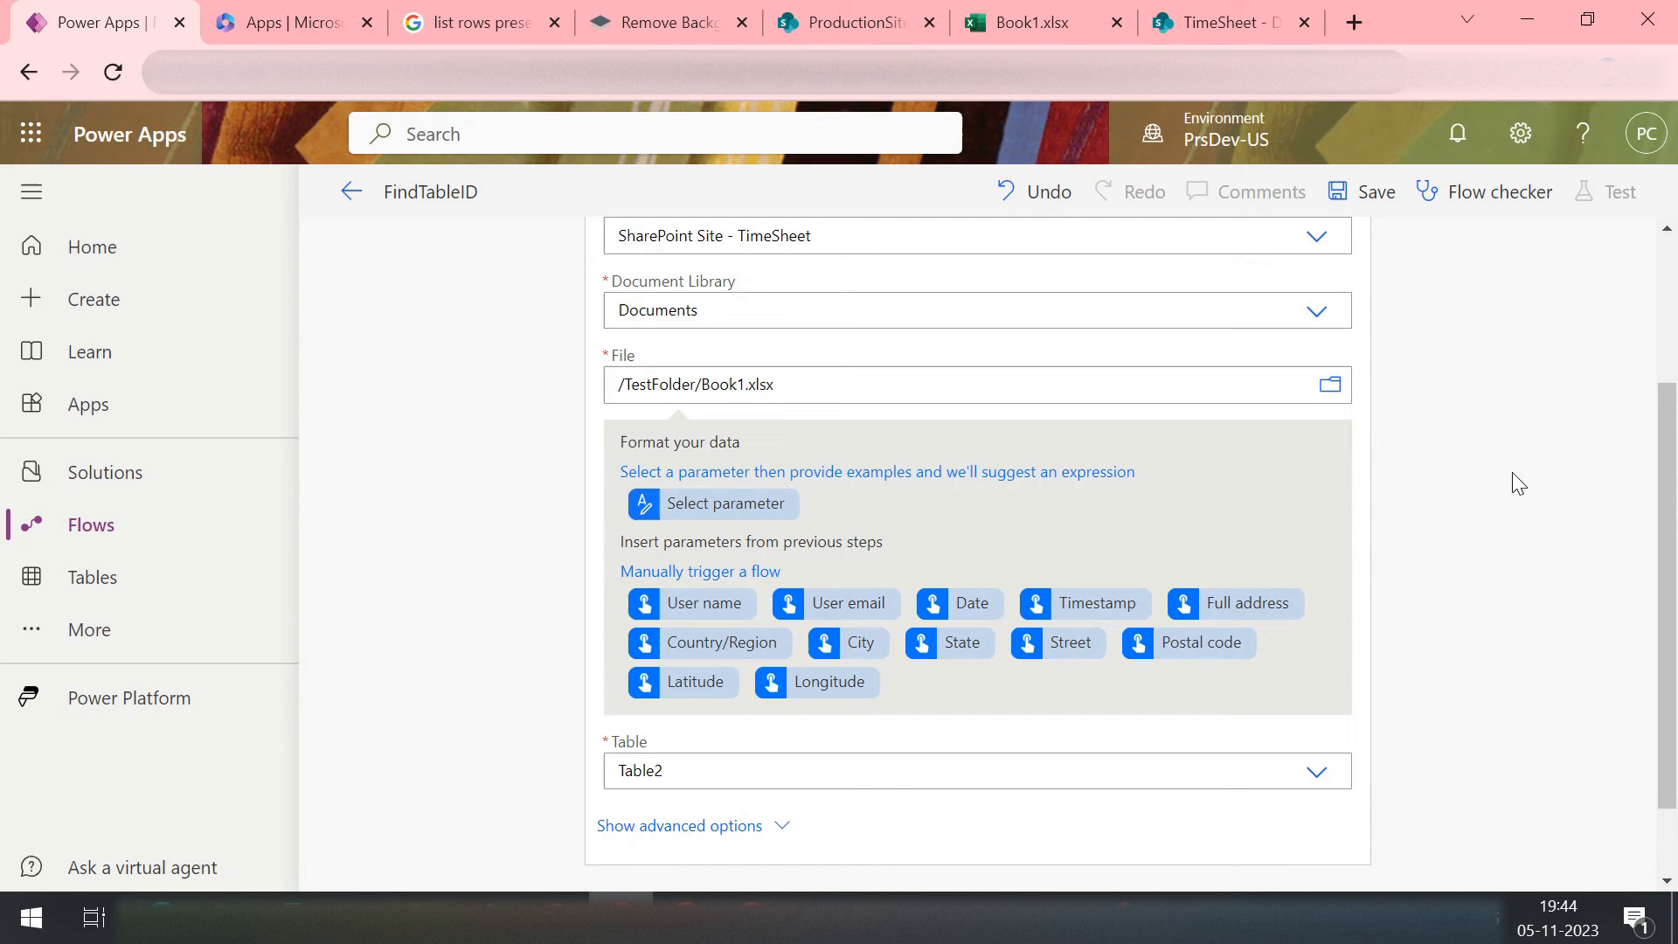
mouse_move(1318, 234)
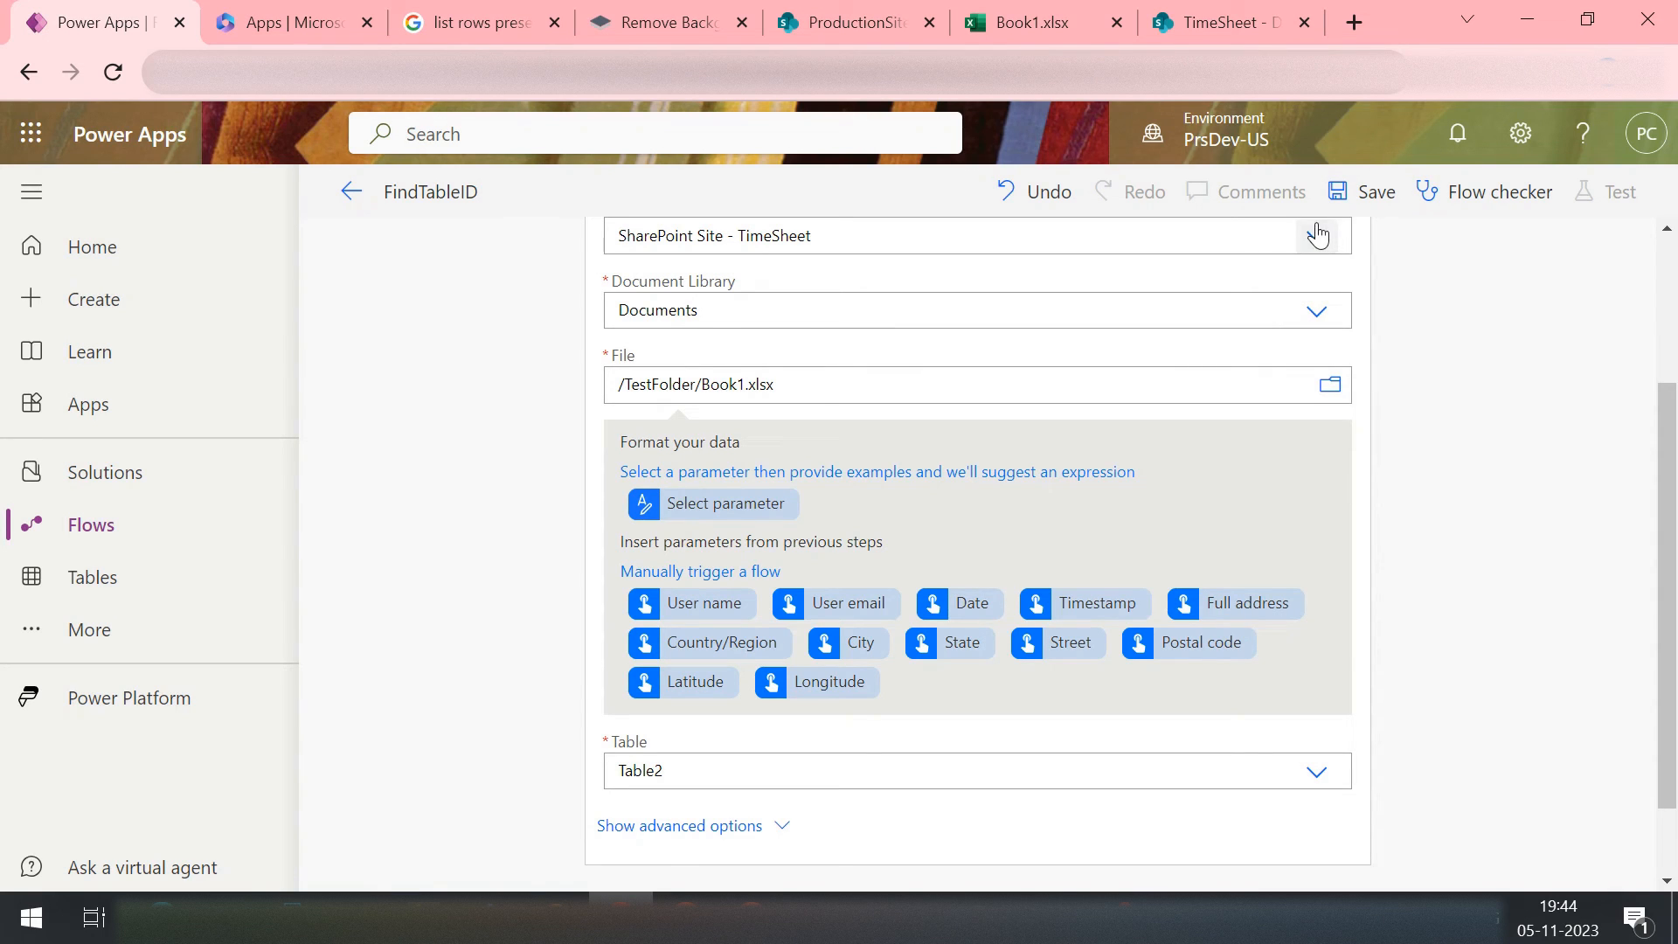
Step: Set Location Group - Client Projects, library Documents, table {3D03AAFD-3A5E-4FCB-83B3-3C4FD6CDA0C6}
click(1318, 236)
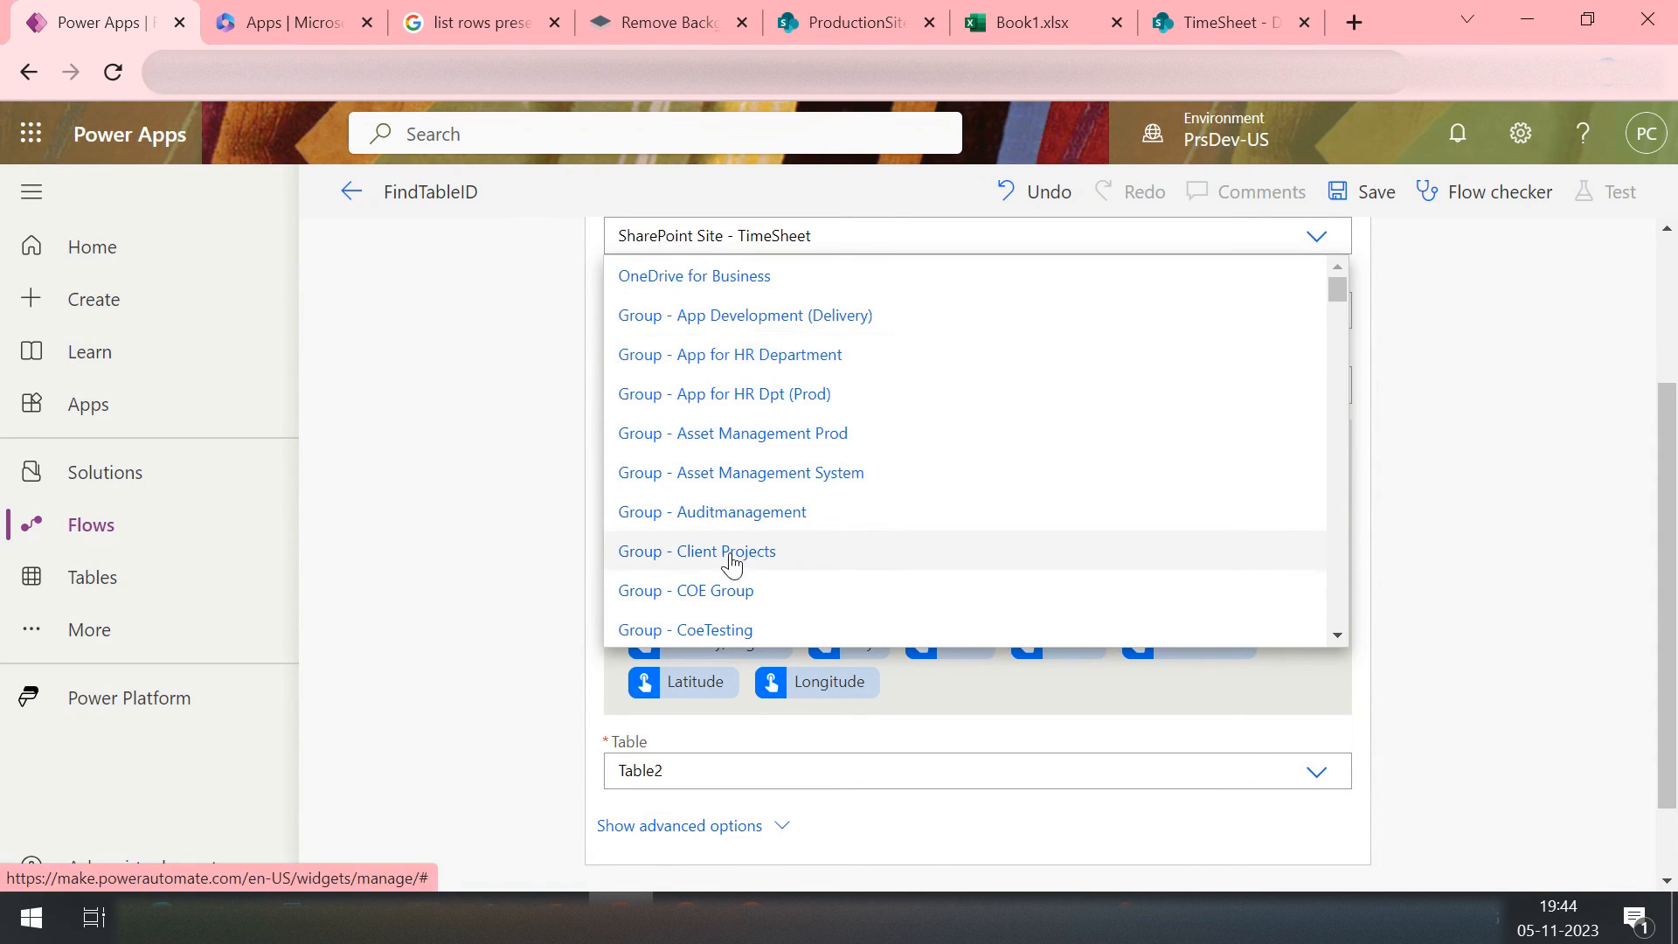
click(697, 551)
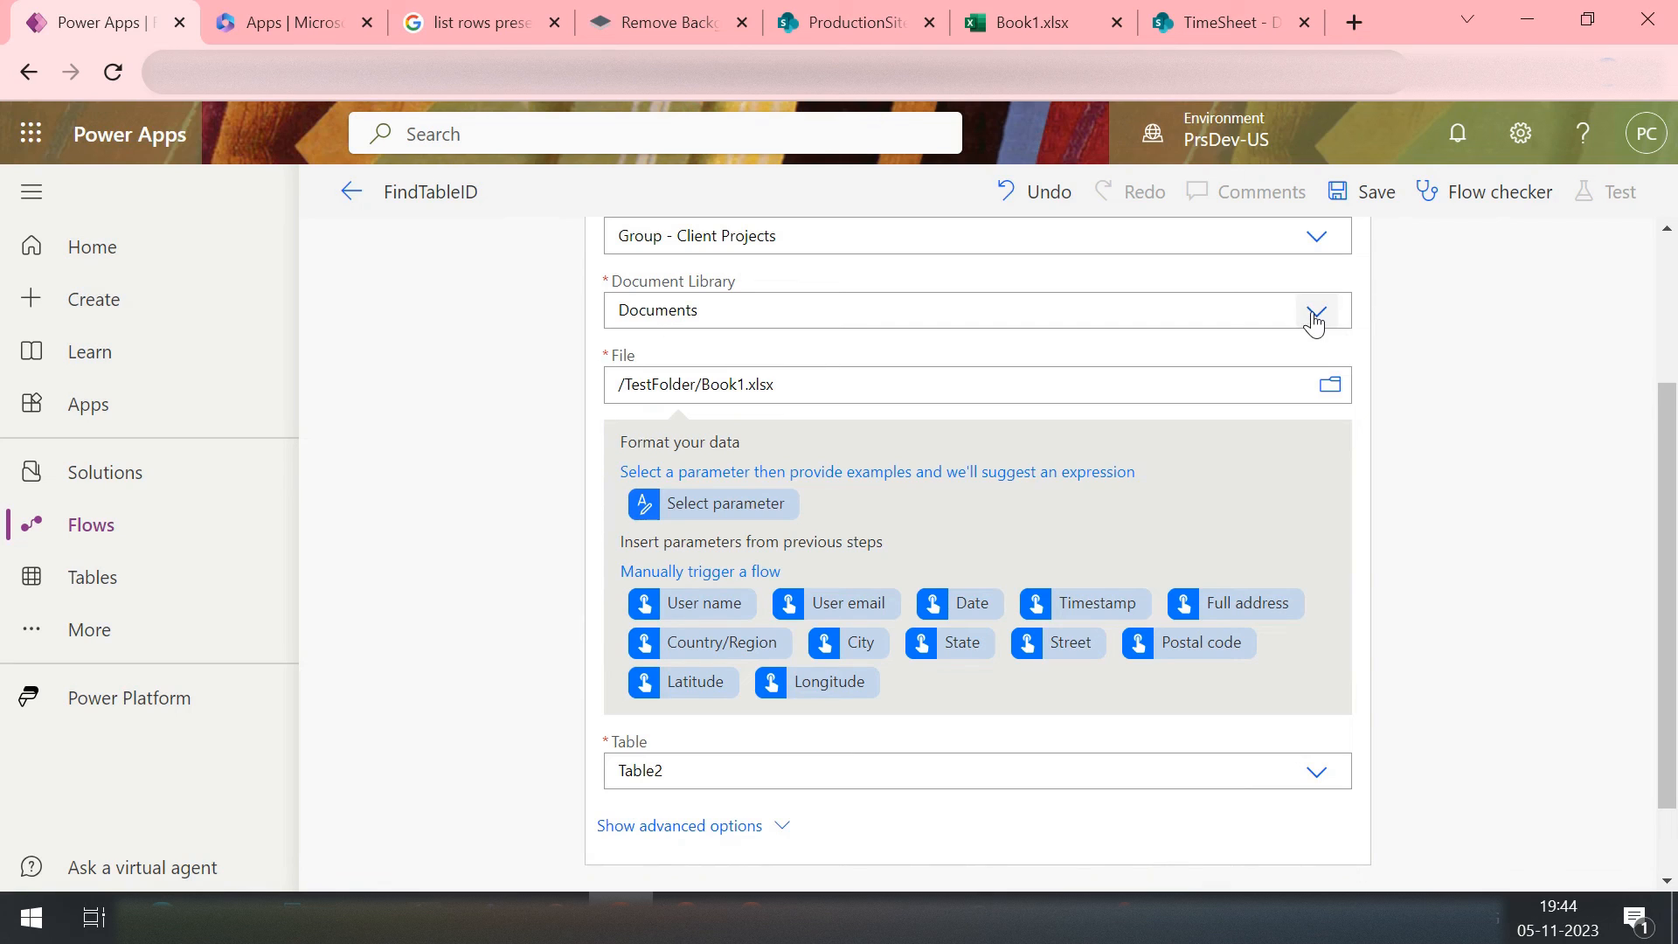
click(1314, 311)
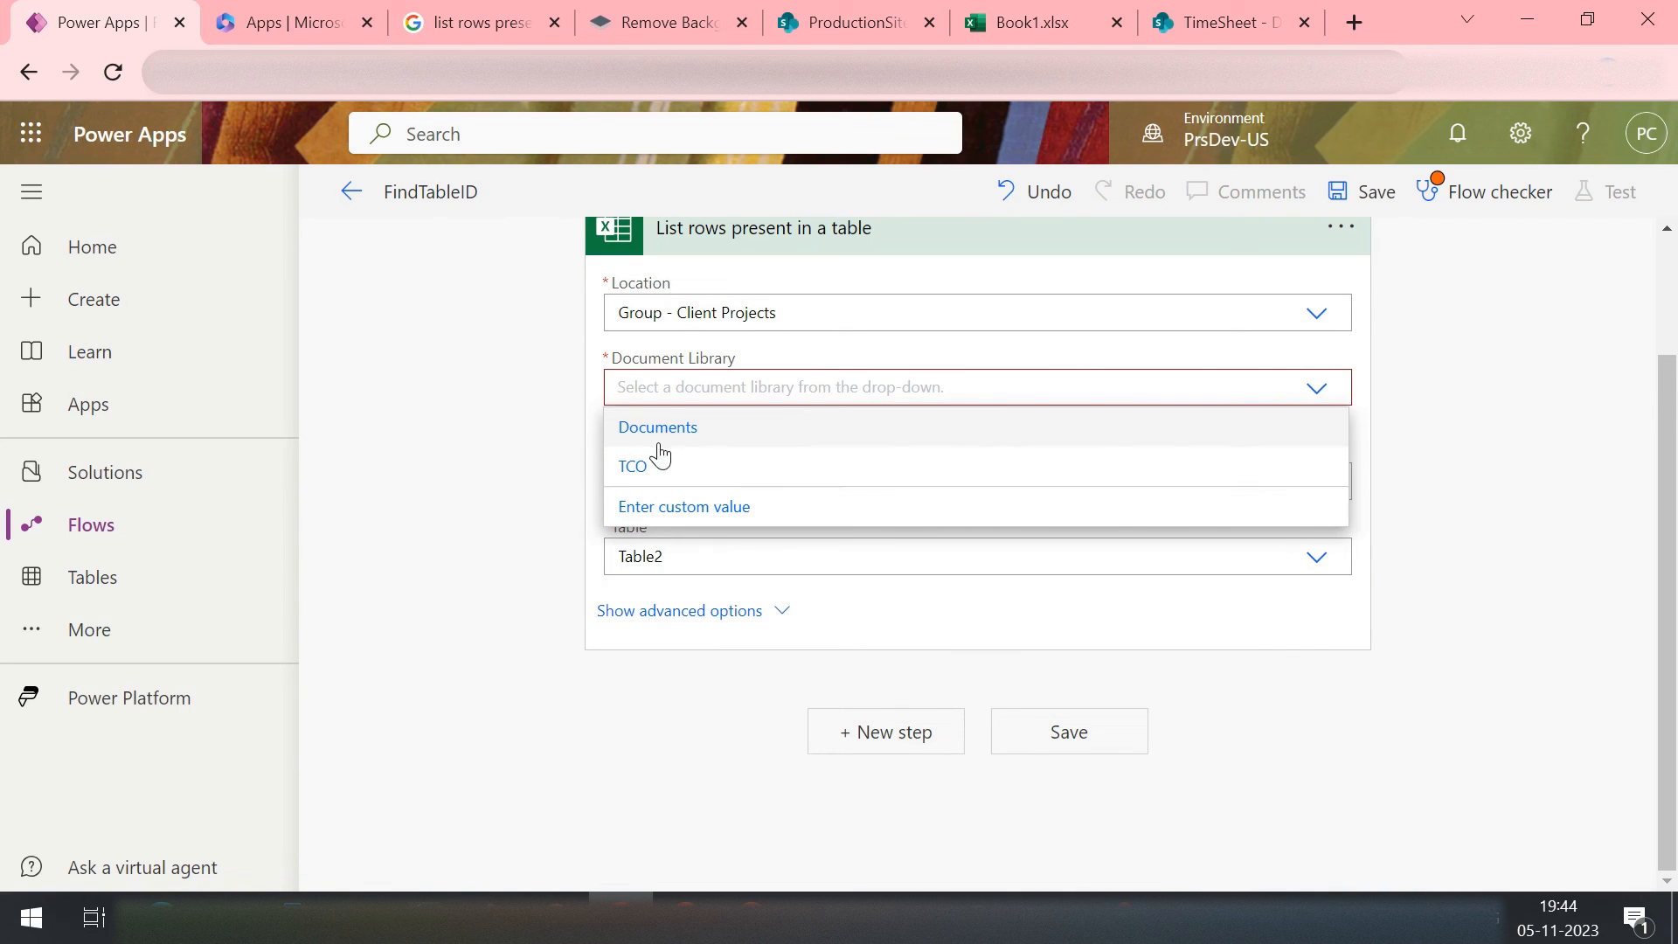
click(657, 426)
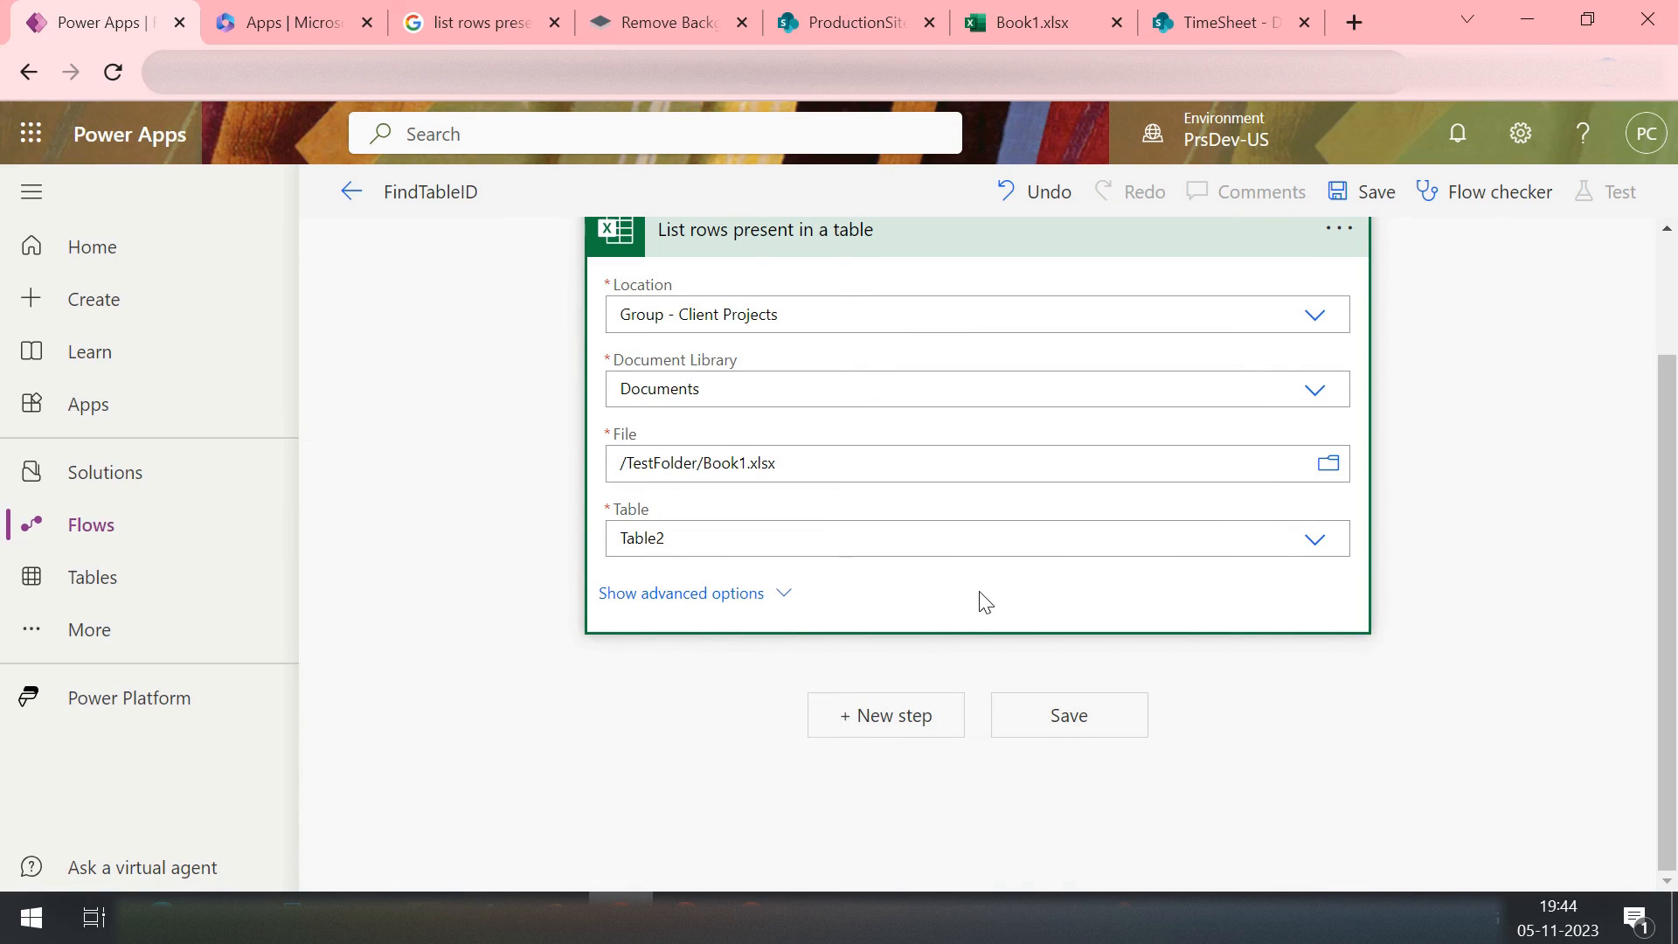
text({3D03AAFD-3A5E-4FCB-83B3-3C4FD6CDA0C6})
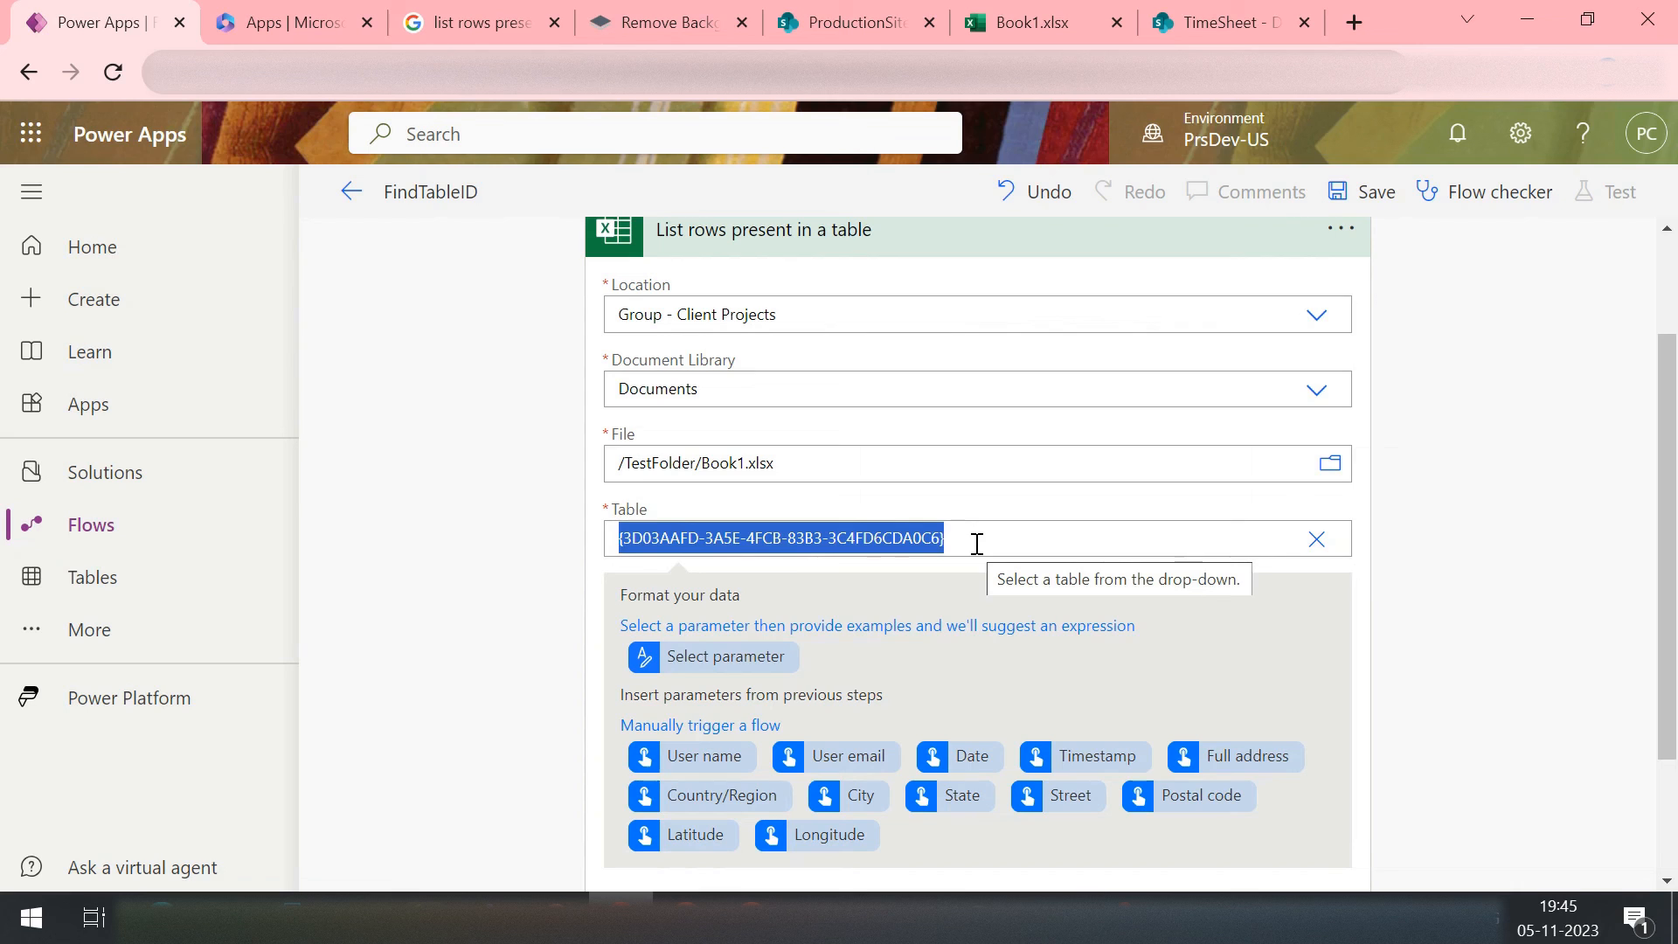
mouse_move(666, 355)
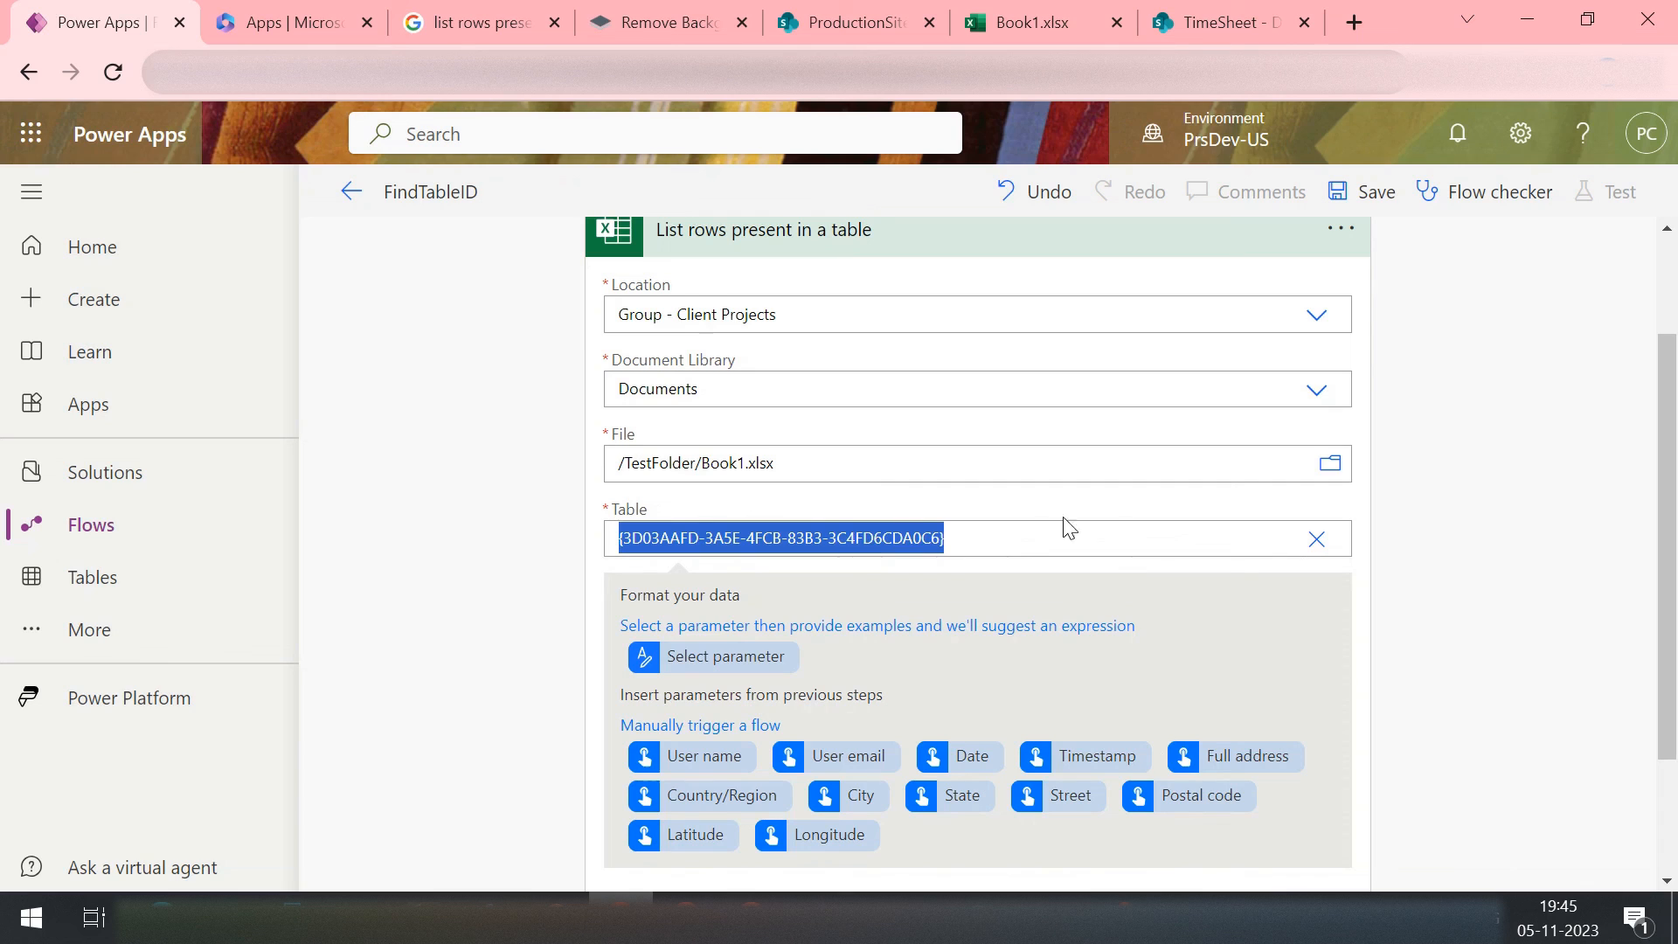
mouse_move(1318, 538)
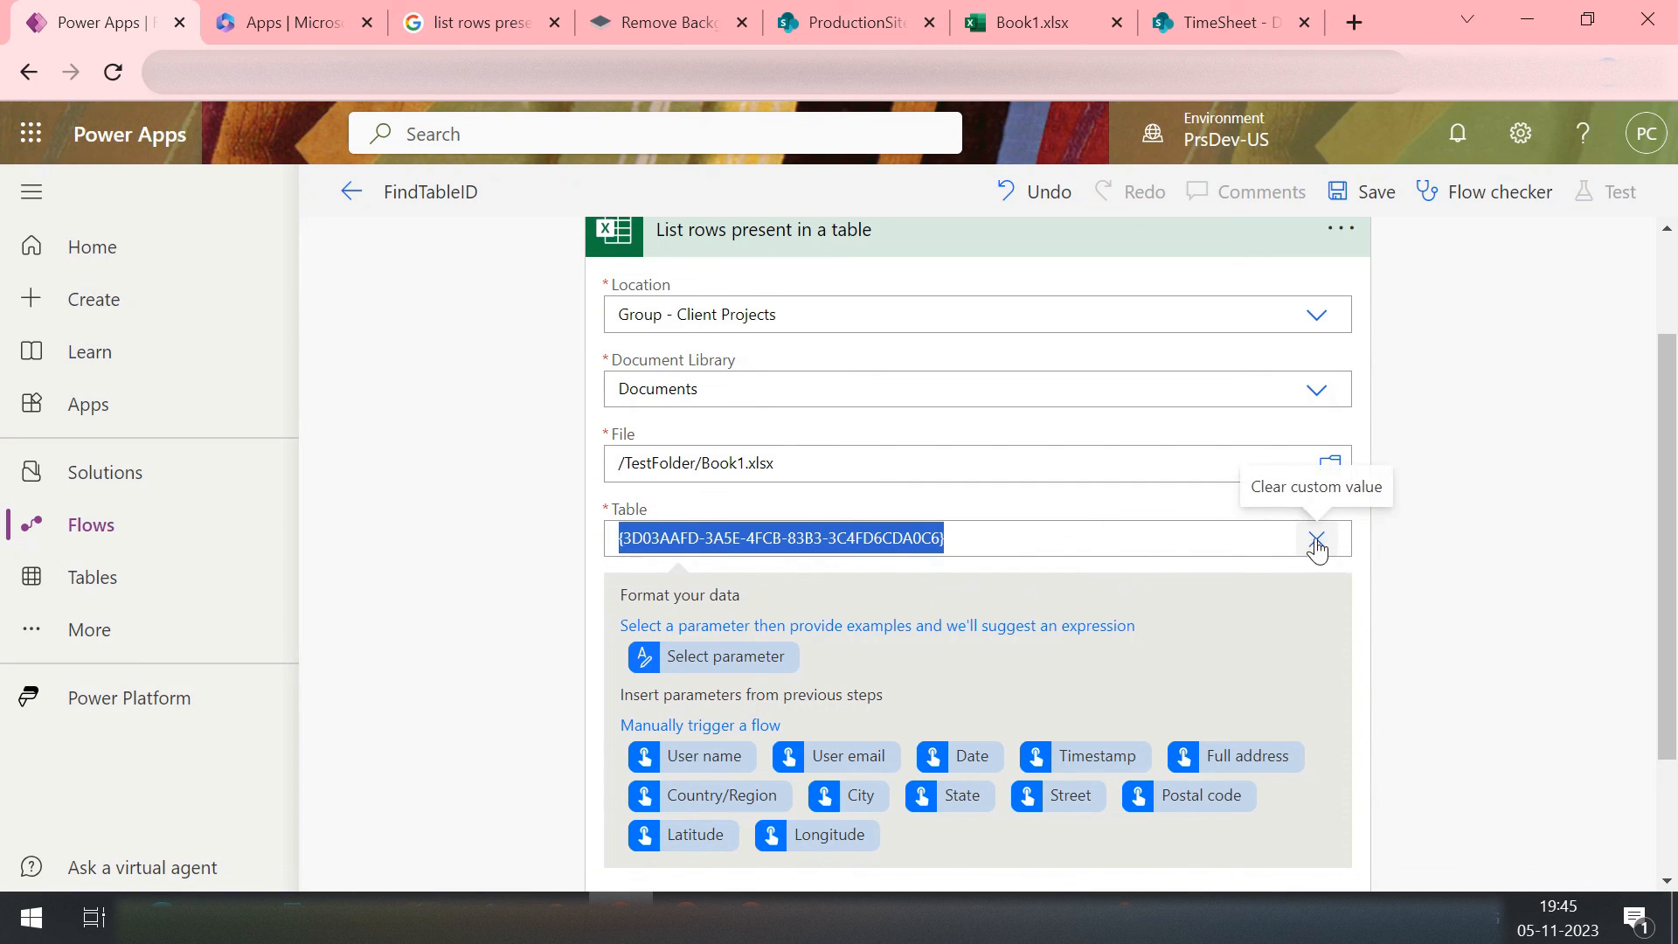
mouse_move(1323, 547)
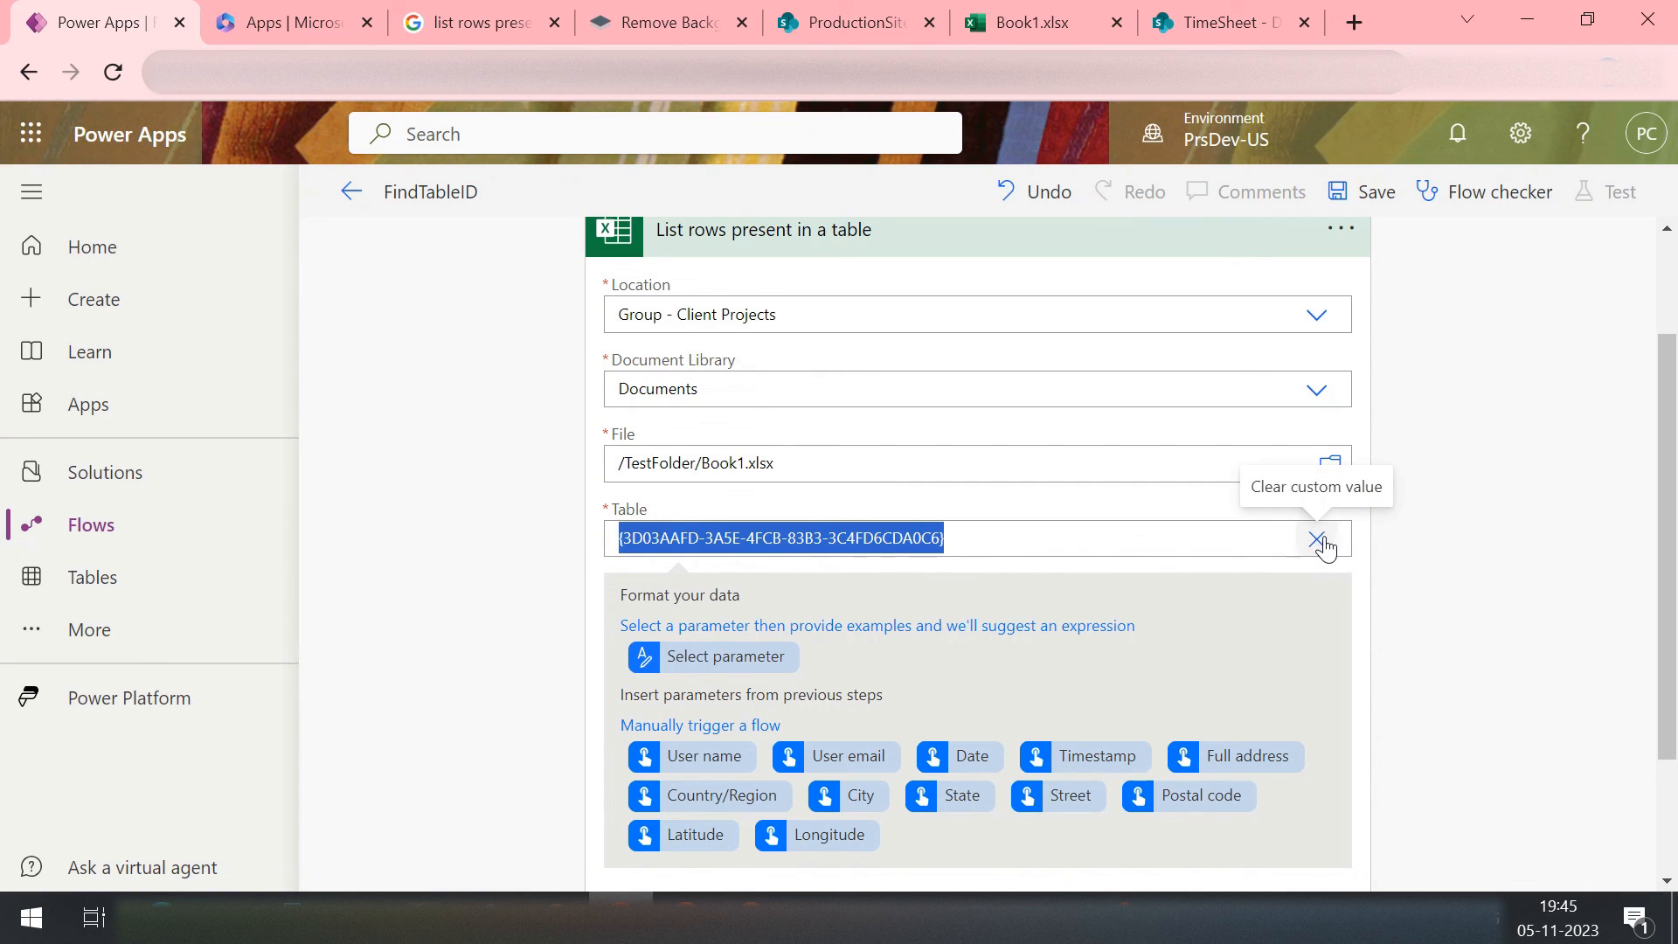
Step: Clear the custom table ID value, leaving the table list with a 404 retrieval error
click(1325, 539)
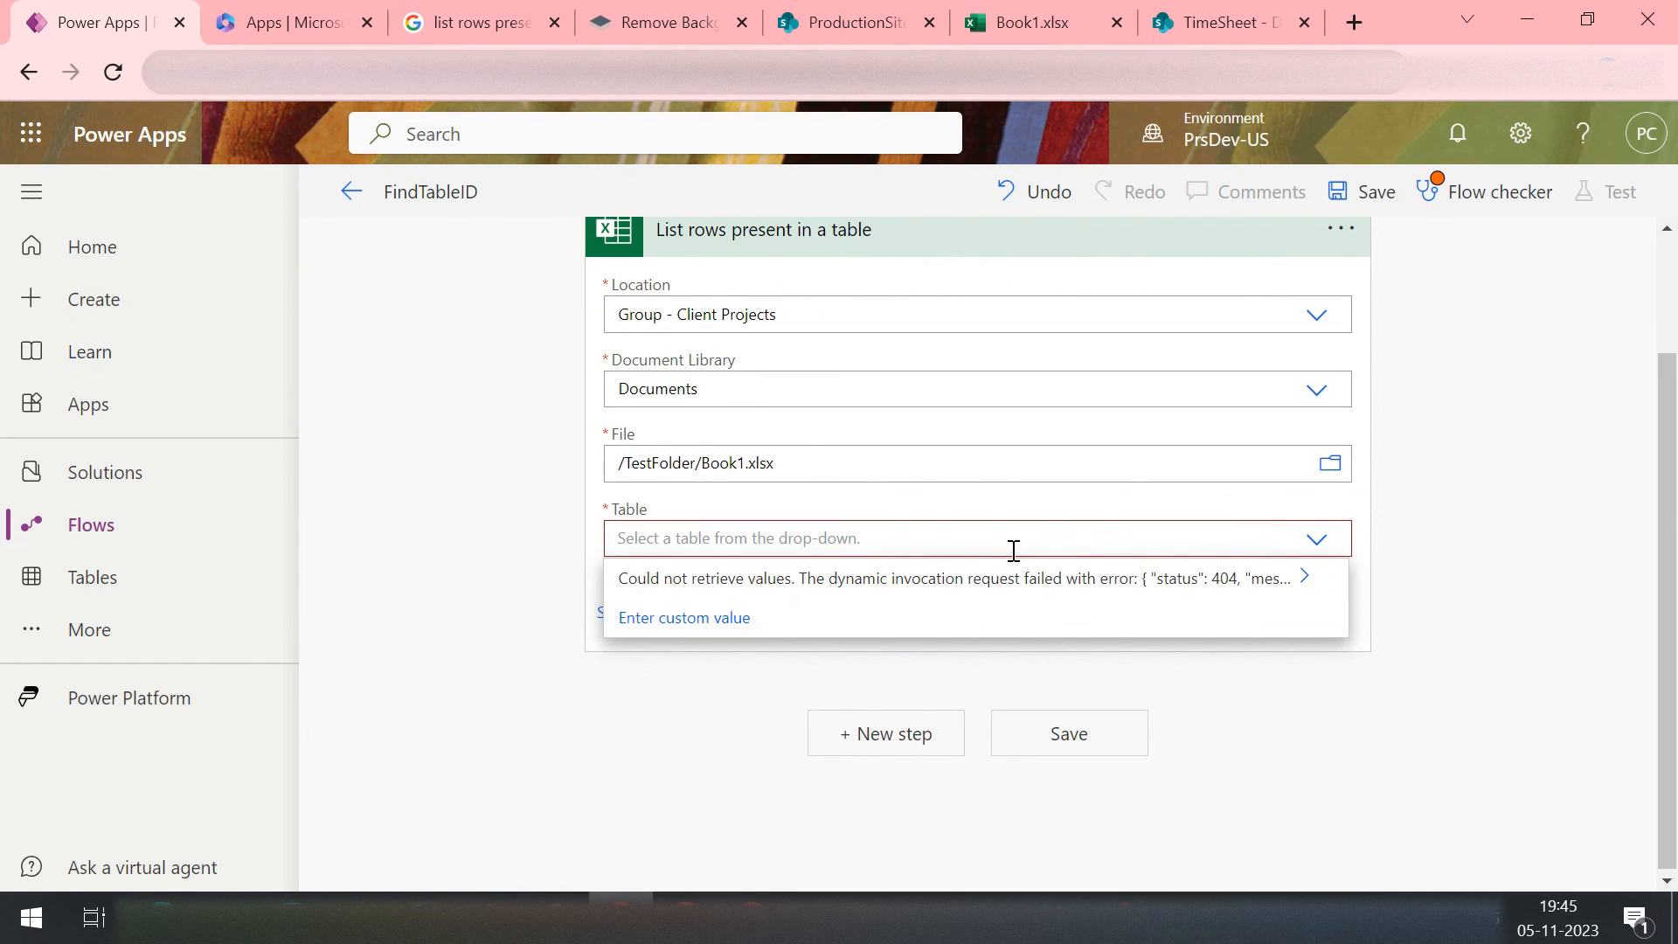
mouse_move(1031, 512)
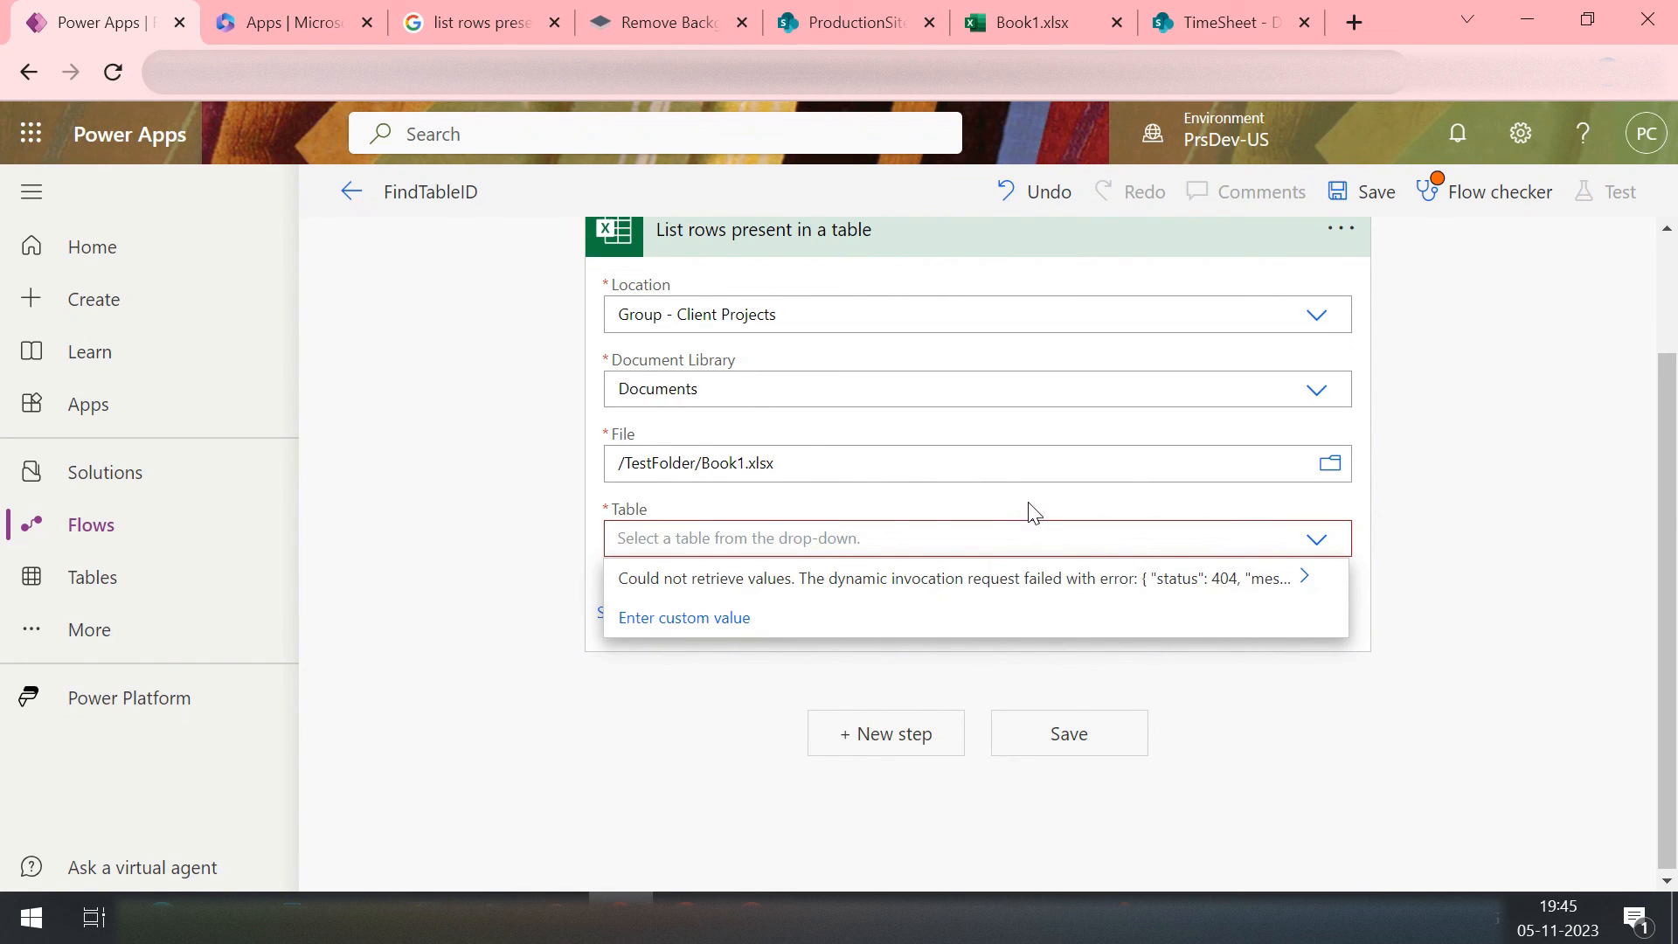
mouse_move(923, 493)
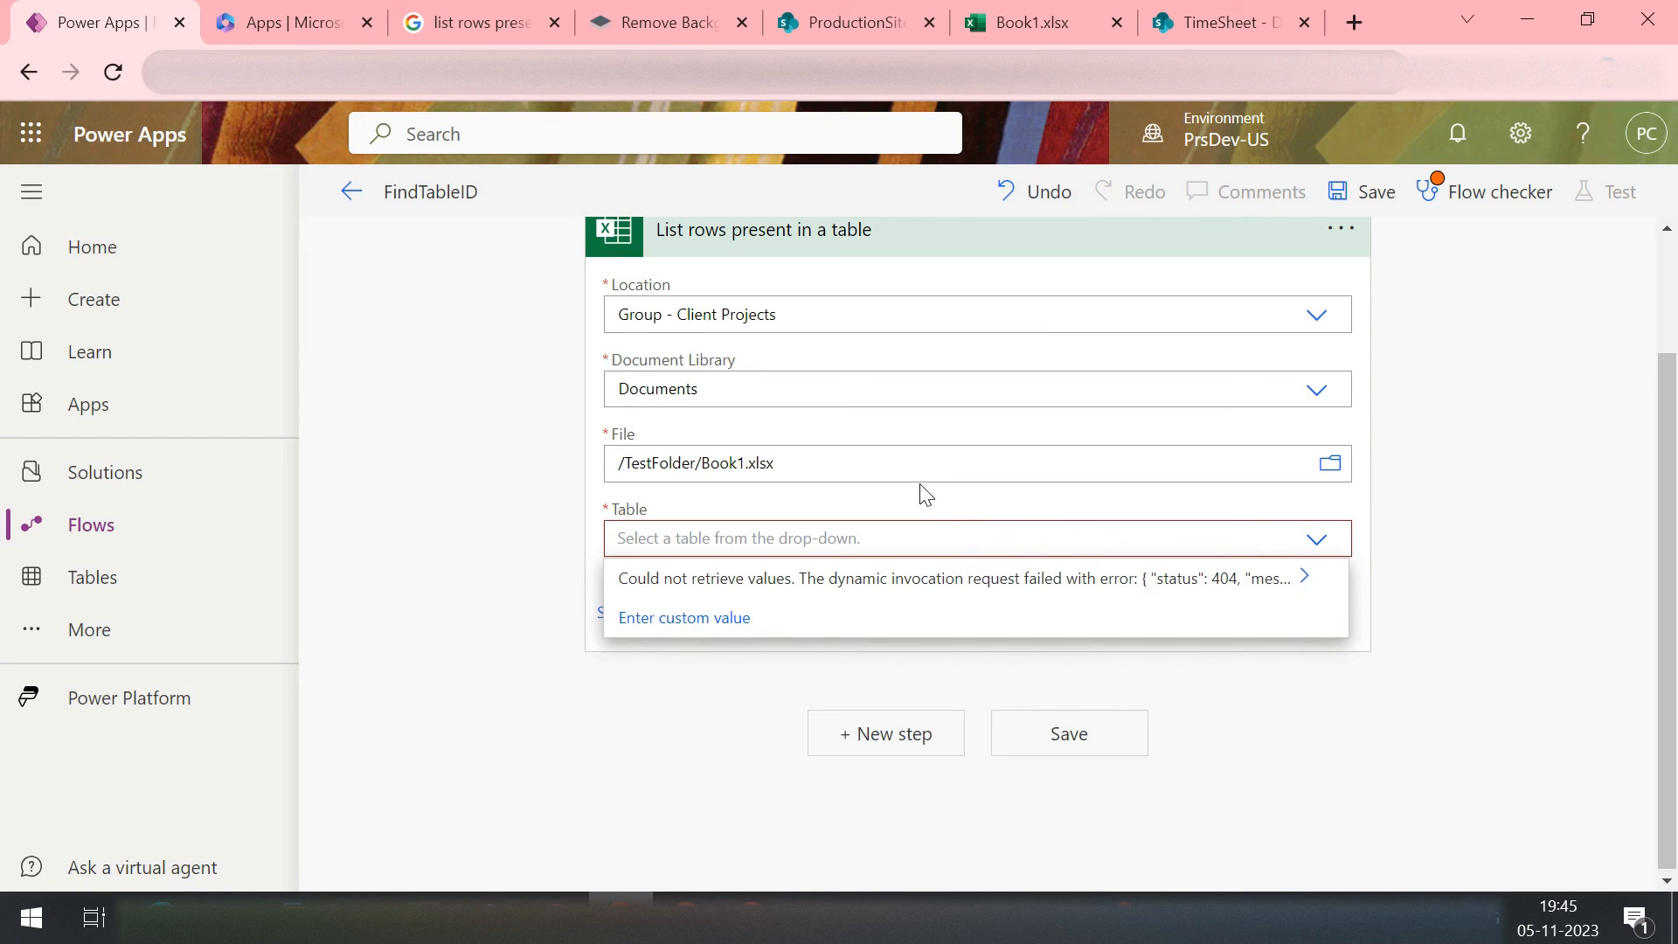